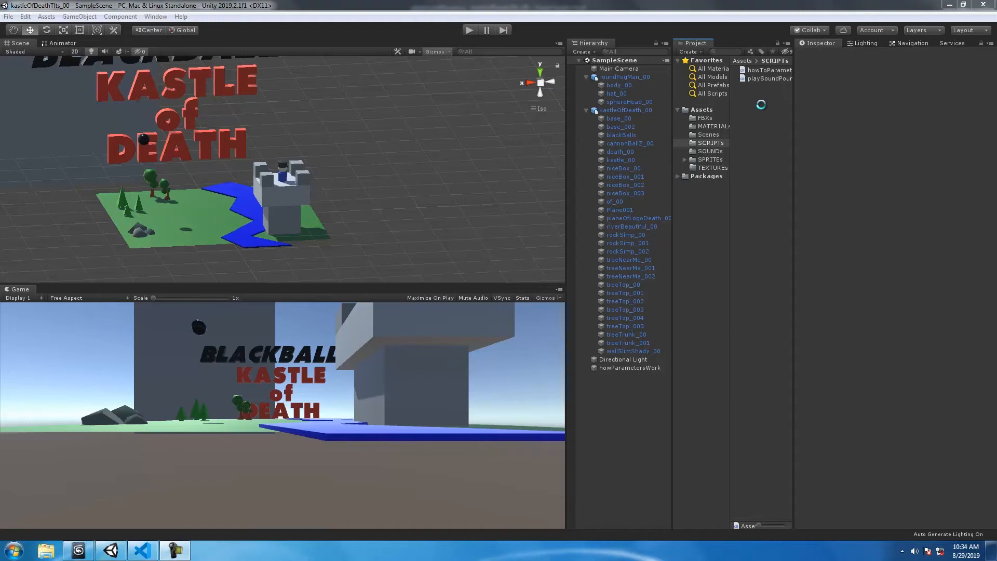
- Create a C# script named ifStatementsNice in the SCRIPTS folder and open it in the code editor
right_click(762, 108)
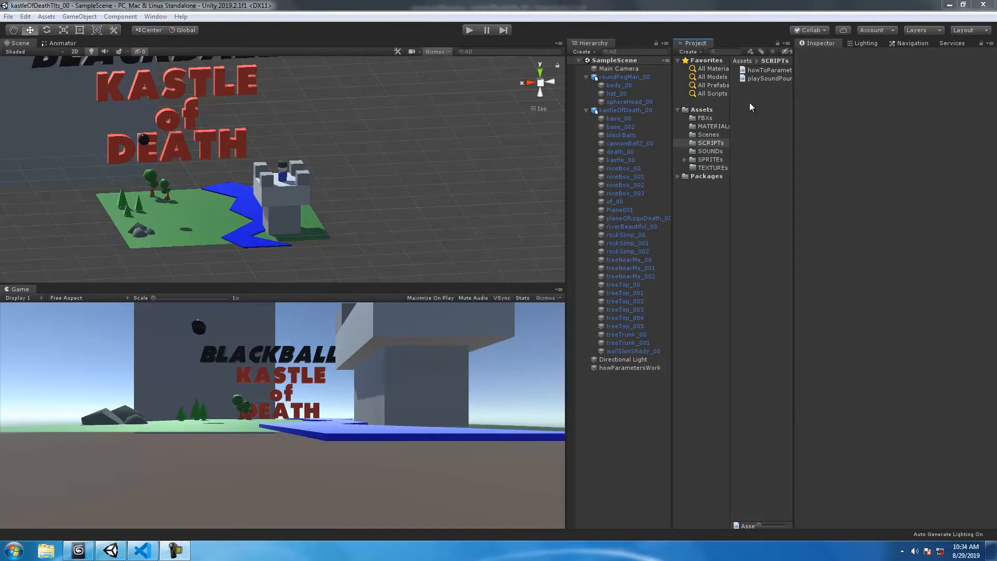
right_click(760, 108)
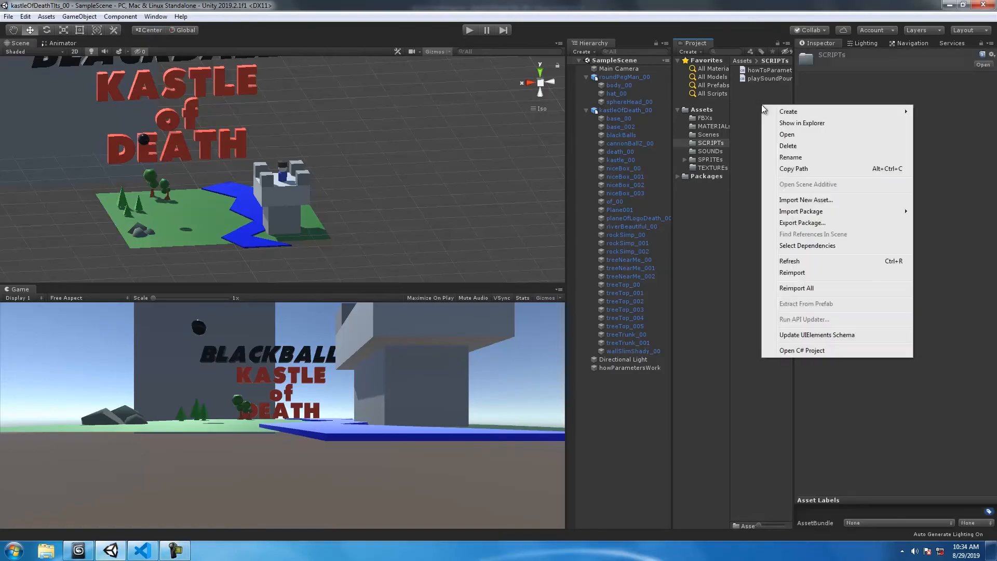
click(788, 111)
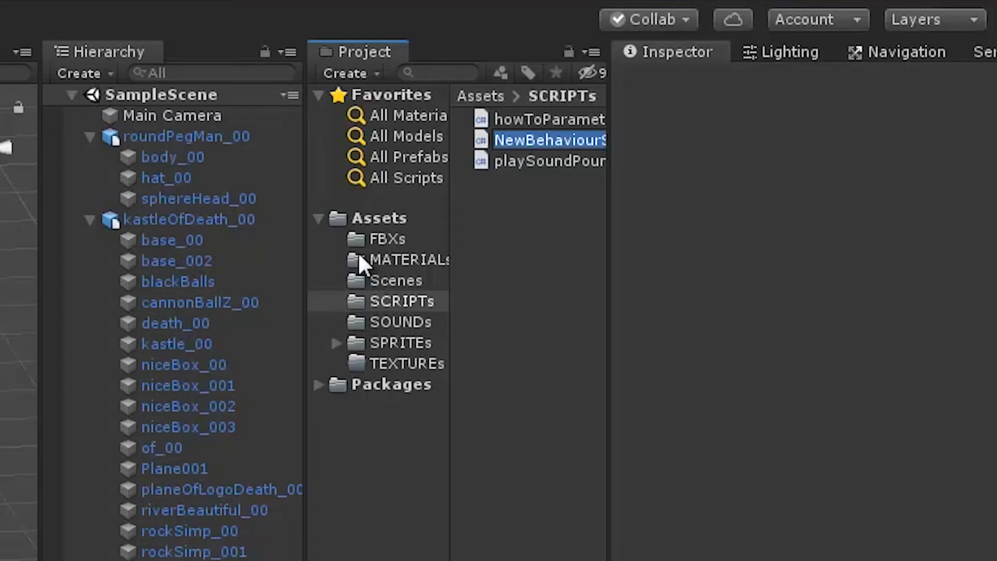
text(ifSta)
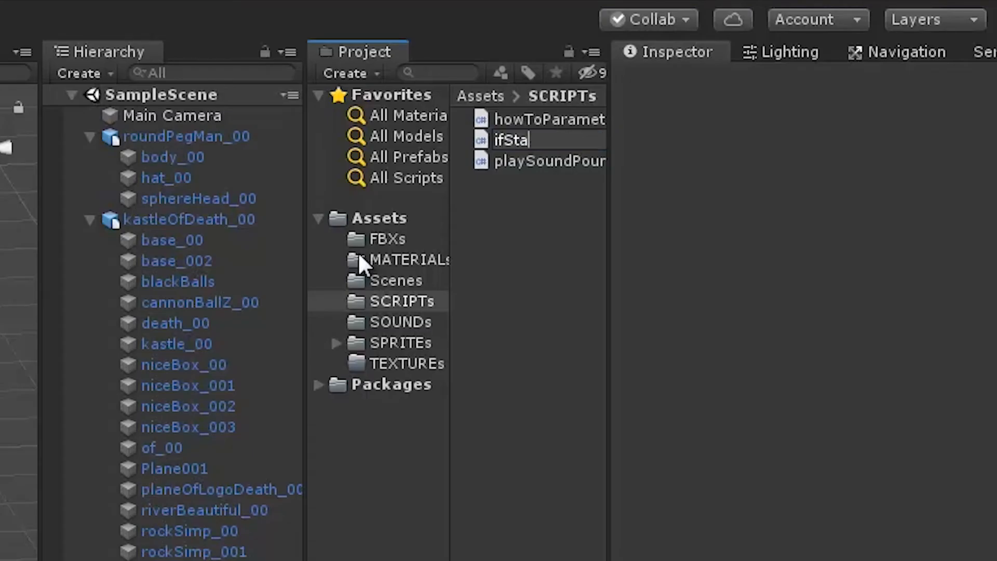
text(tments)
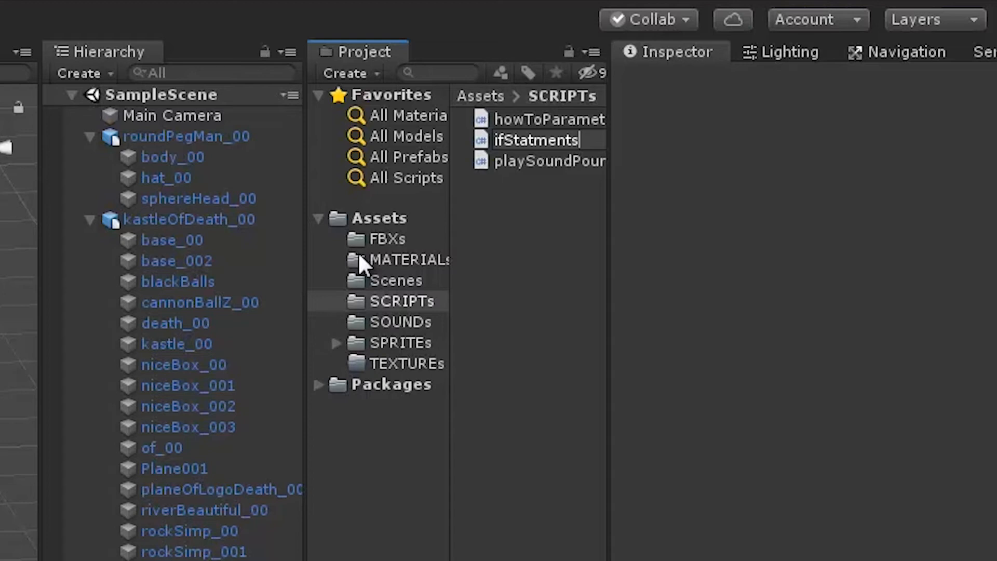
key(Backspace)
text(e)
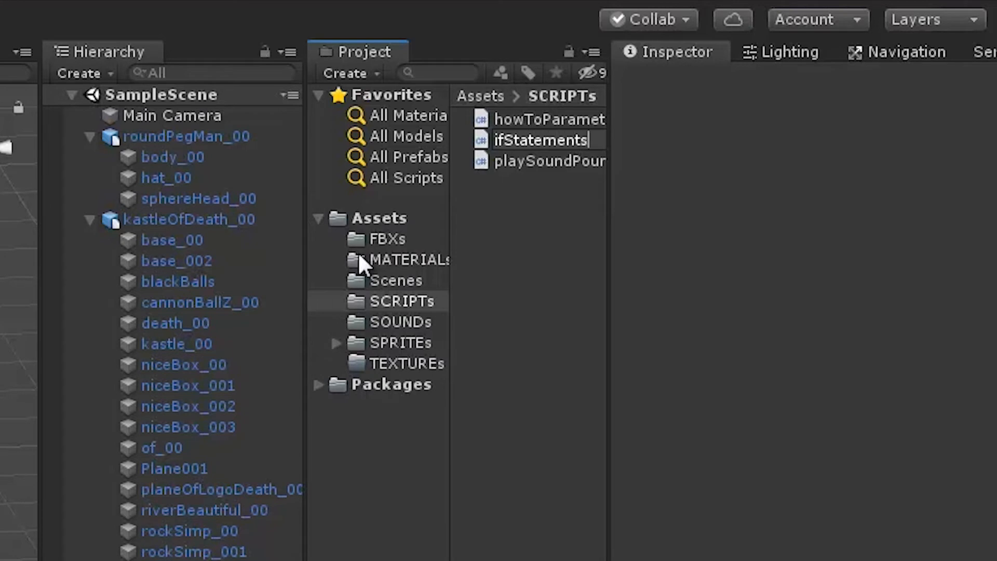
text(StatementsNice)
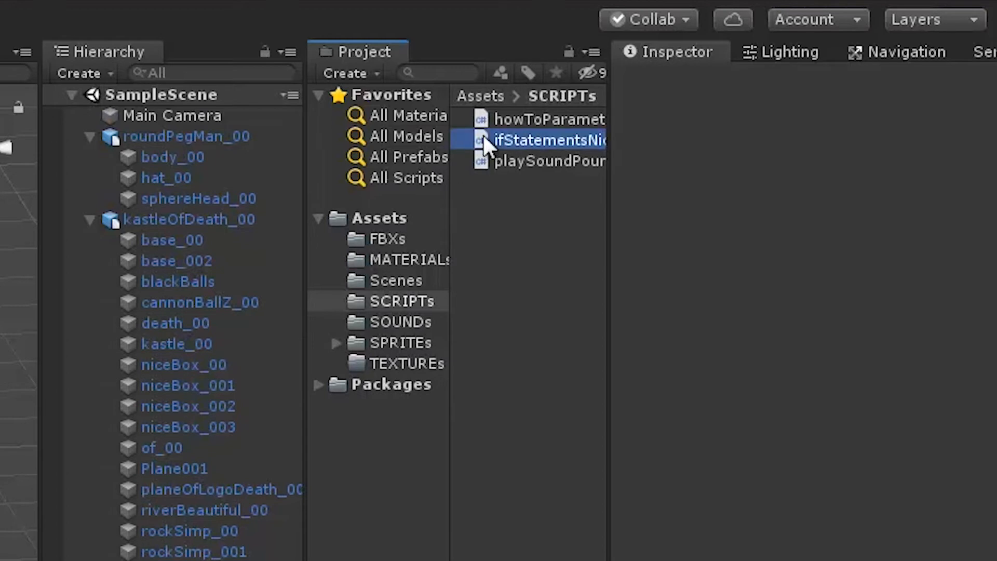
click(549, 139)
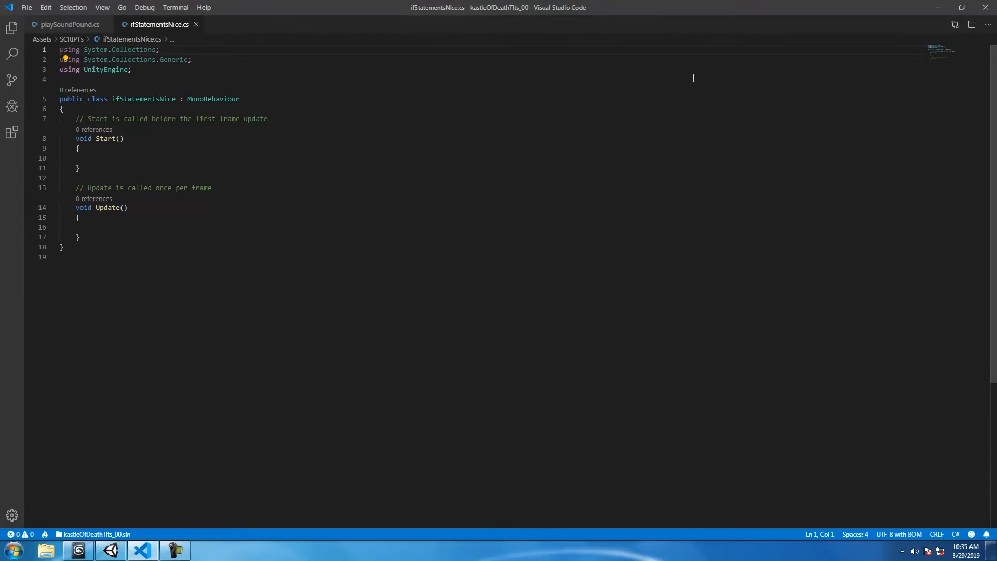
- Delete the template Start and Update methods and write an empty void Start() with blank lines above it
click(99, 24)
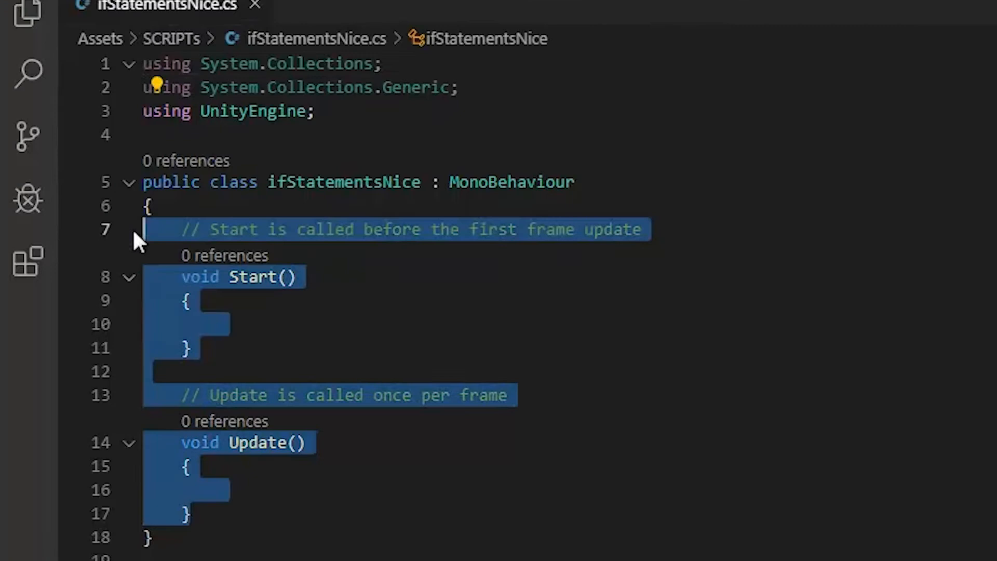
key(Delete)
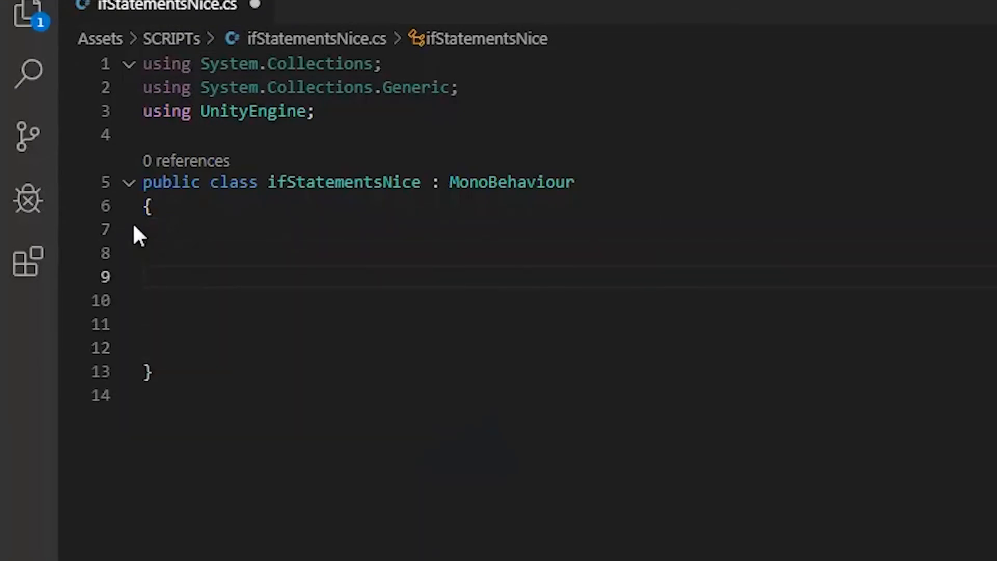
text(void Start())
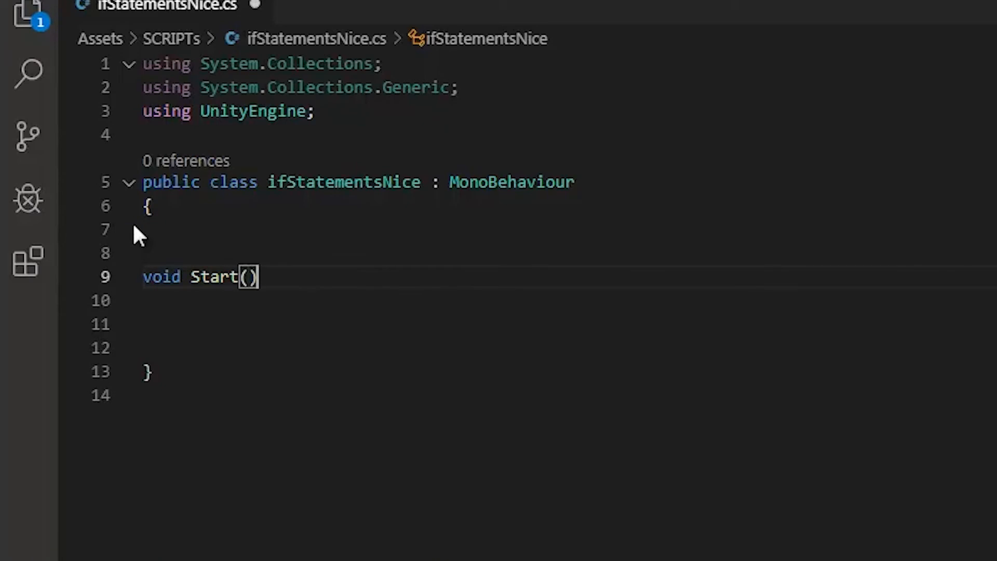
text({)
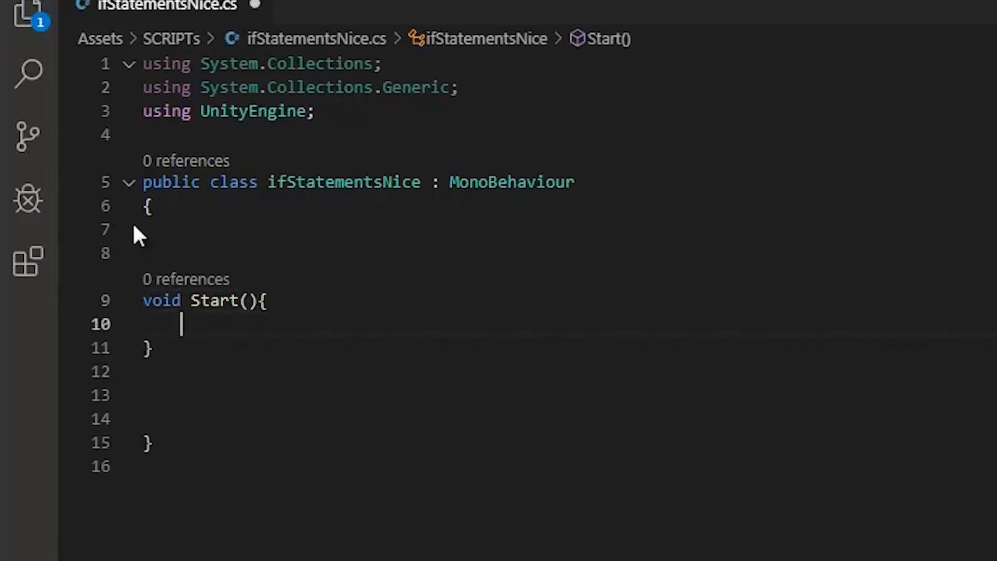
key(ctrl+s)
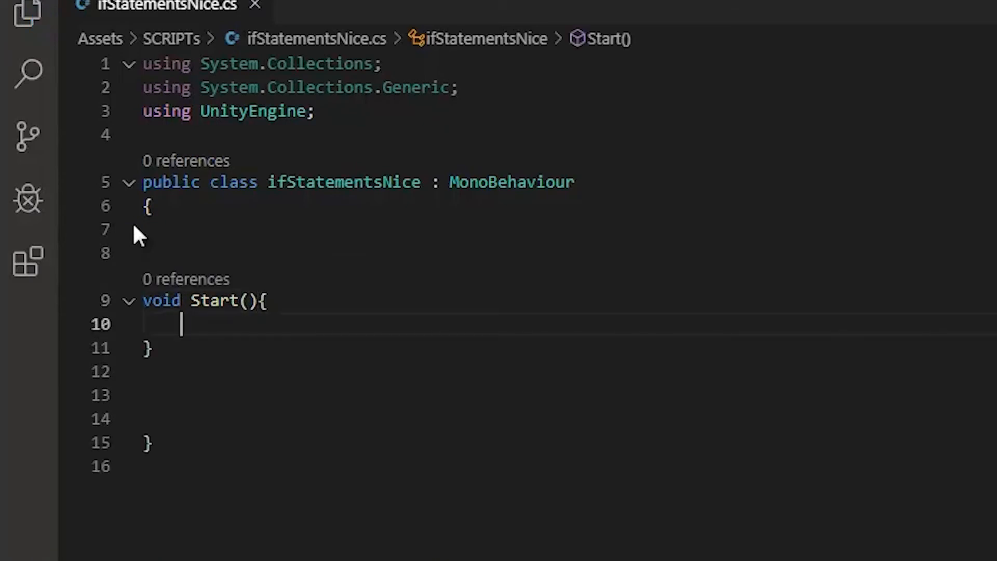
key(enter)
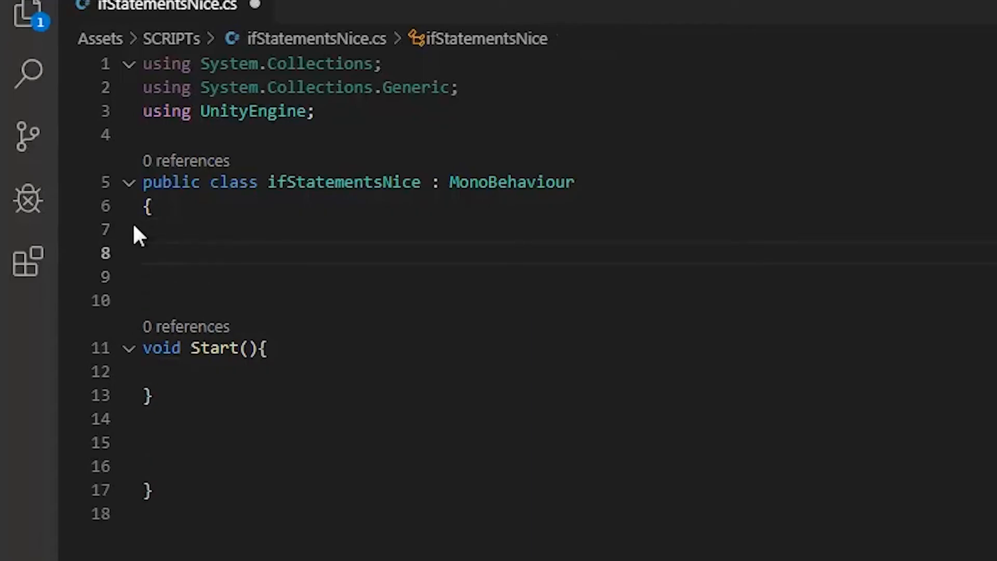
key(enter)
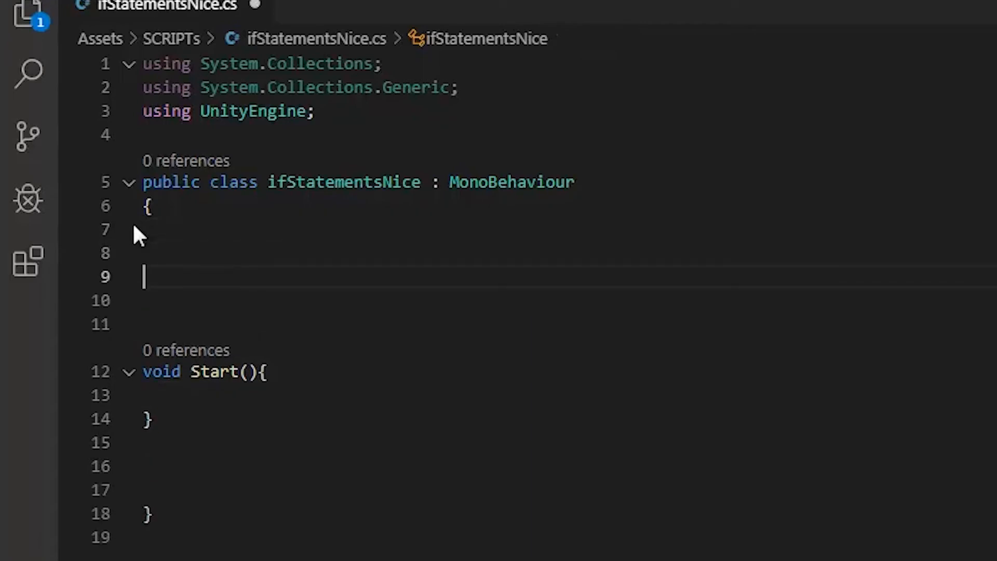
- Declare the field public bool youAreAwesome = false; above Start
text(publ)
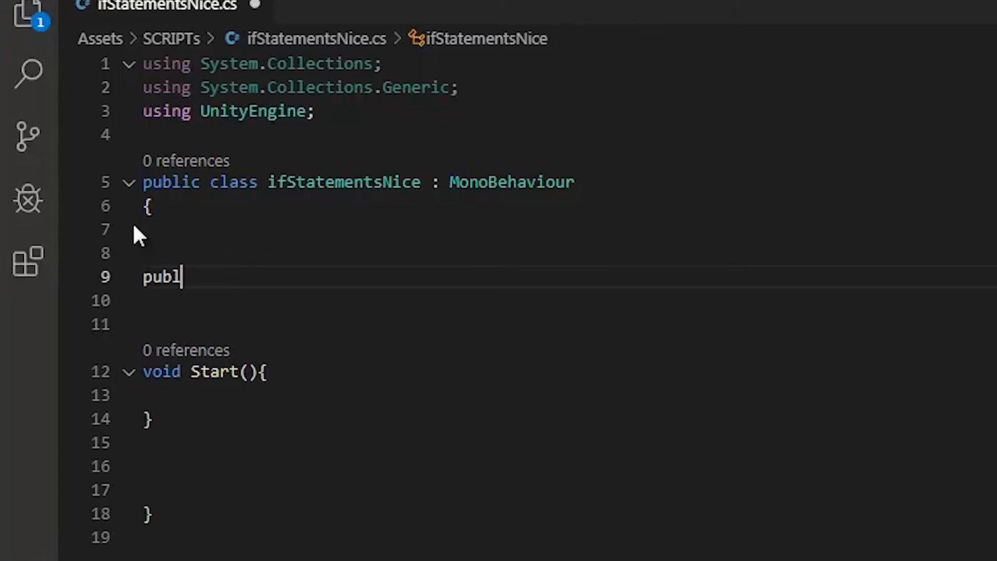
text(ic bool)
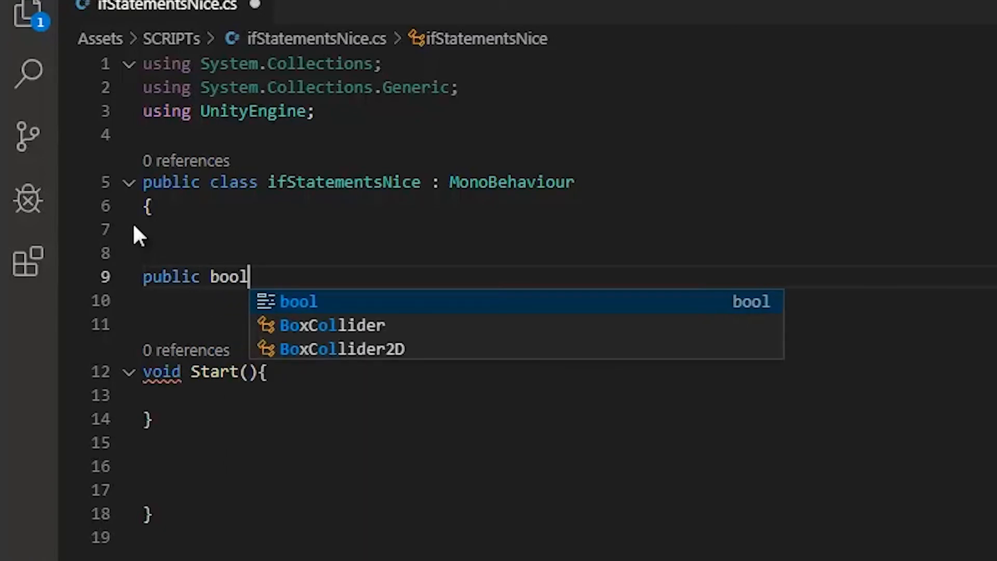
text(youA)
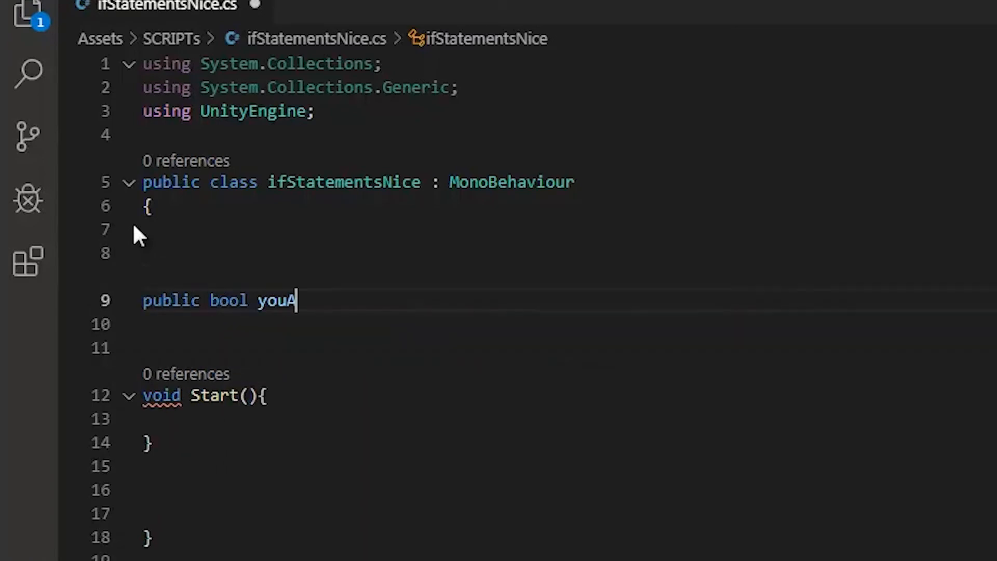
text(reAwesome)
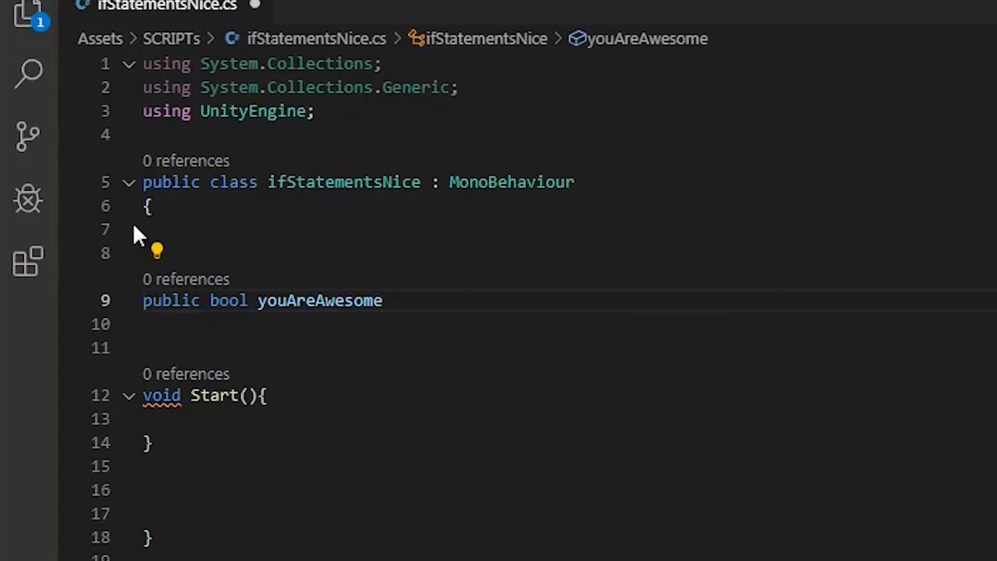
text(=falsel)
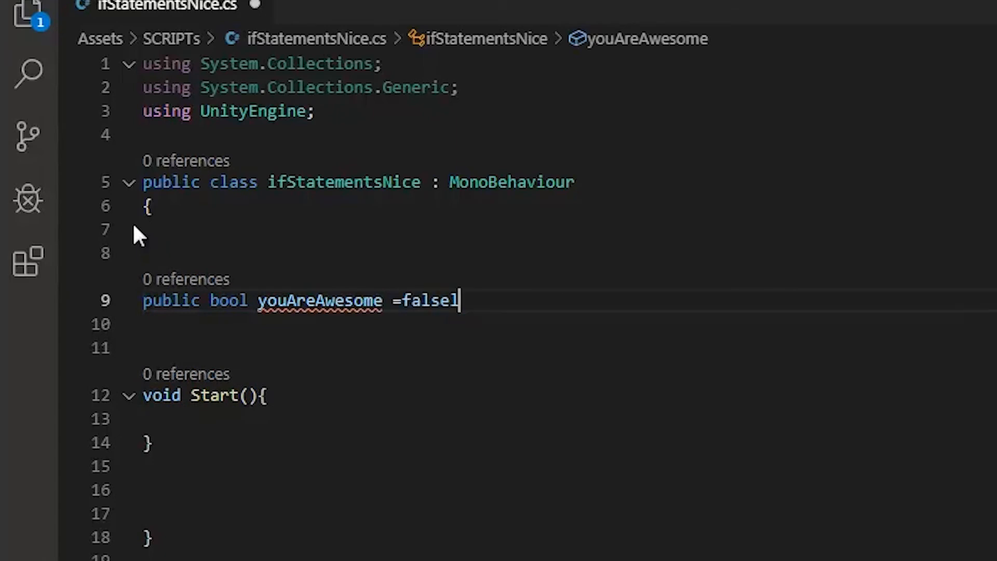
text(;)
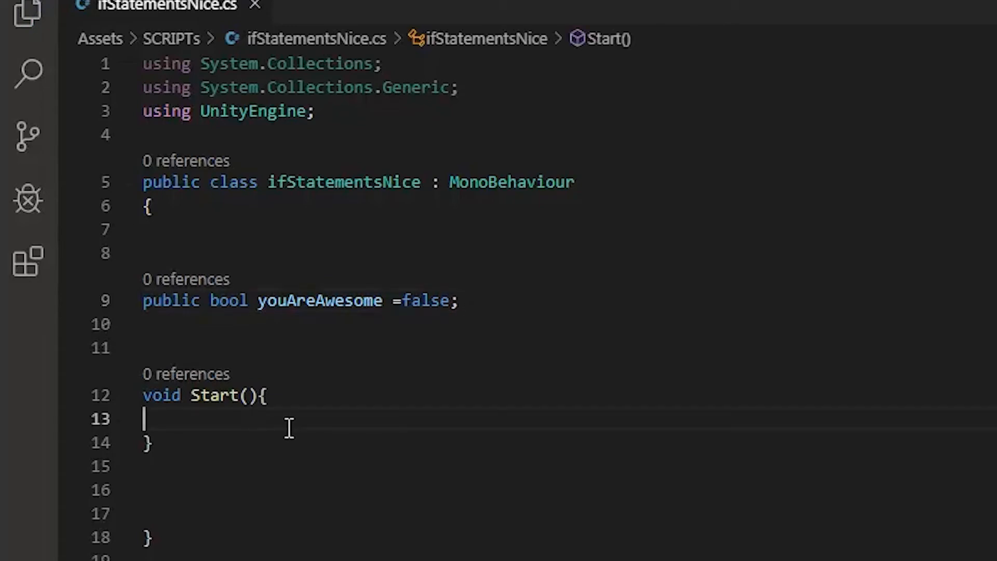
- In Start, write if(!youAreAwesome) printing "Oh, don't worry. You are awesome anyway. I mean it."
text(if(){)
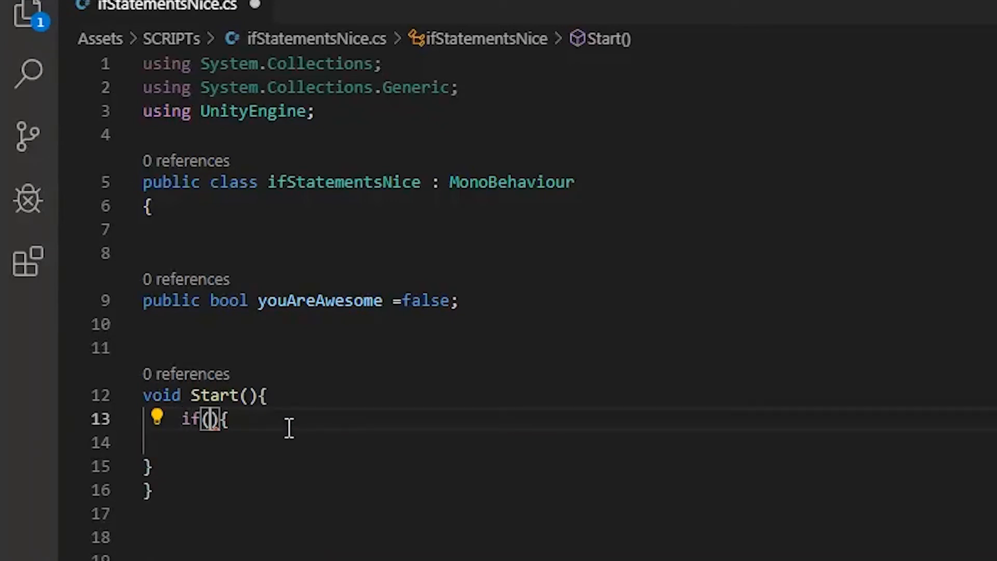
text(youAreAwesome)
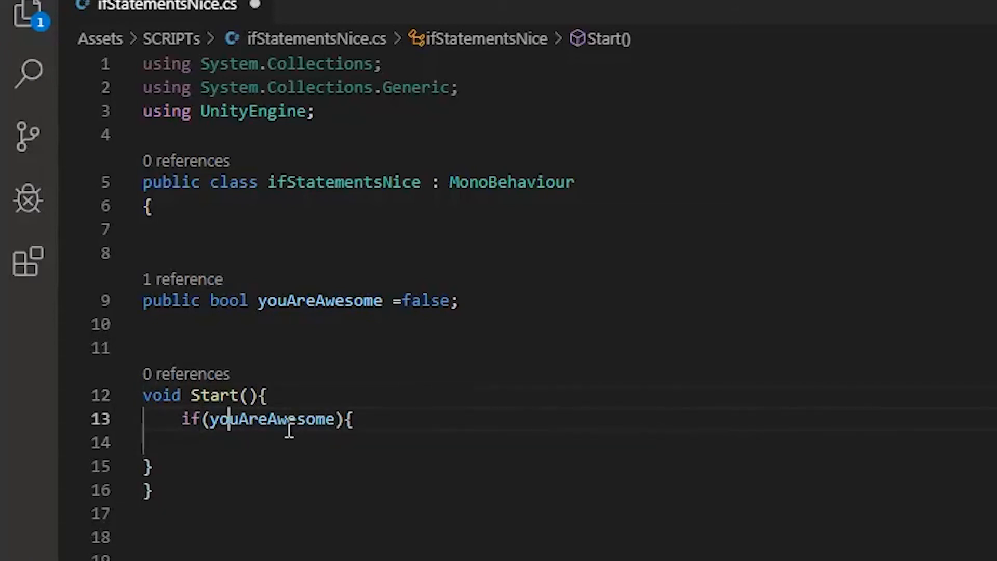
text(!)
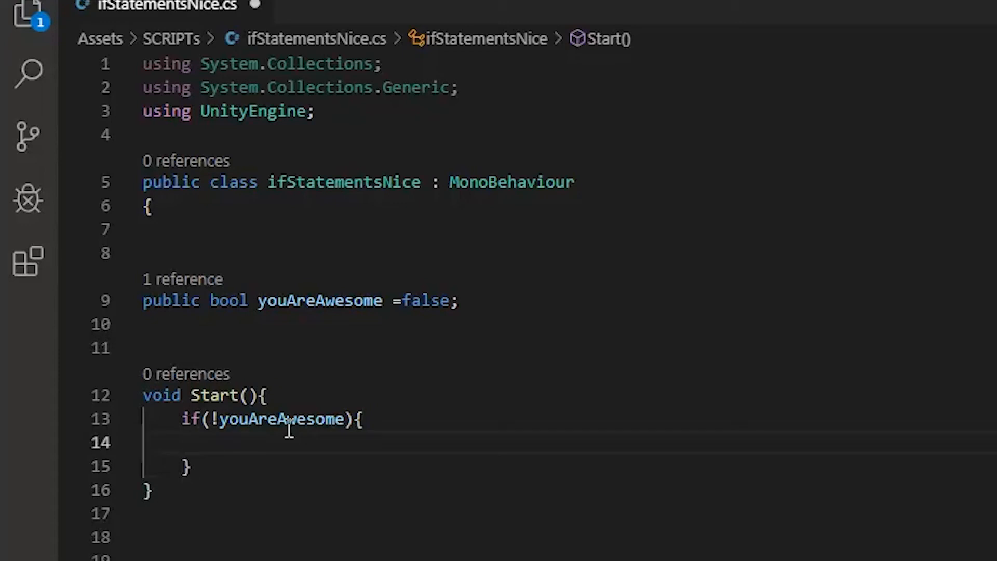
text(print();)
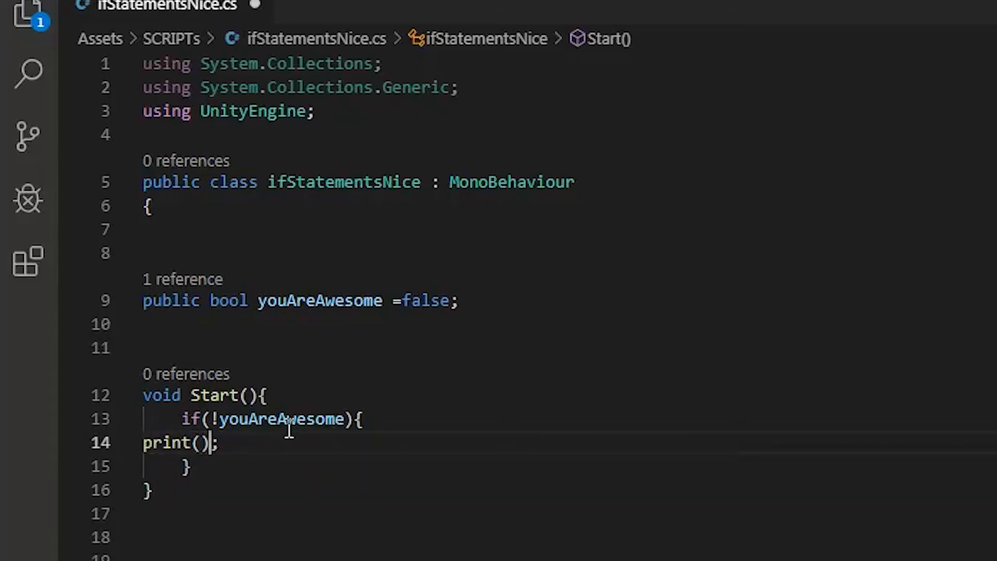
text("")
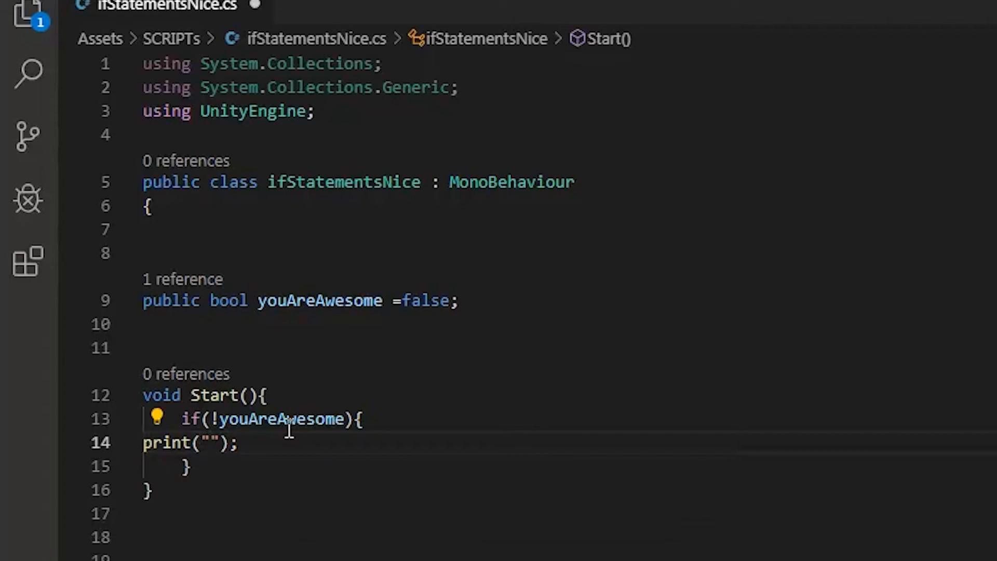
text(0)
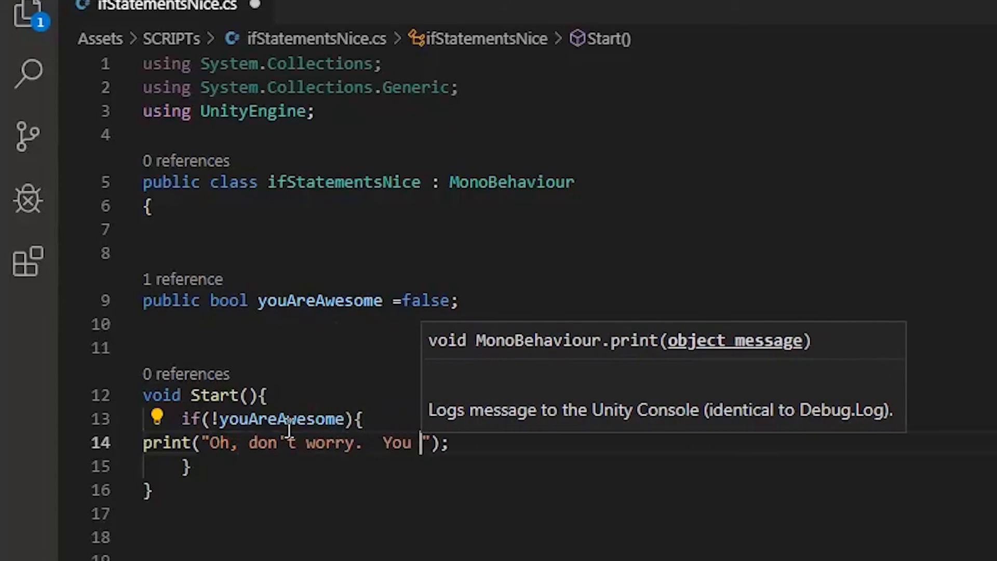
text(are awesome anyway)
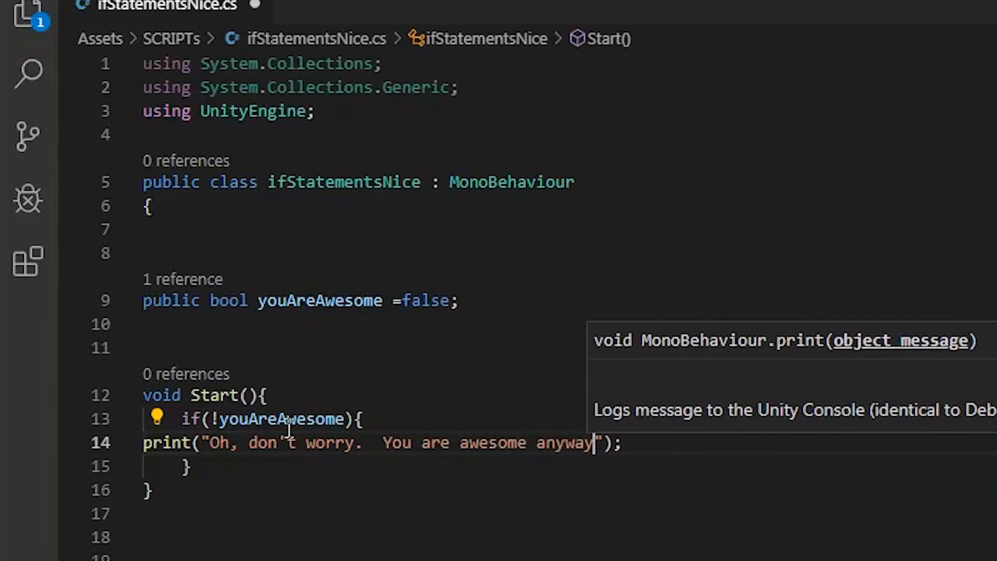
text(.  I mean i)
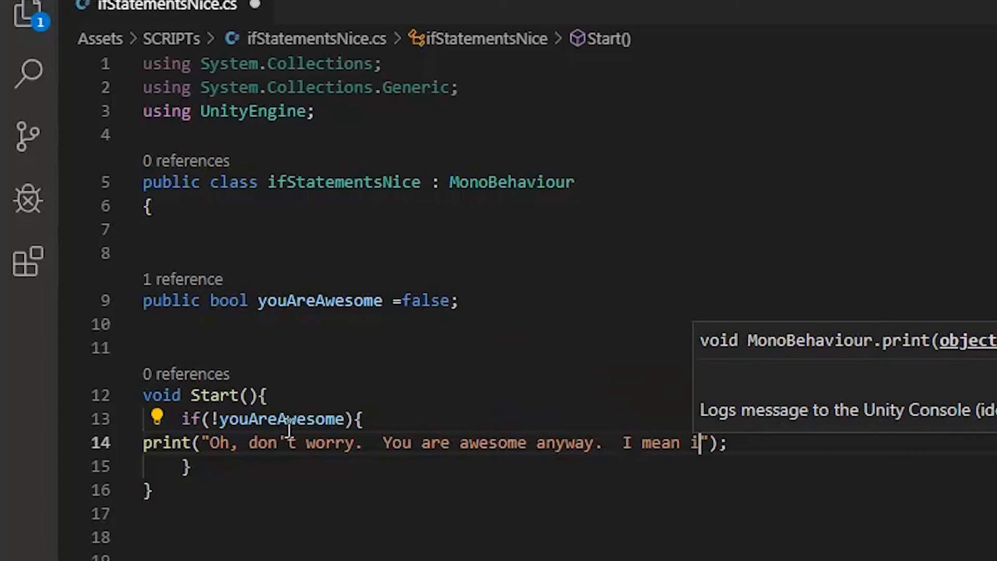
text(t.)
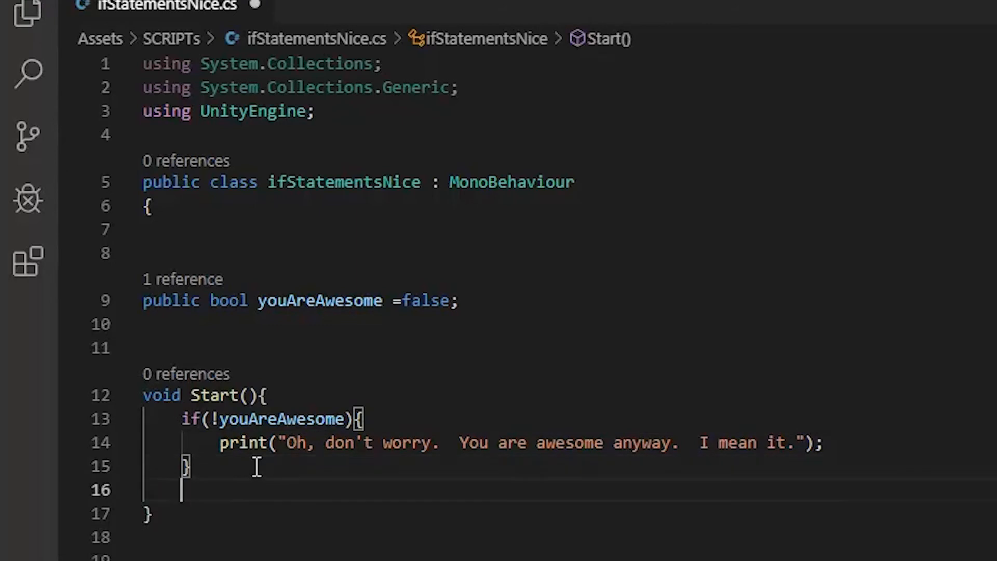
- Set youAreAwesome=true; and begin an if(youAreAwesome) block using the snippet
text(you)
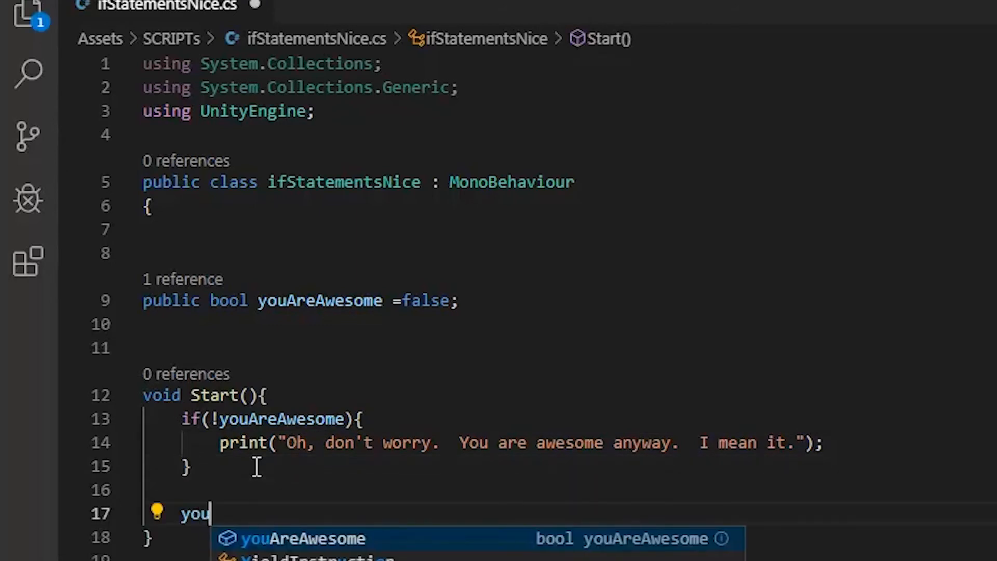
text(AreAwesome=true;)
text(i)
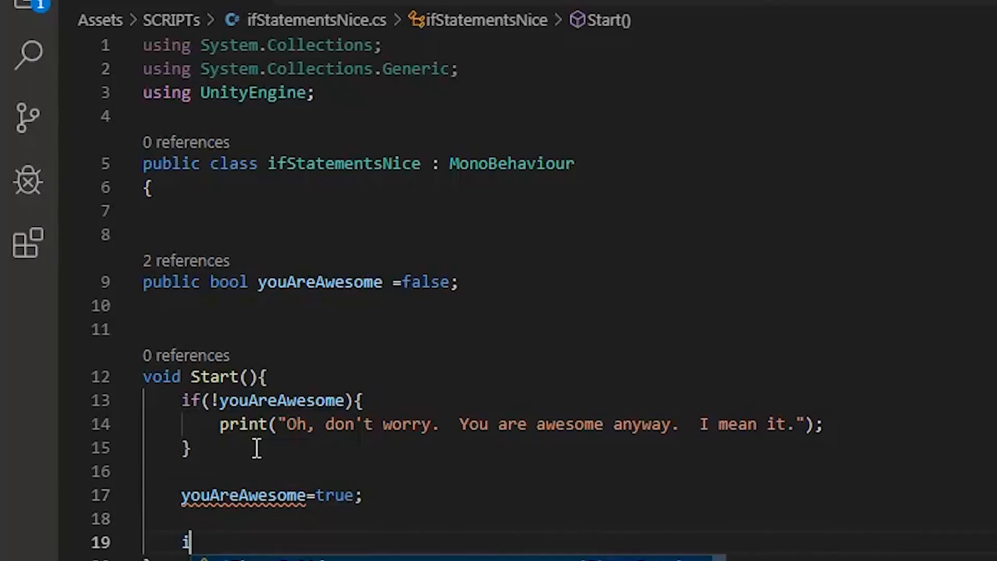
text(f)
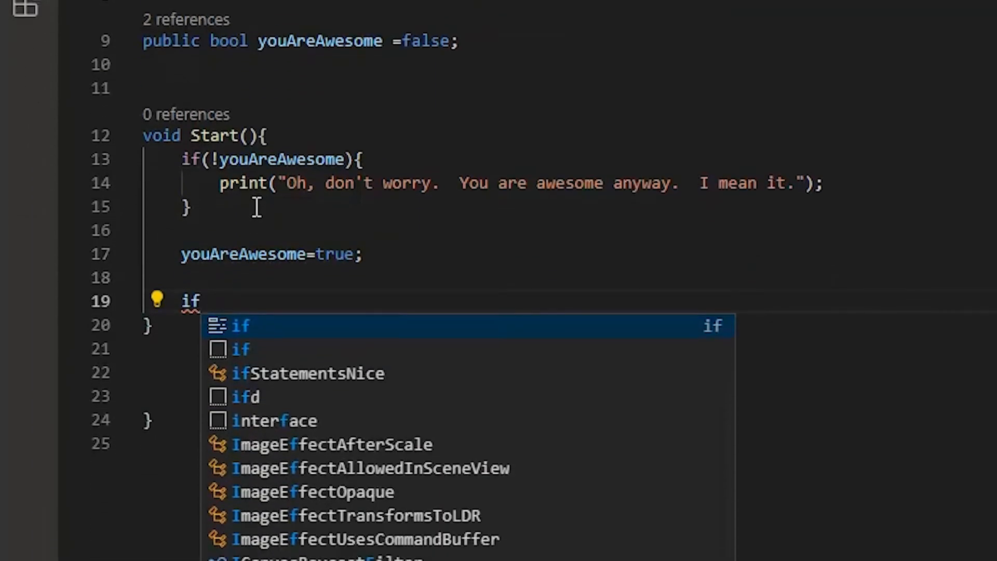
key(Tab)
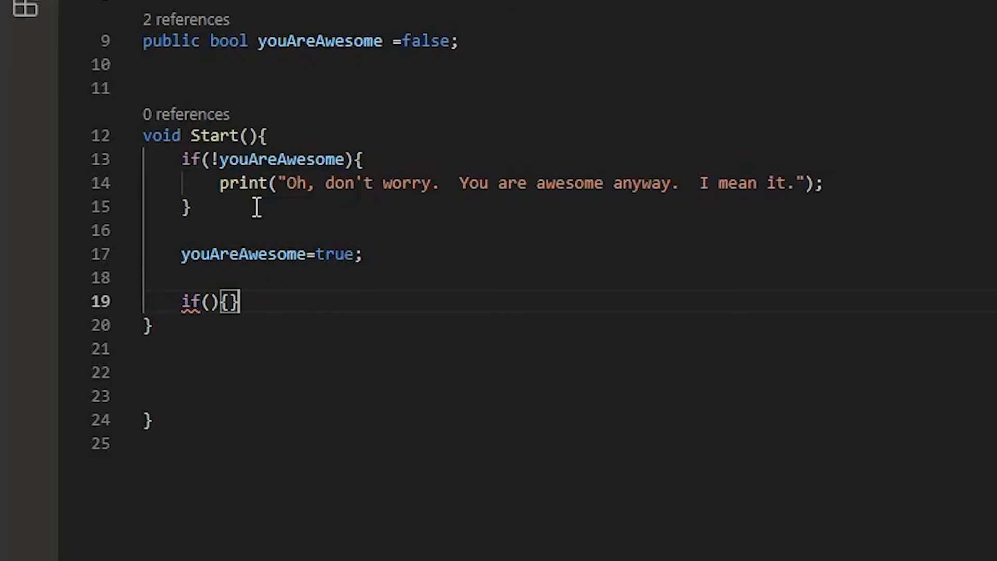
text(youAreAwesome)
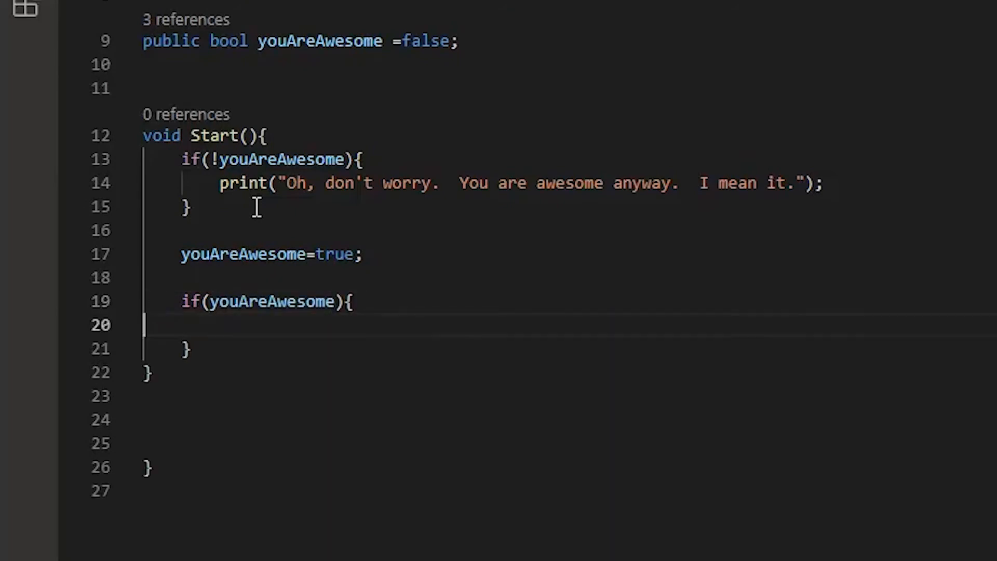
- Inside the block, print "See, I told you. You ARE Awesome!"
text(print("");)
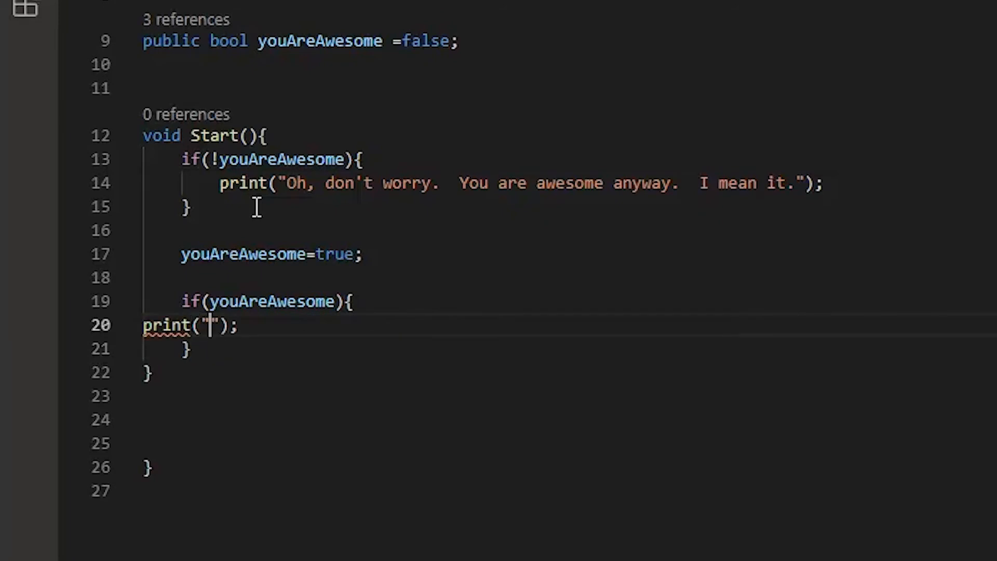
text(See, I)
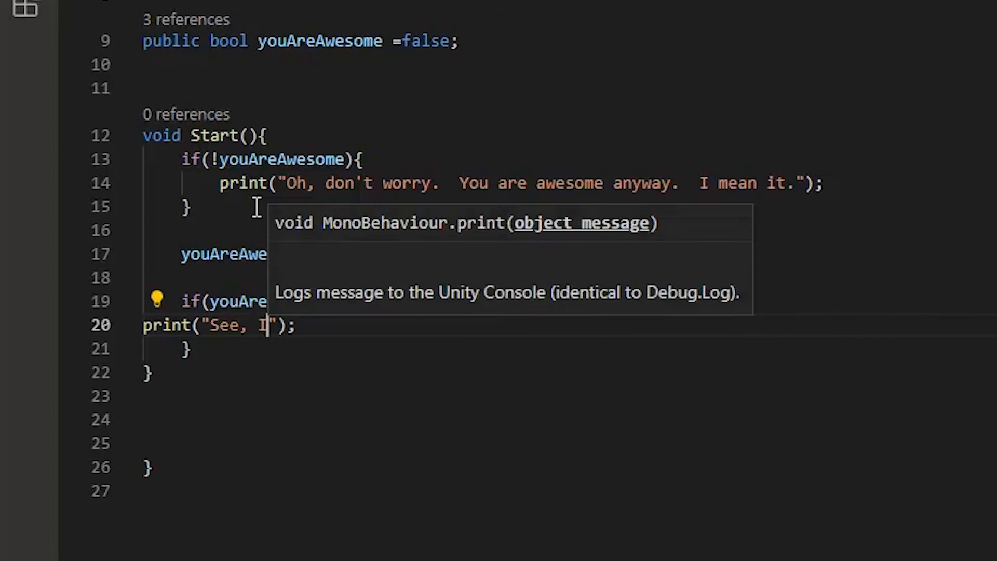
text(told you)
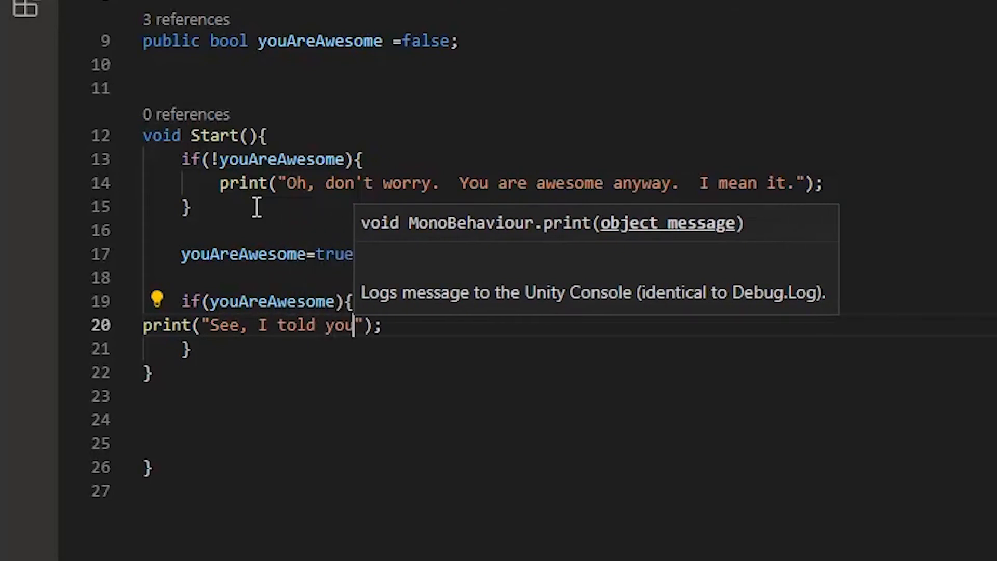
text(.  You ARE)
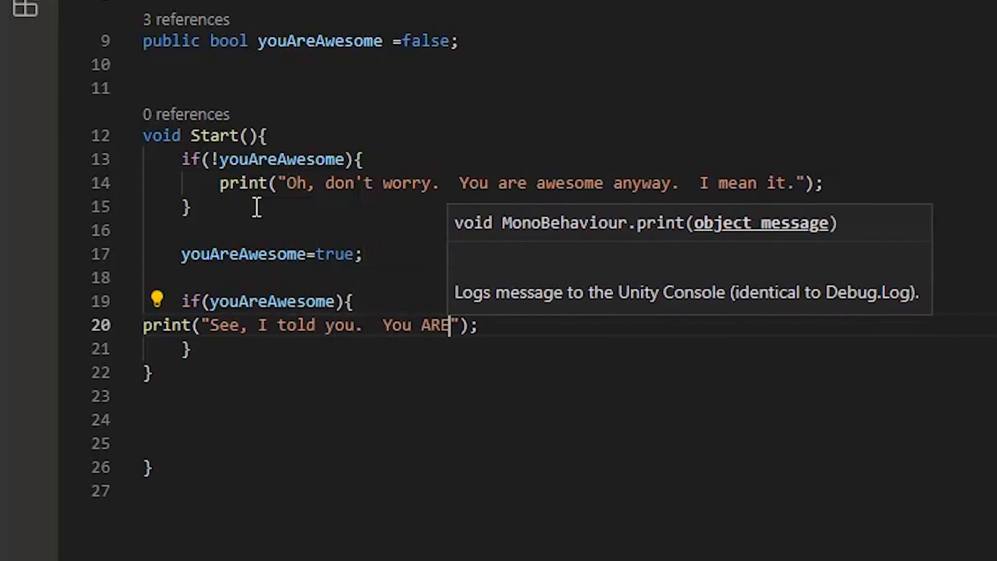
text(Awesome!)
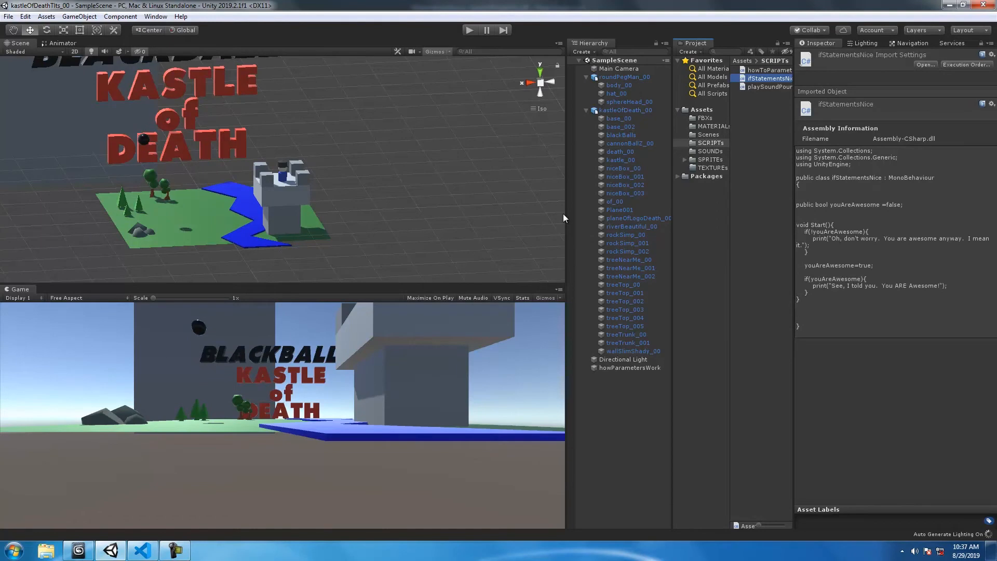
- Create an empty GameObject named theAwesomeSauce and attach the ifStatementsNice script to it
click(586, 77)
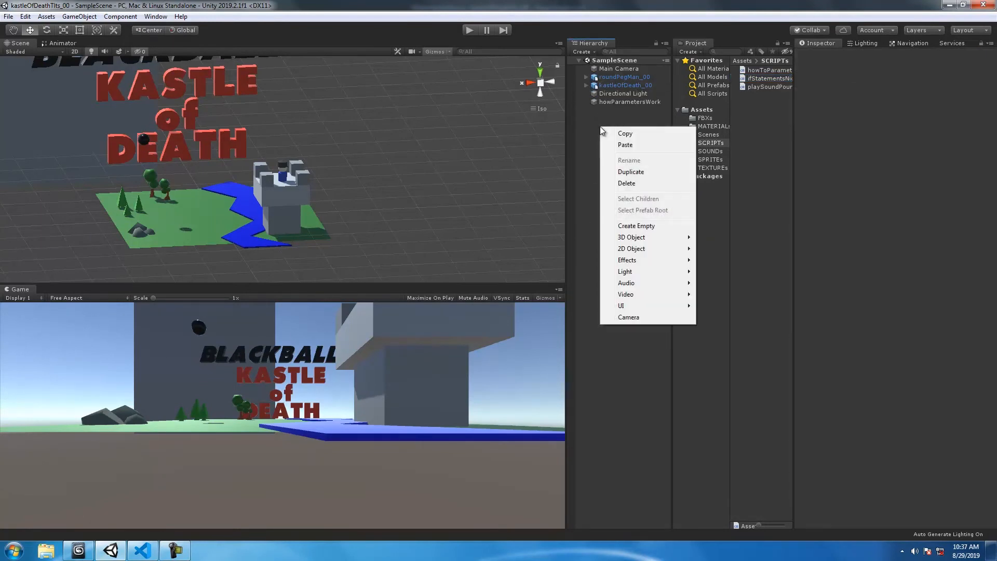
click(636, 225)
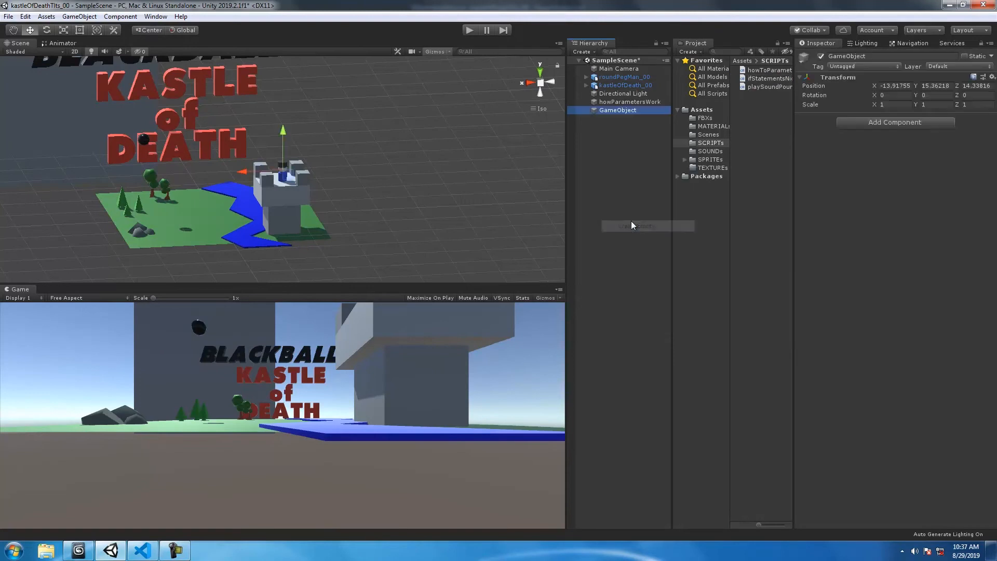
double_click(846, 56)
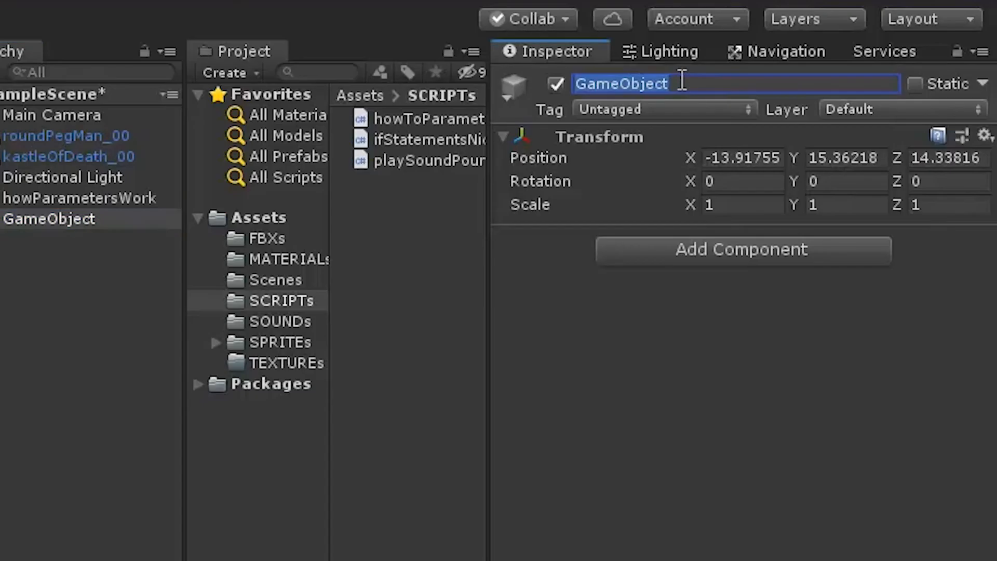
text(theAw)
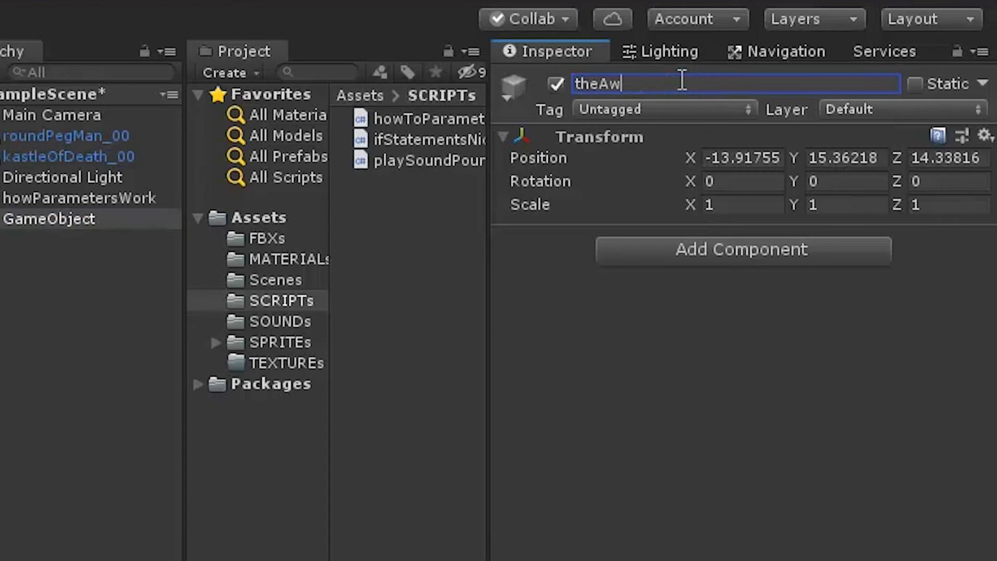
text(esomeSauce)
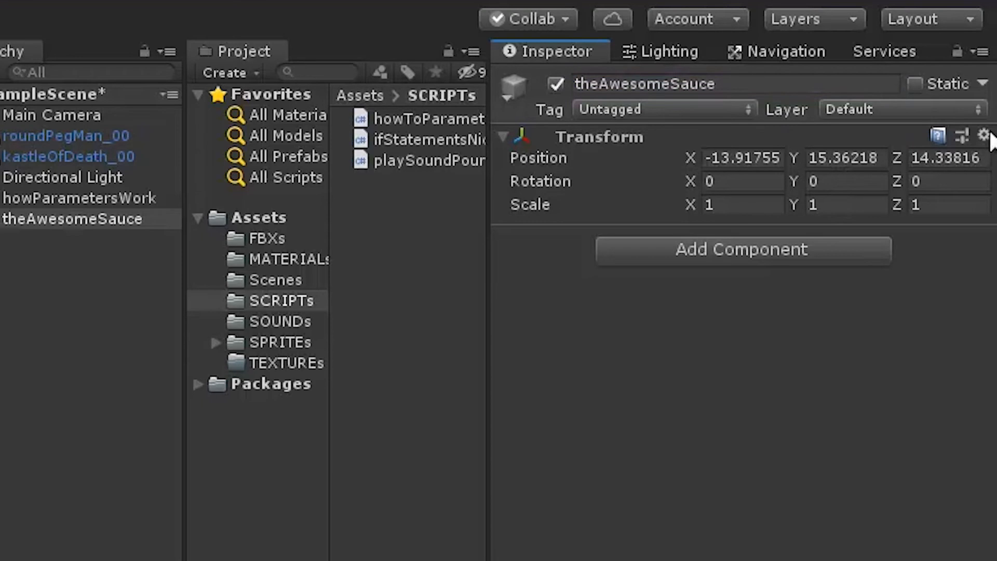
click(985, 135)
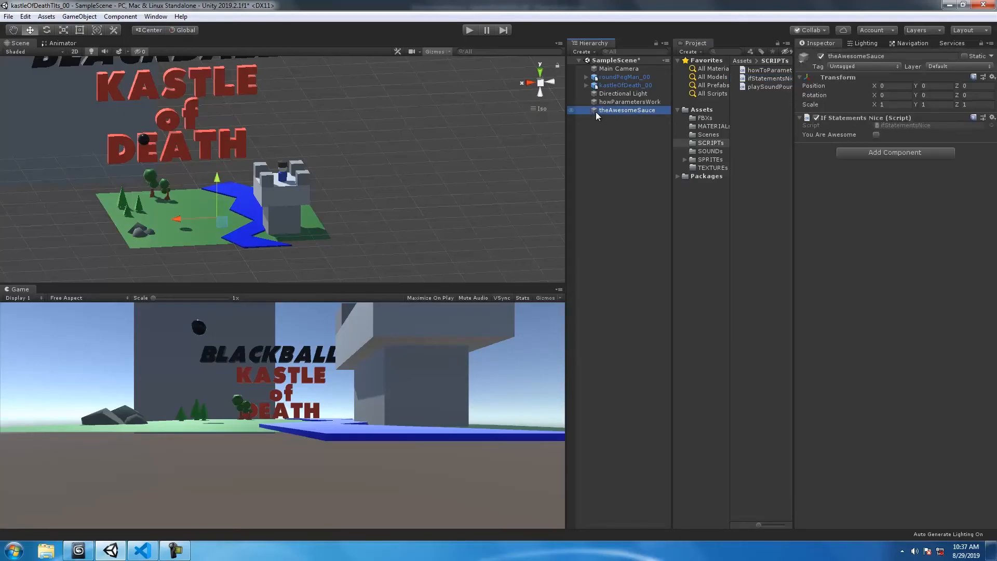
mouse_move(584, 114)
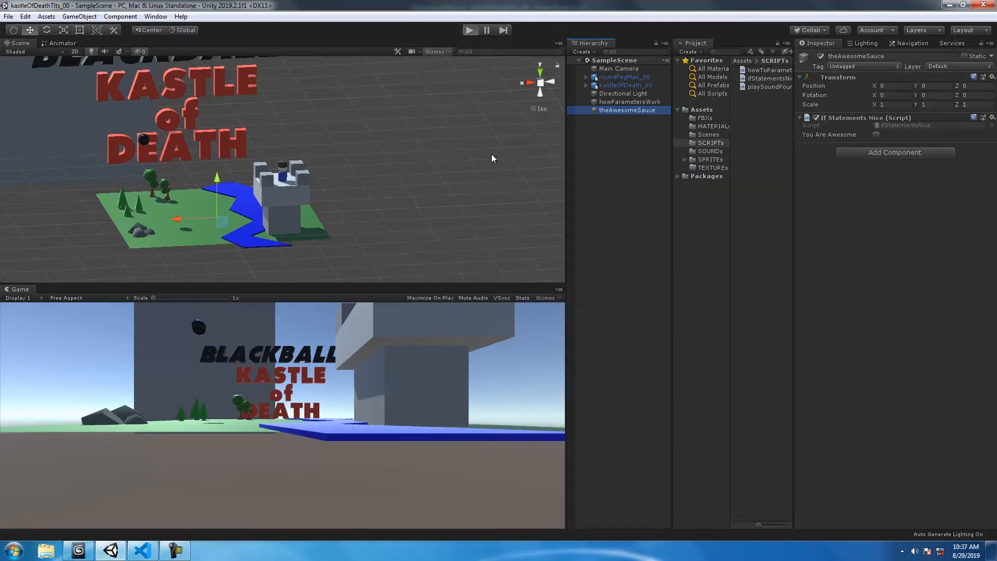
- Play the scene and trace the console messages back to their script lines
click(470, 30)
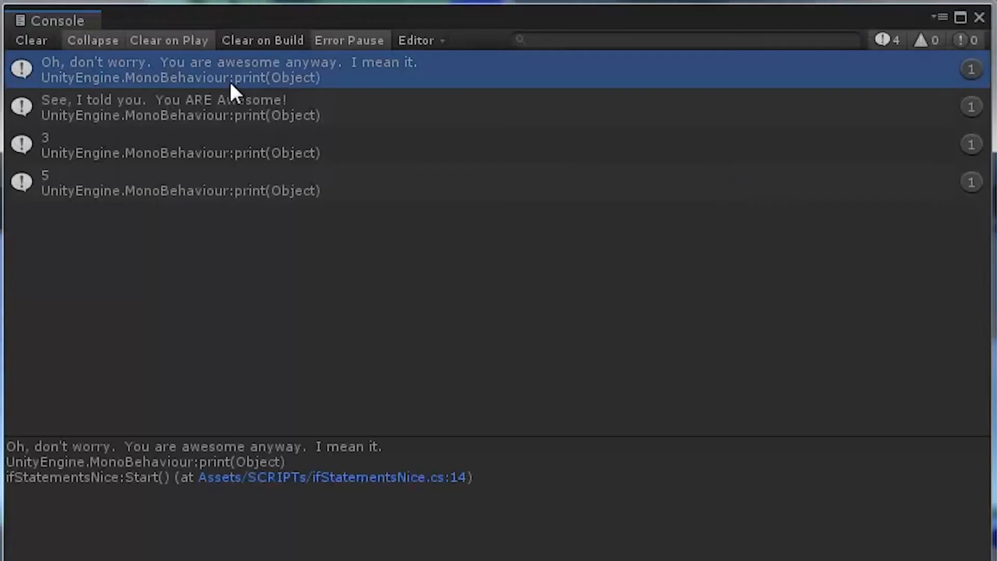
click(192, 146)
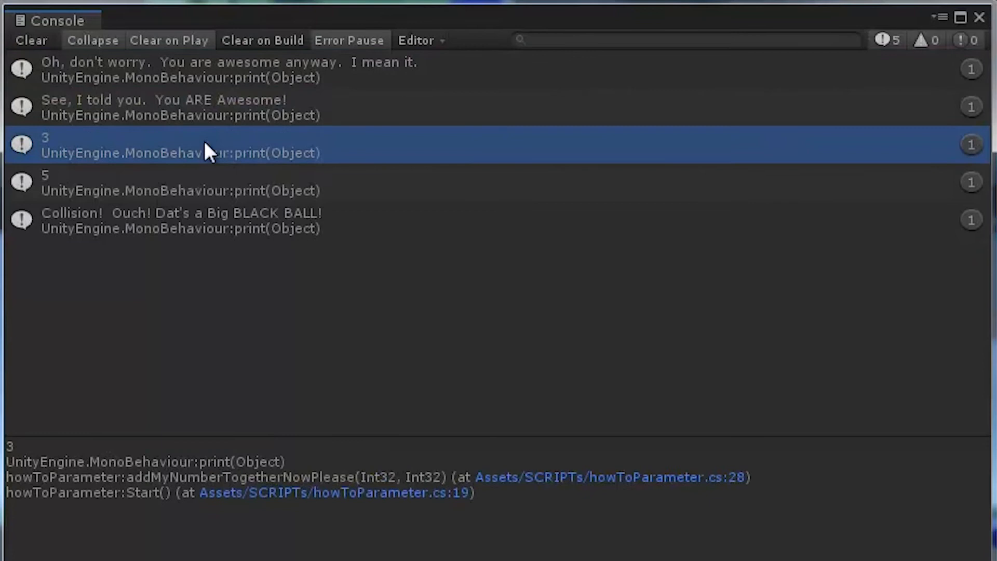
click(191, 107)
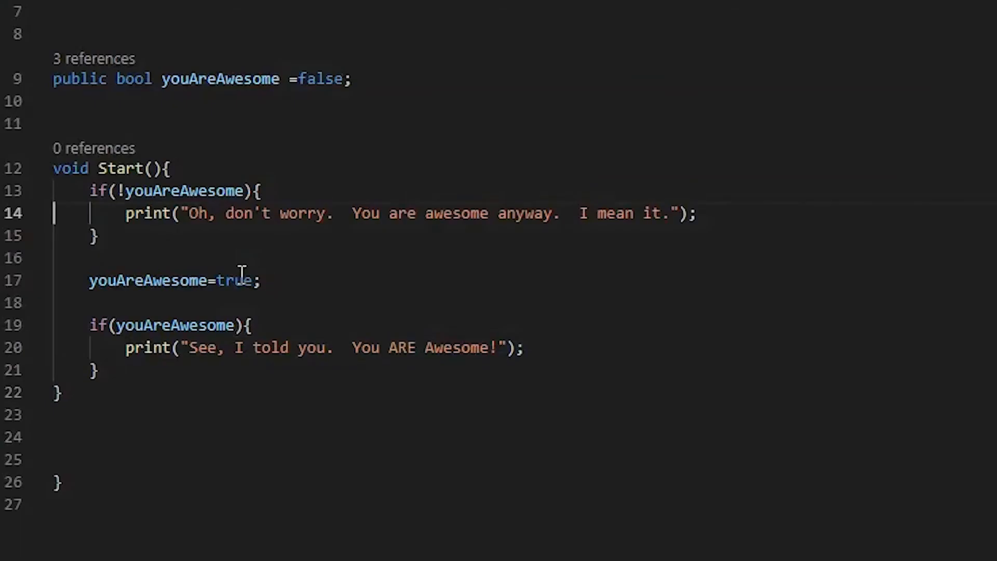
drag(125, 213, 696, 213)
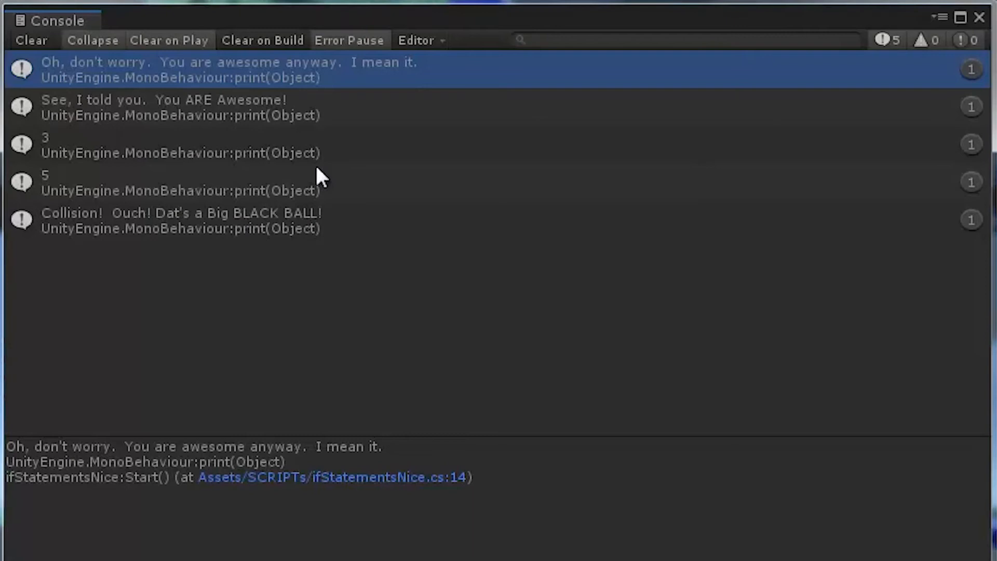
mouse_move(303, 115)
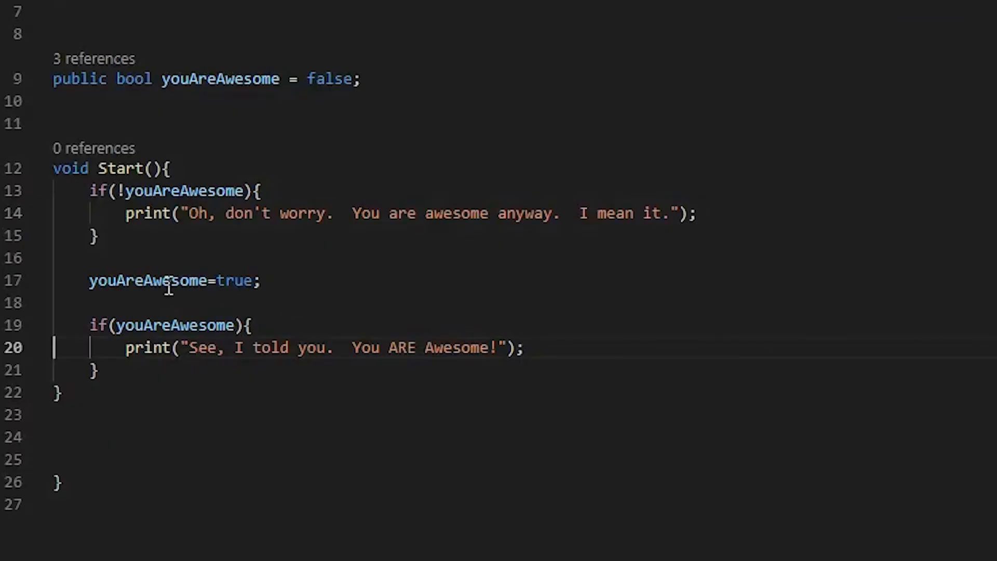
click(131, 348)
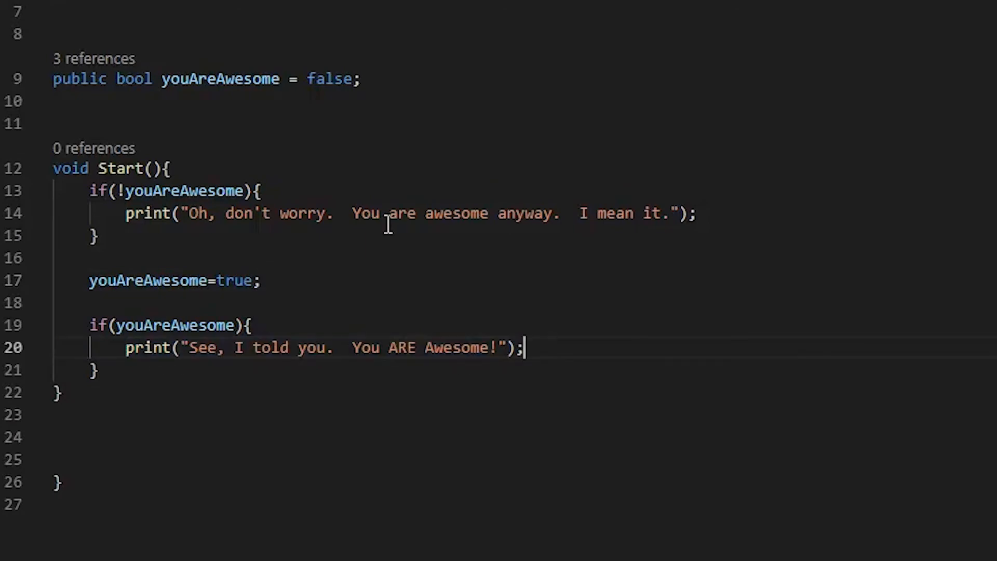
mouse_move(410, 363)
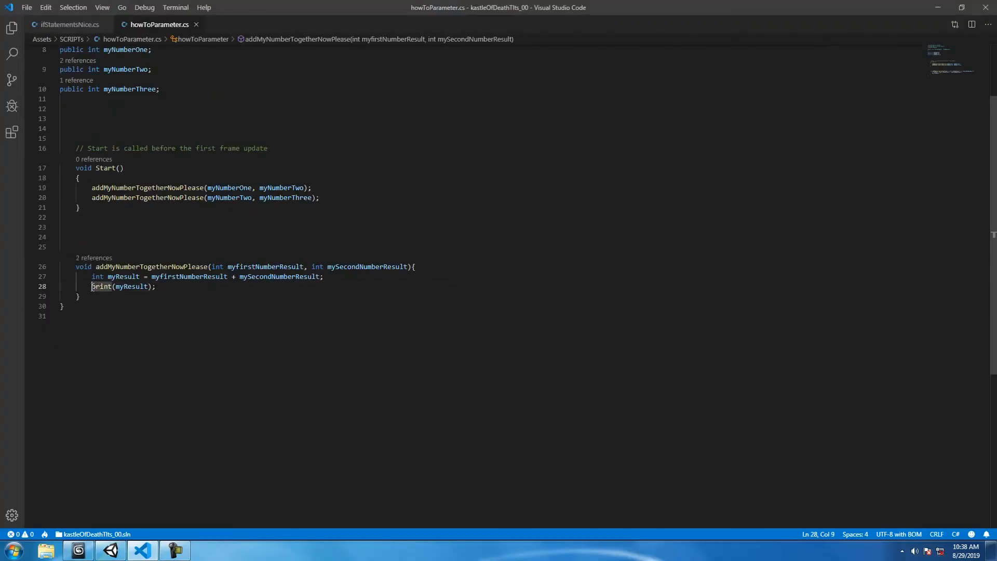
- Comment out print(myResult); in howToParameter.cs so only the two awesome messages log
text(//)
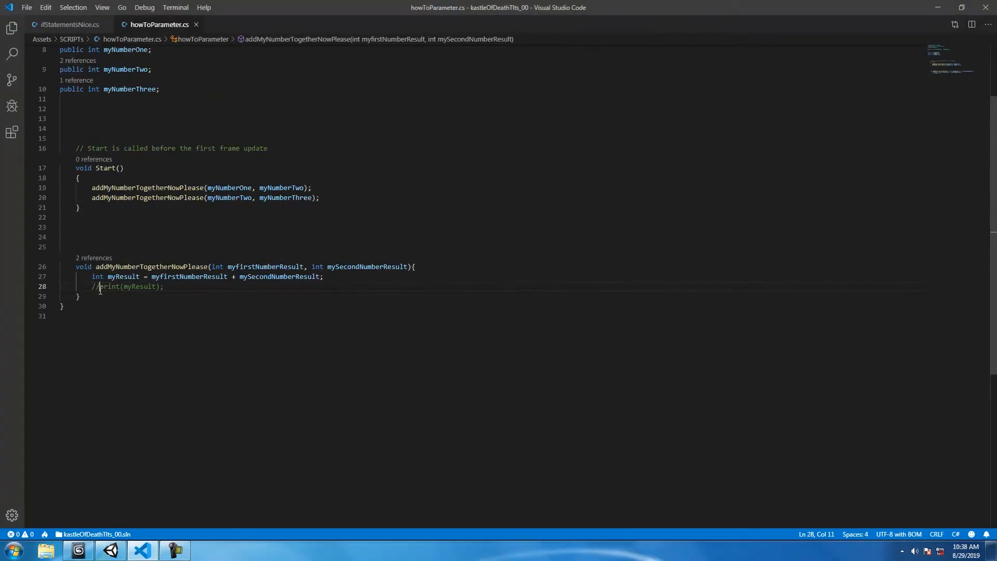
click(141, 551)
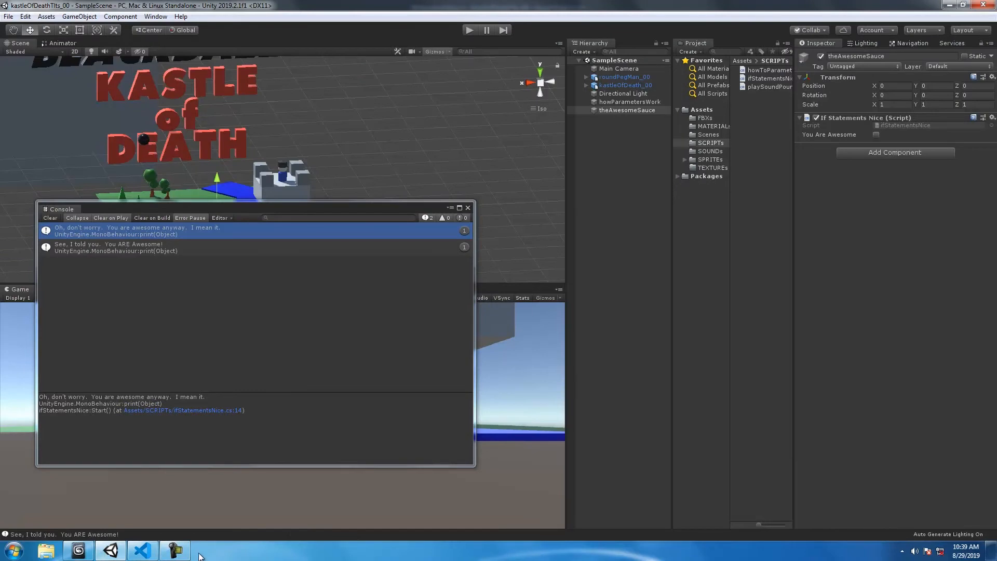
- Write the comment // Let's Check more than One Condition above void Start()
click(142, 549)
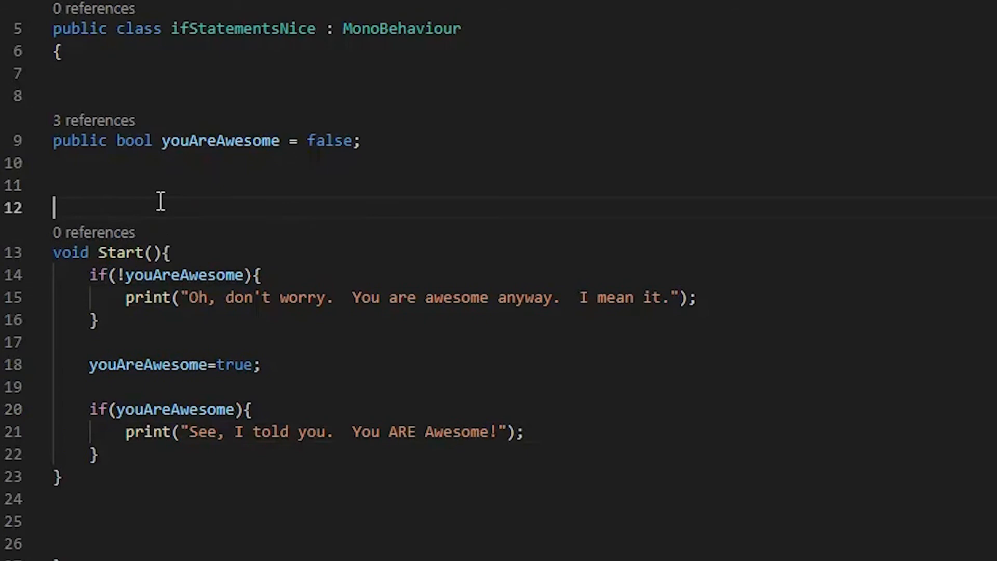
text(// LEt's)
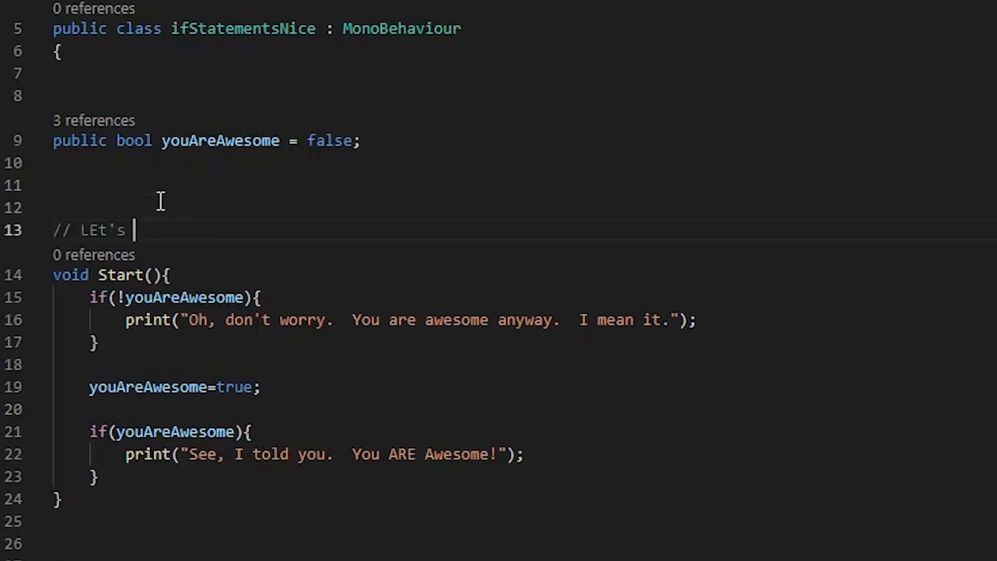
text(C)
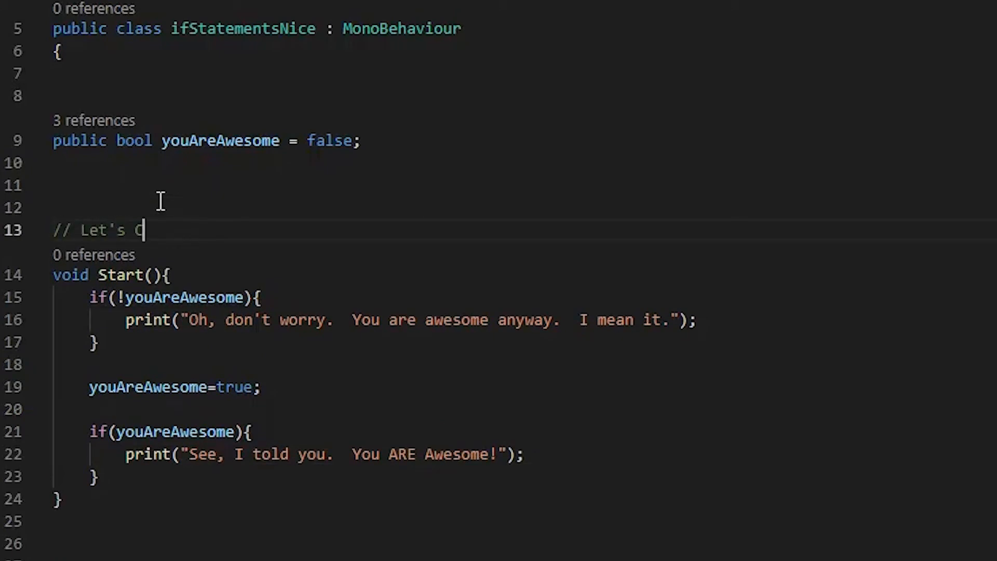
text(heck)
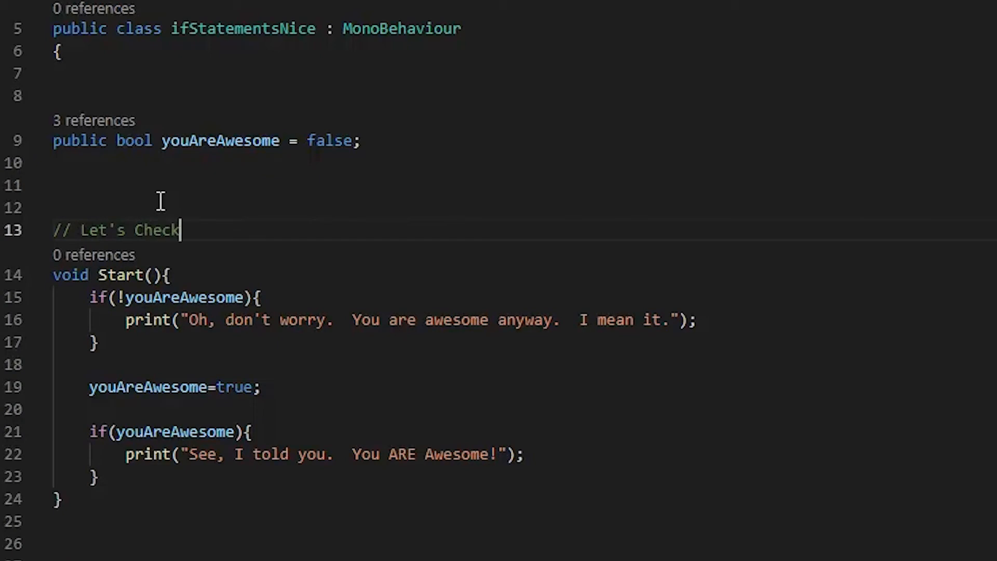
text(m)
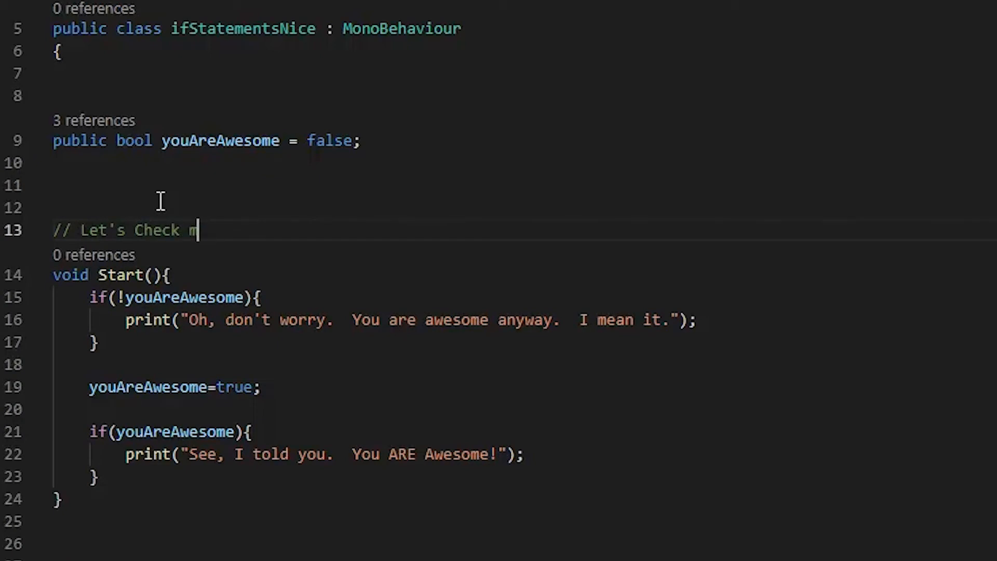
text(ore than One)
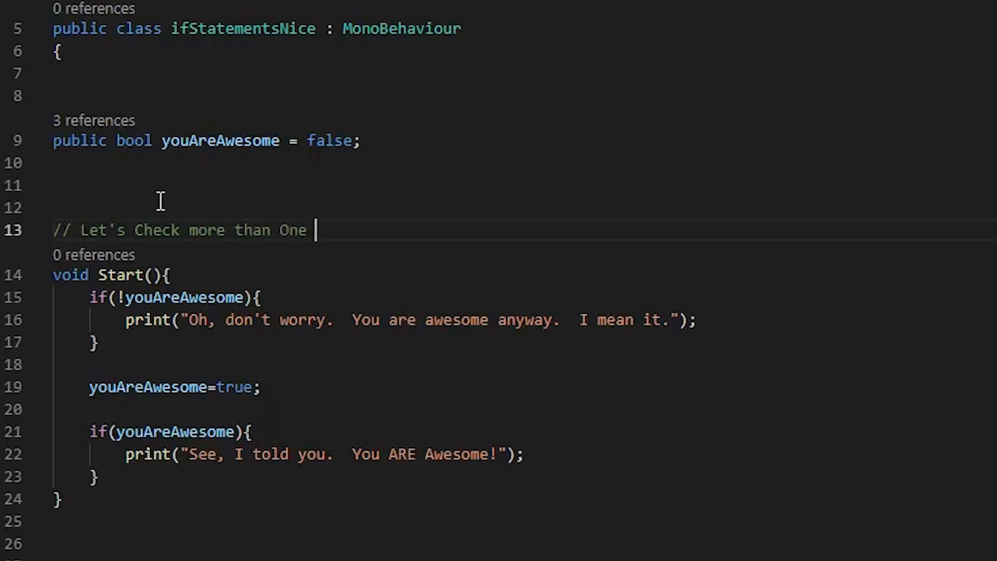
text(Con)
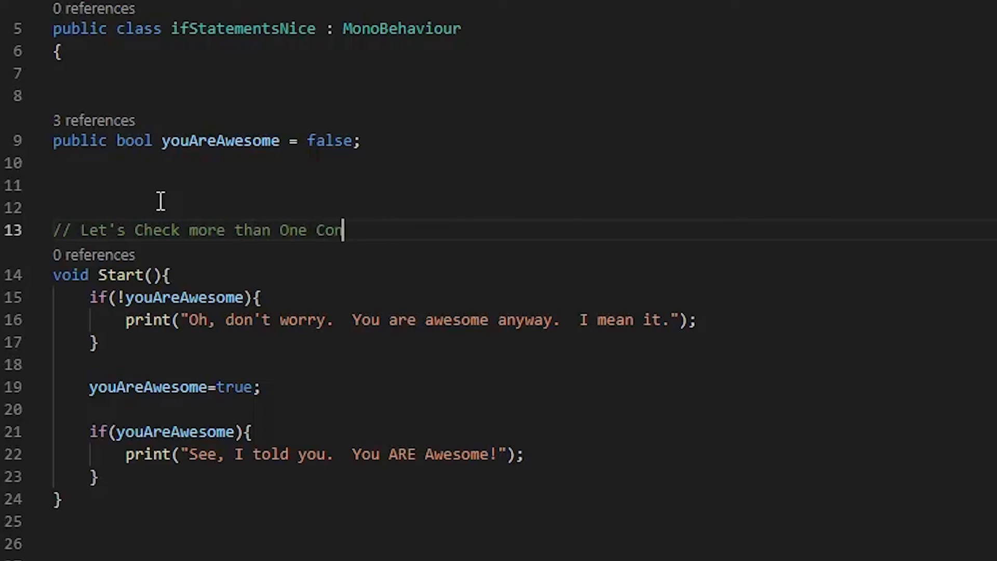
text(dition)
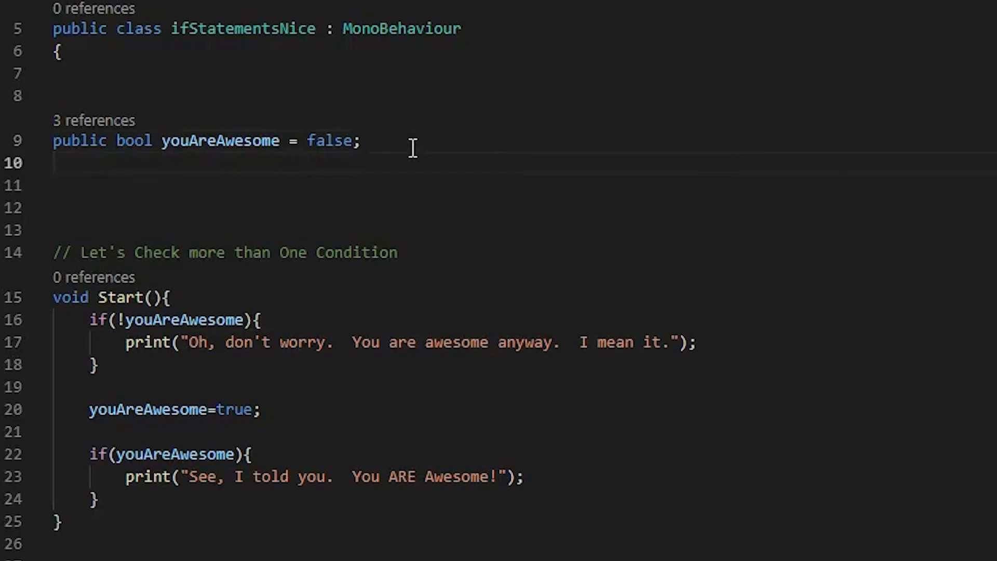
- Declare public int haveMoneyInYourPocket; below the youAreAwesome field
text(public int h)
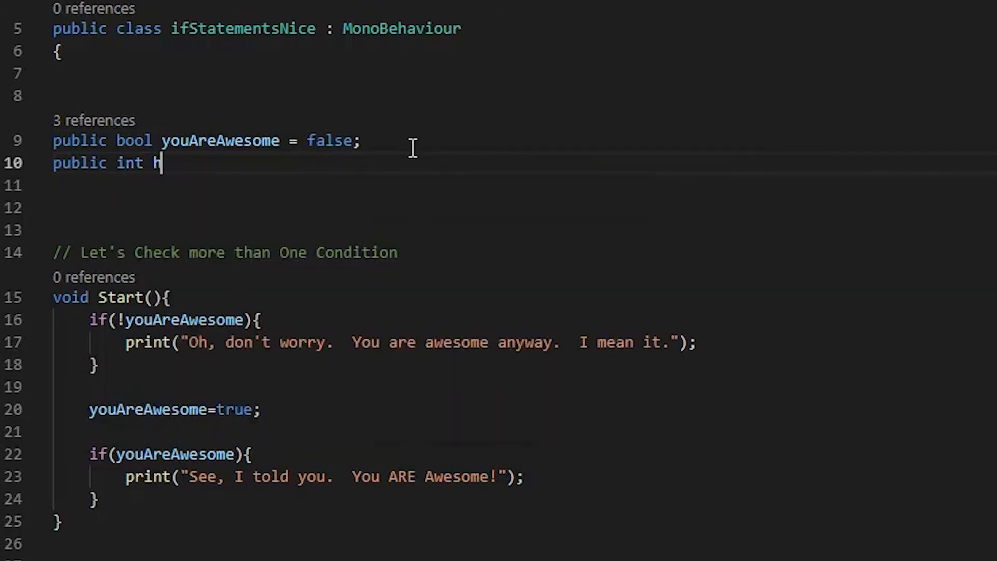
text(ave)
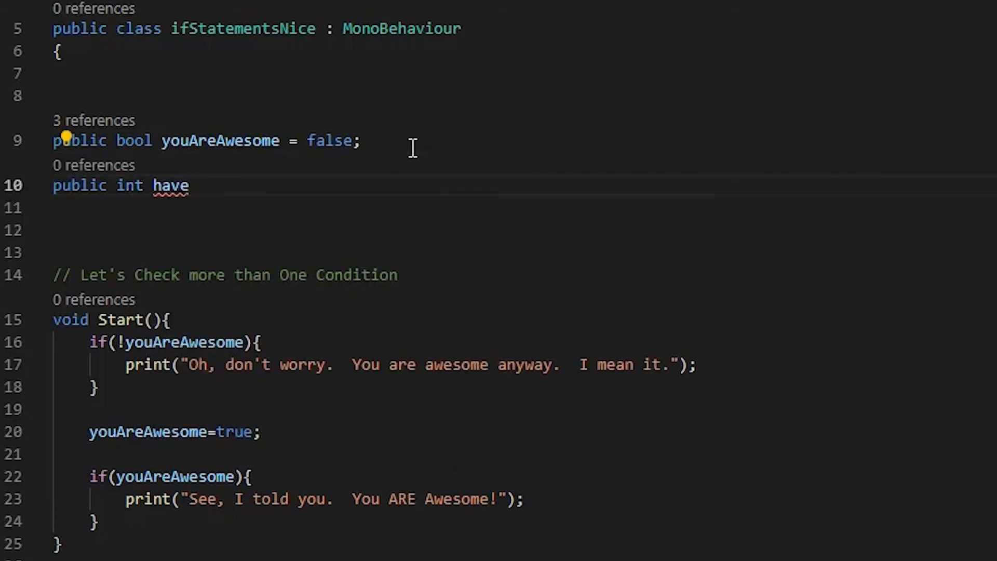
text(MoneyI)
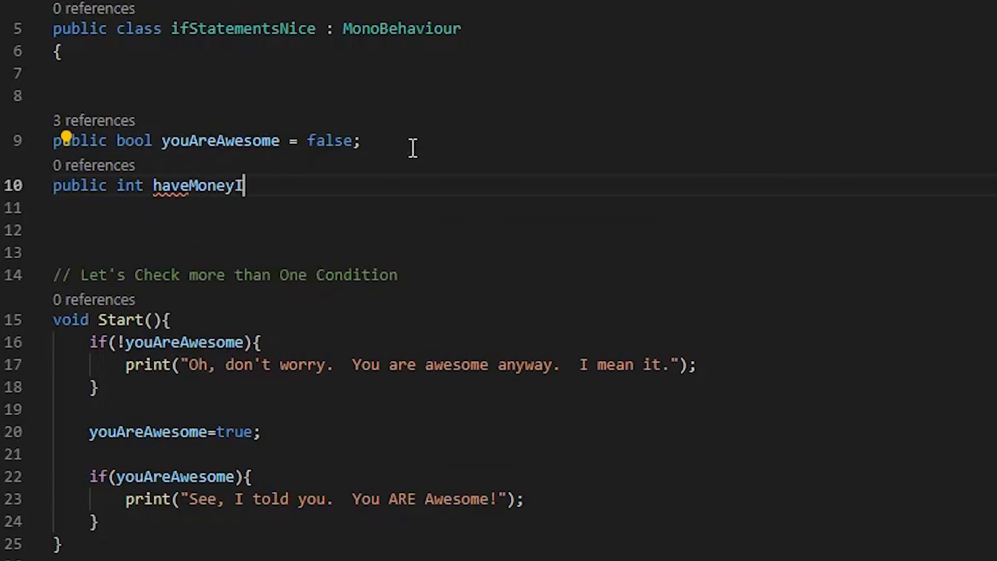
text(nYourPocket)
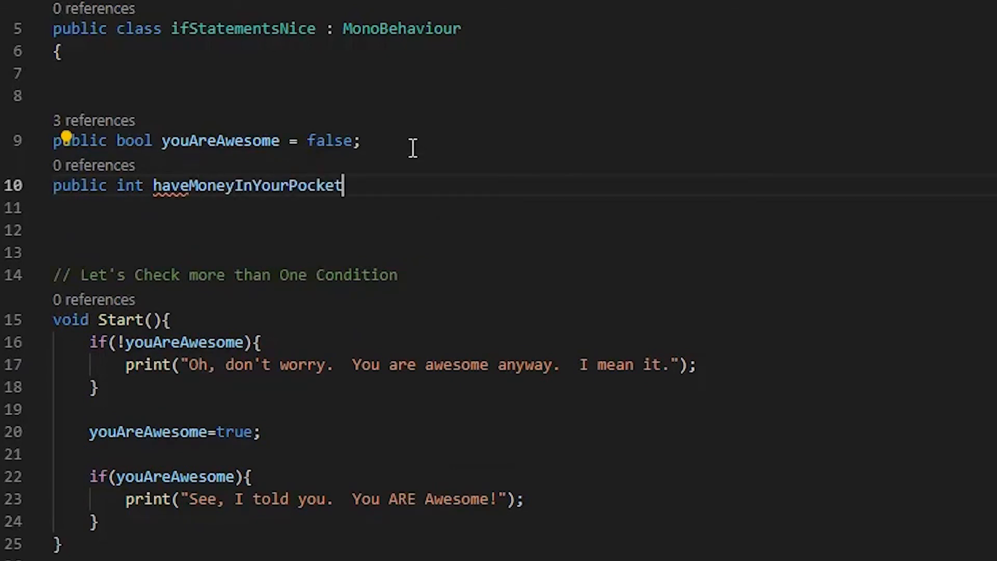
text(;)
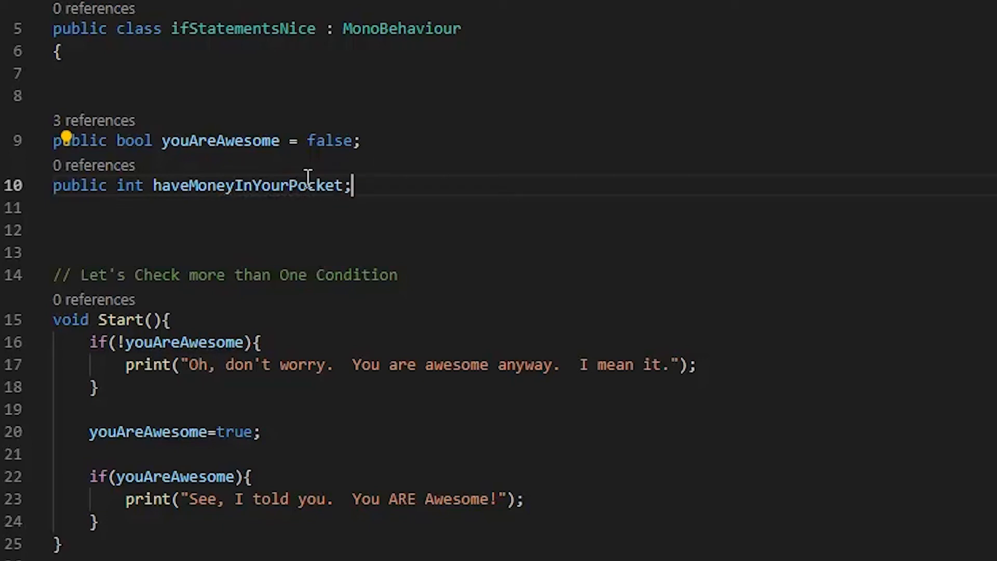
- Rename the field to amountOfMoneyInYourPocket
double_click(247, 185)
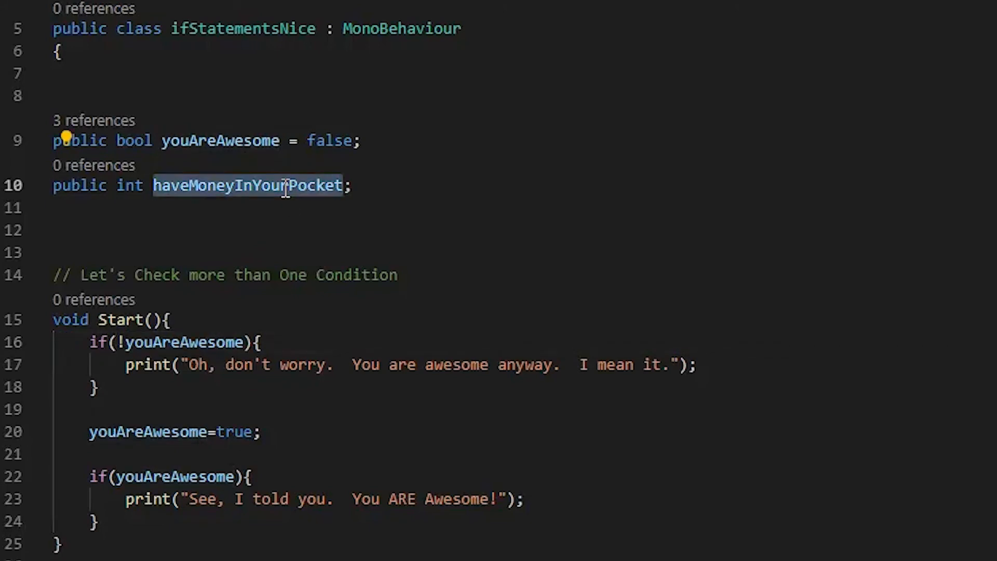
text(amount;)
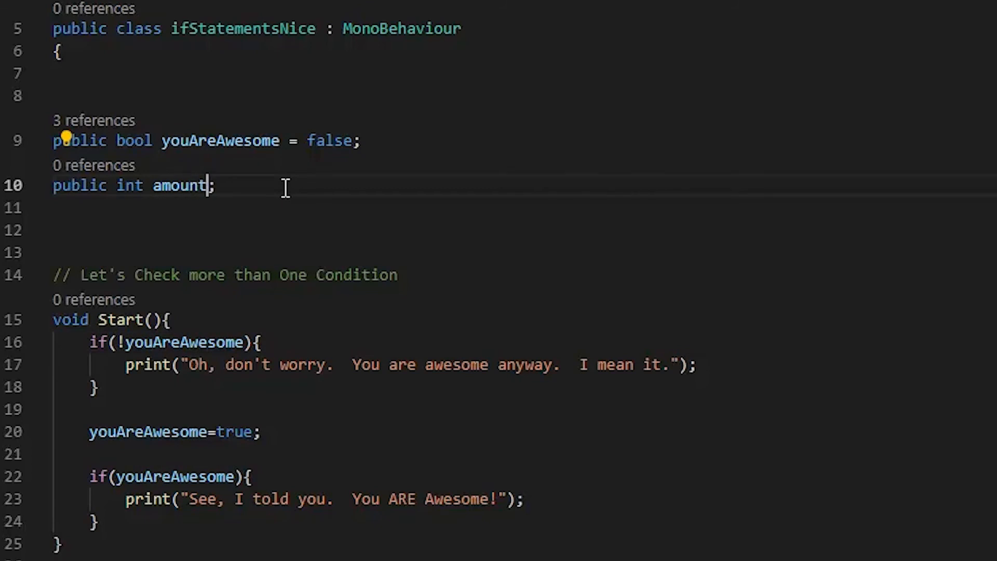
text(OfMoneyInYo)
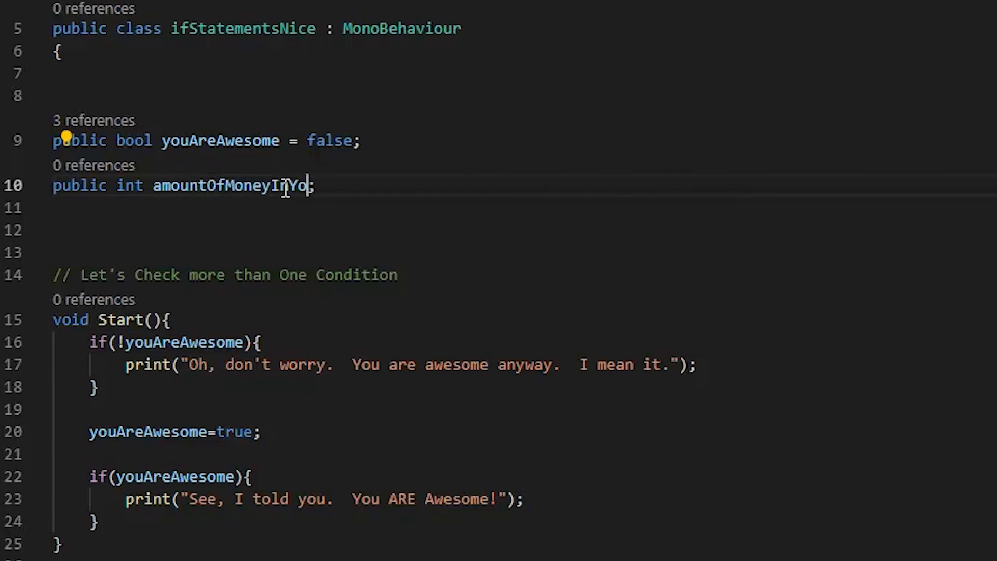
text(urPocket)
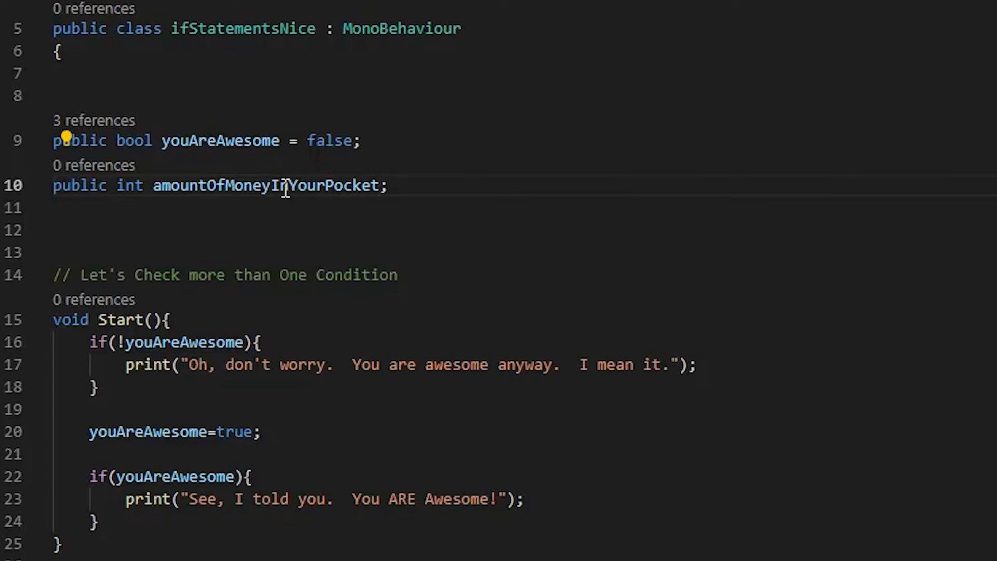
mouse_move(283, 342)
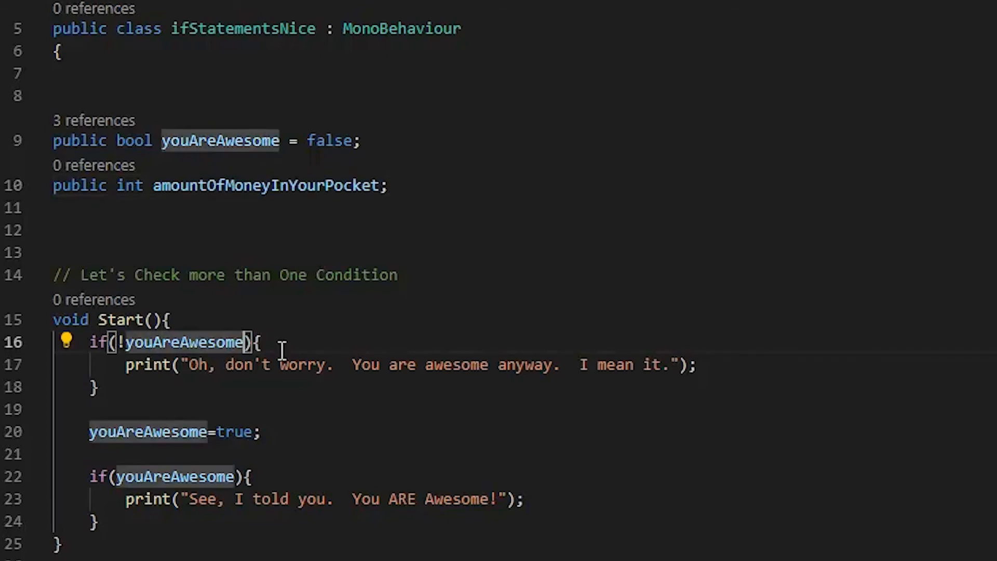
- Extend the first if condition with && amountOfMoneyInYourPocket >= 20
text(&& amountOfMoneyInYourPocket)
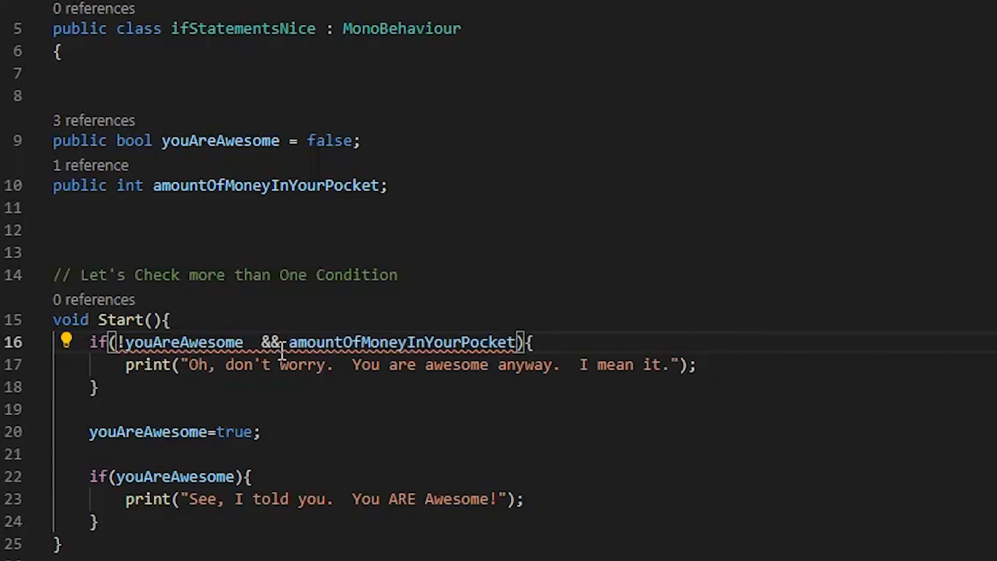
mouse_move(599, 446)
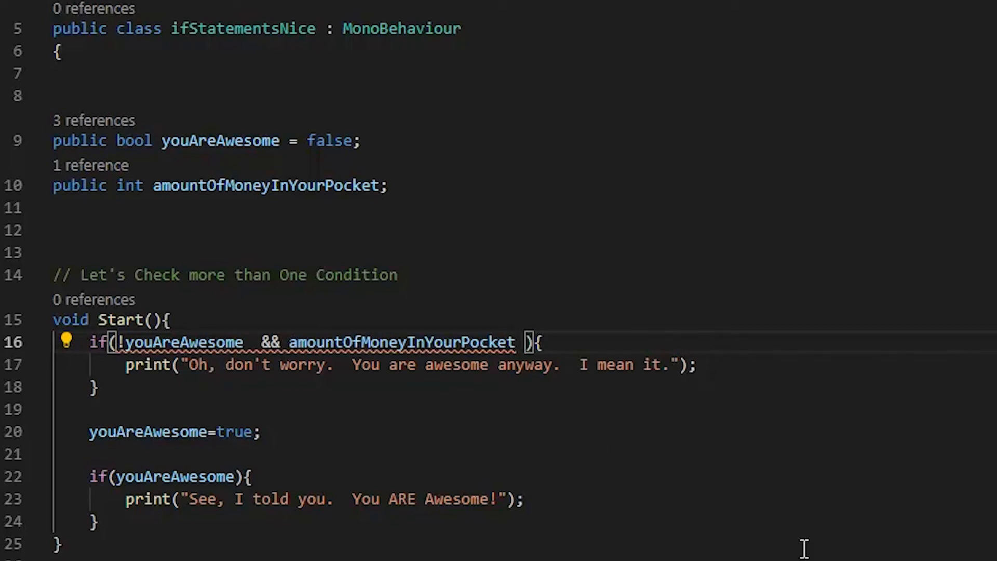
text(>= 2)
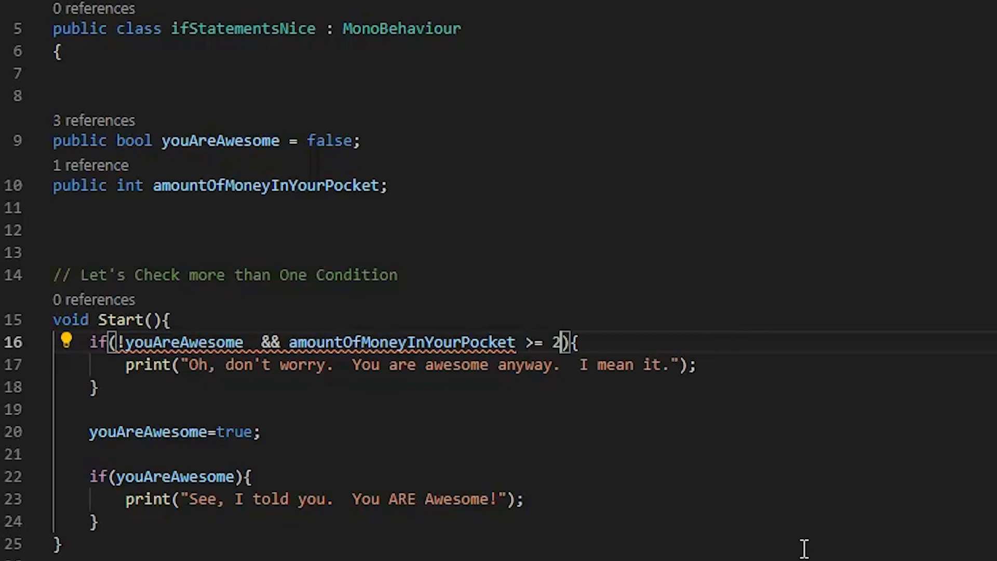
text(0)
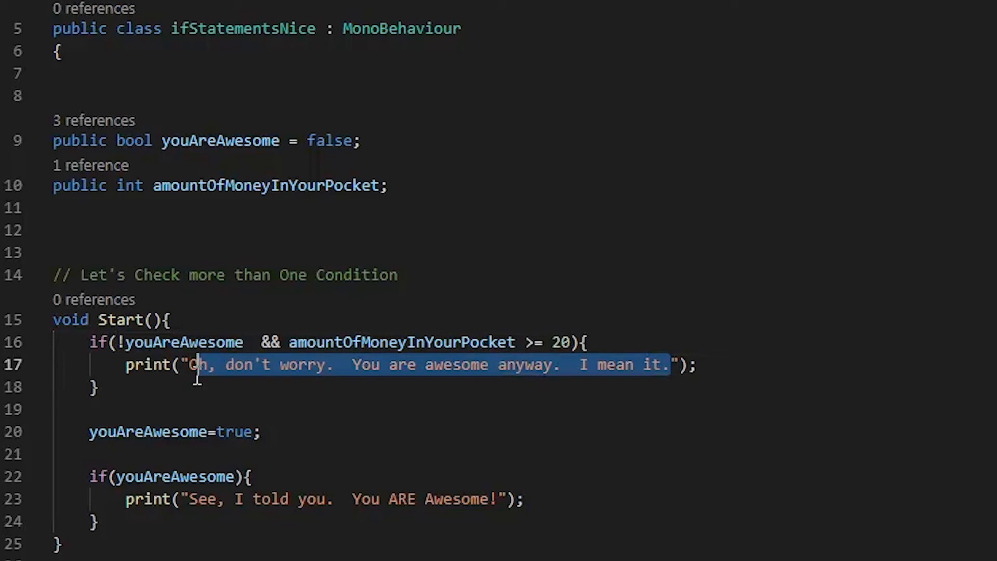
- Replace its print string with "The Awesome Sauce wore off, BUT you have 20 Bones in your pocket!"
text(The Aw");)
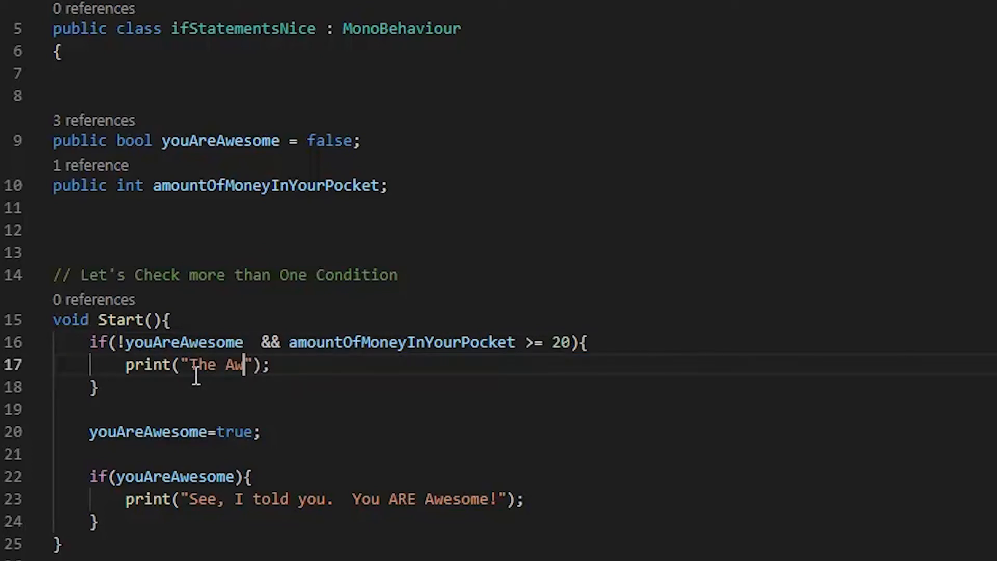
text(esome Sauce)
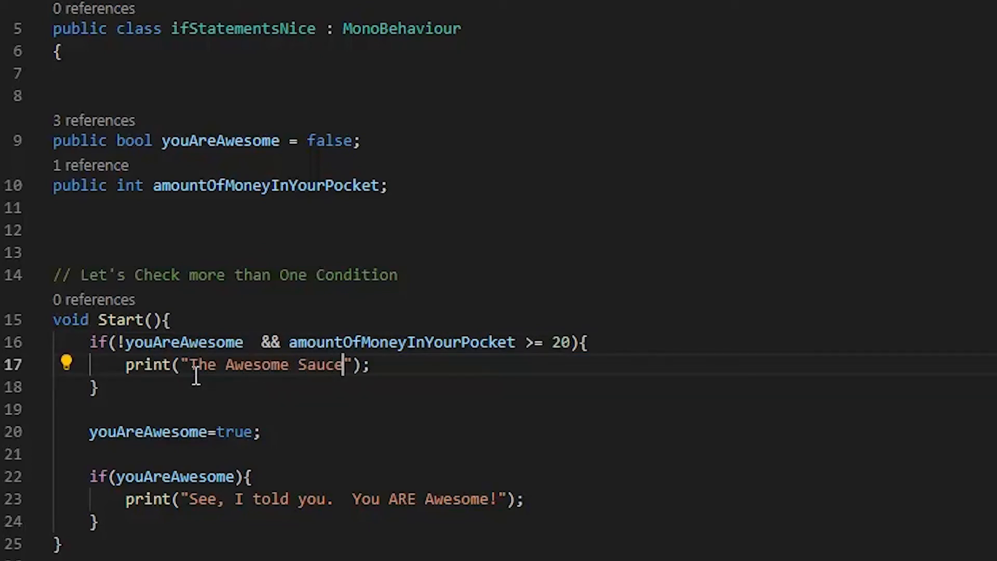
text(wore off,)
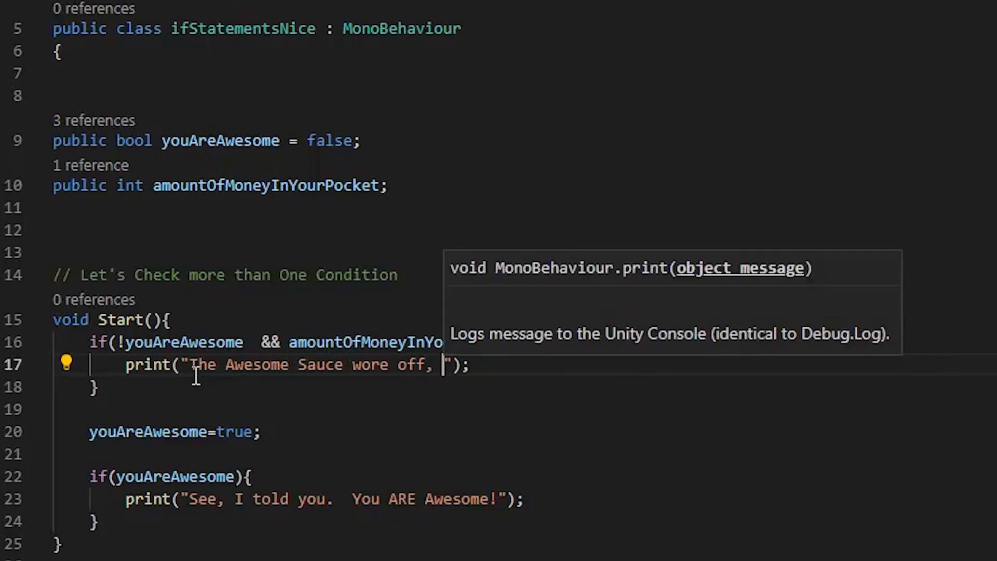
text(BUT you ahve 20 Bo)
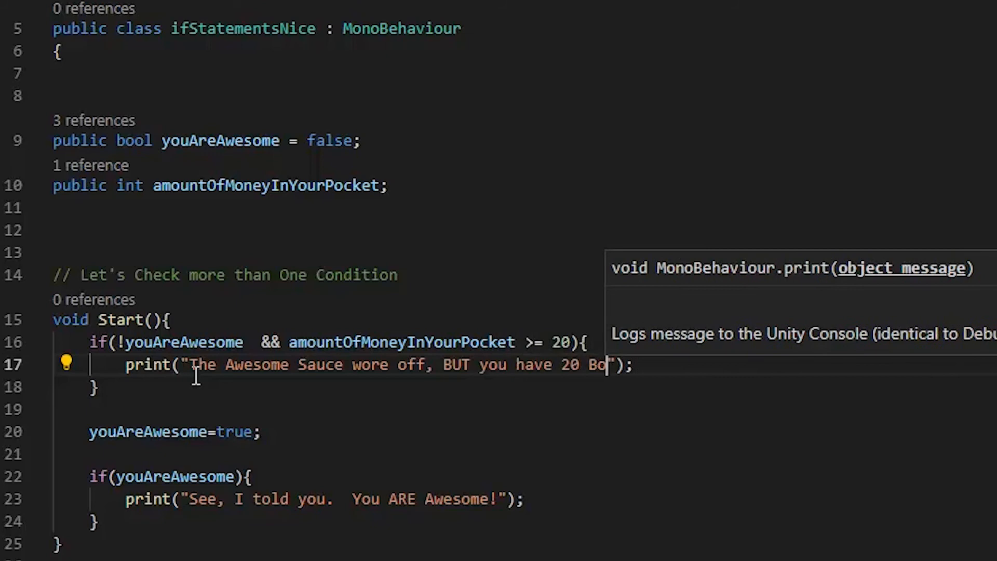
text(nes in your poc)
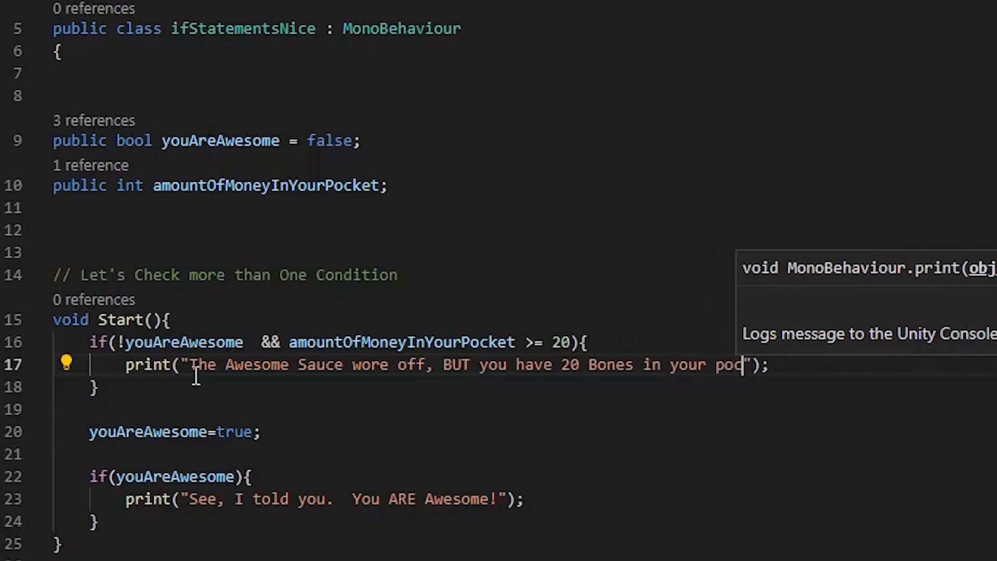
text(ket!)
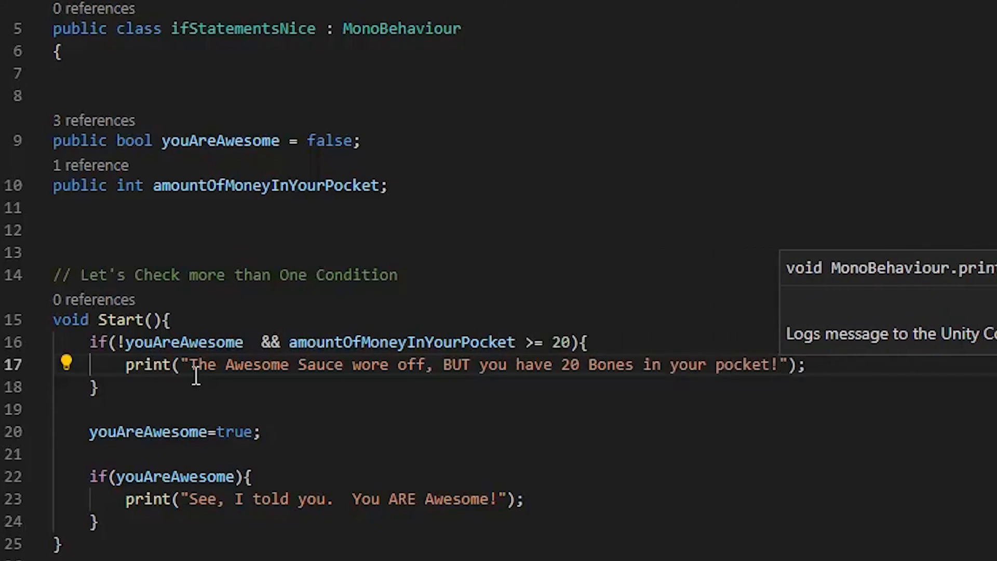
mouse_move(236, 388)
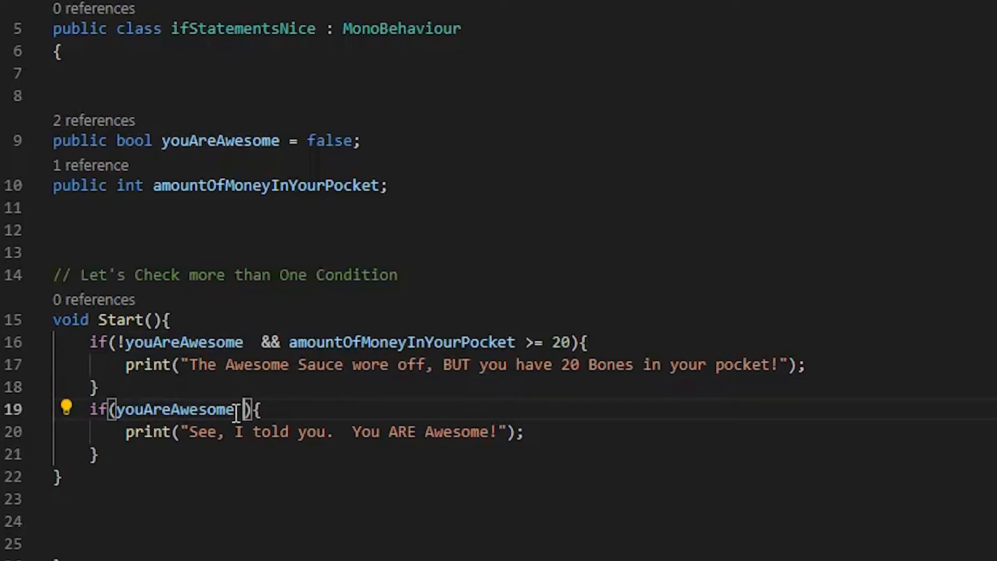
- Rewrite the second if condition as youAreAwesome || amountOfMoneyInYourPocket <= 20
text(||)
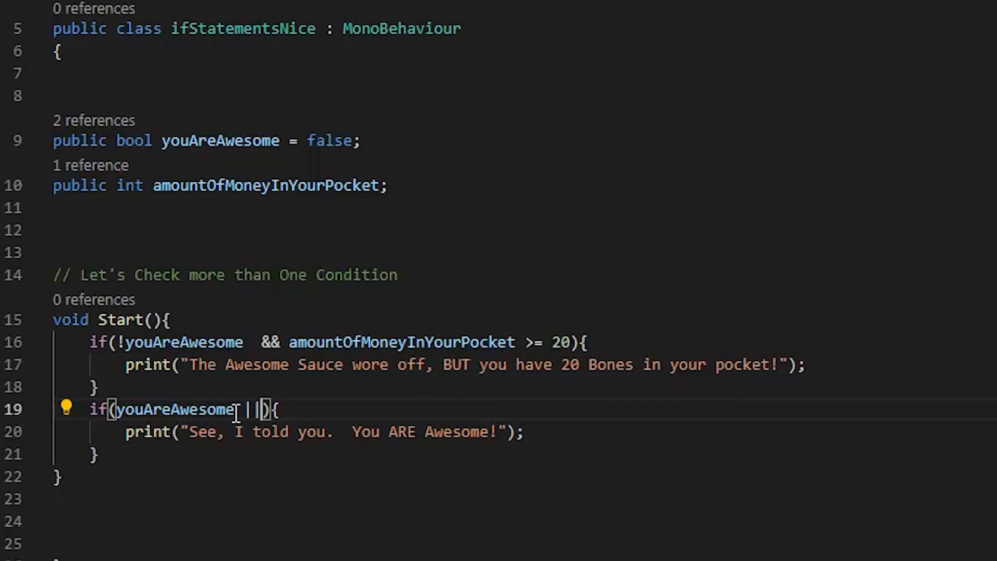
text(" ")
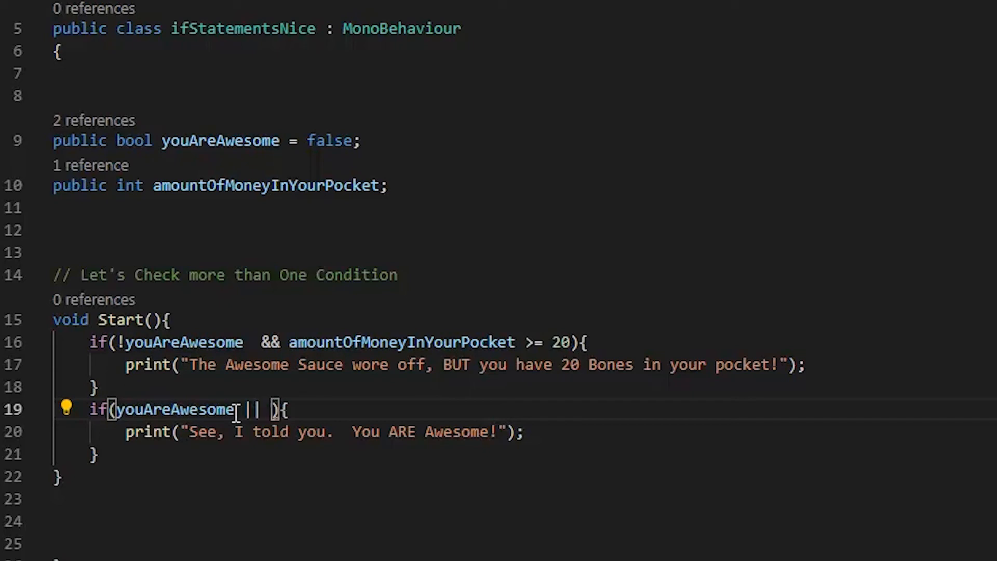
text(you)
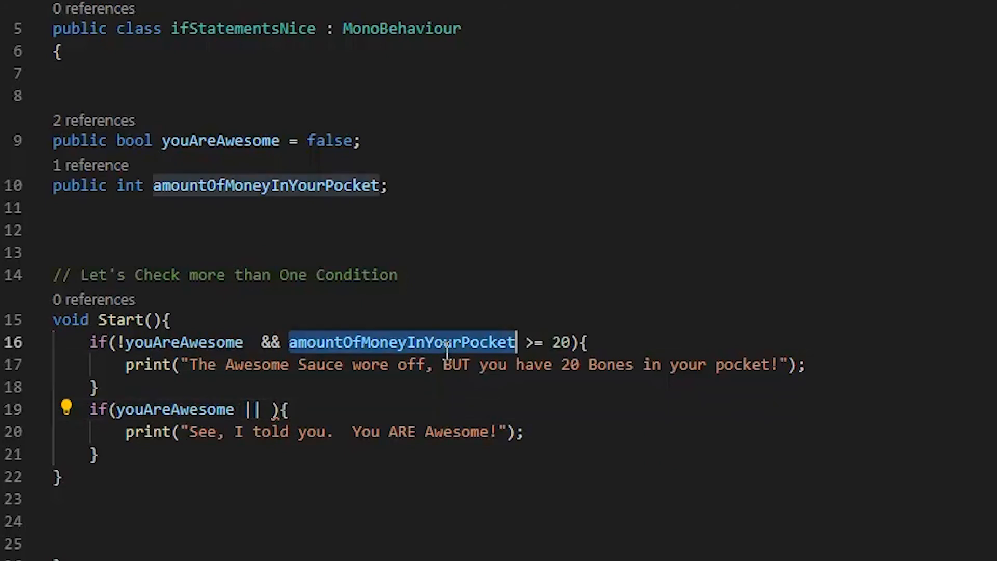
text(amountOfMoneyInYourPocket)
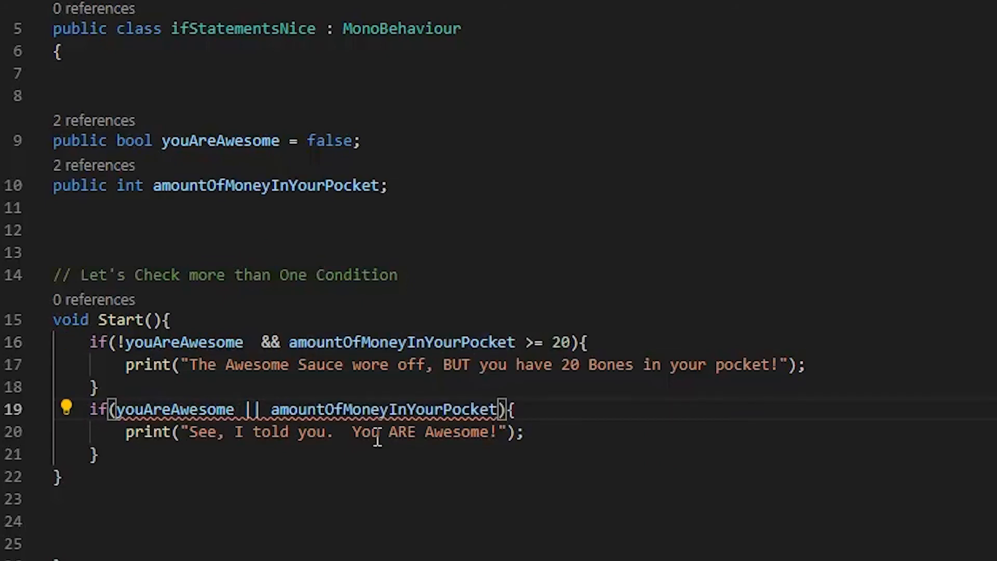
text(<)
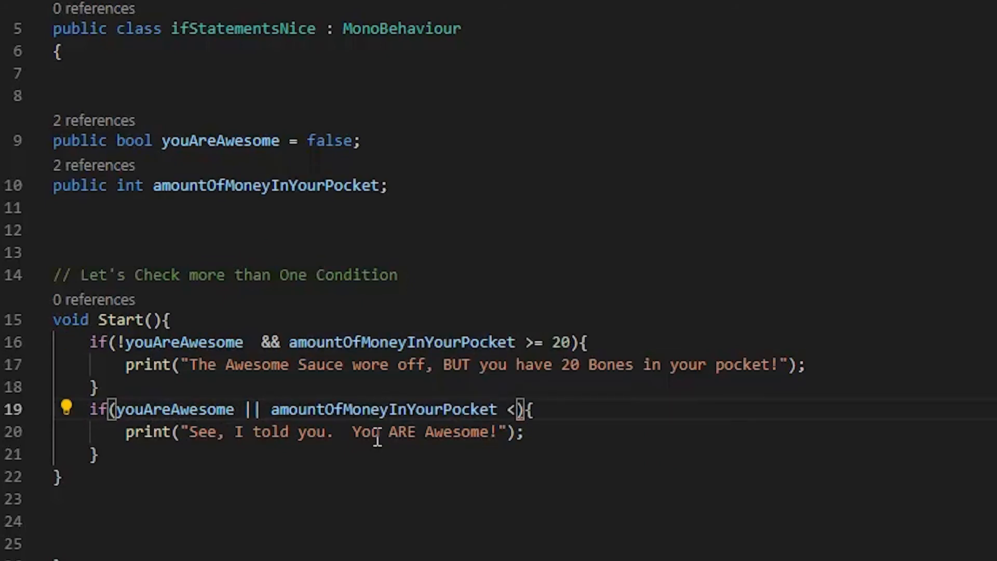
text(= 20)
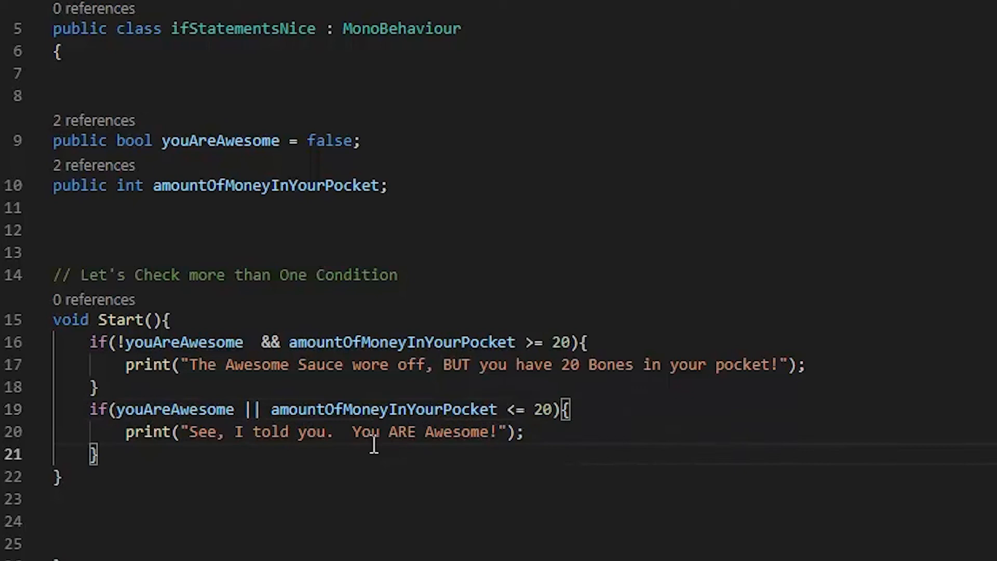
mouse_move(315, 432)
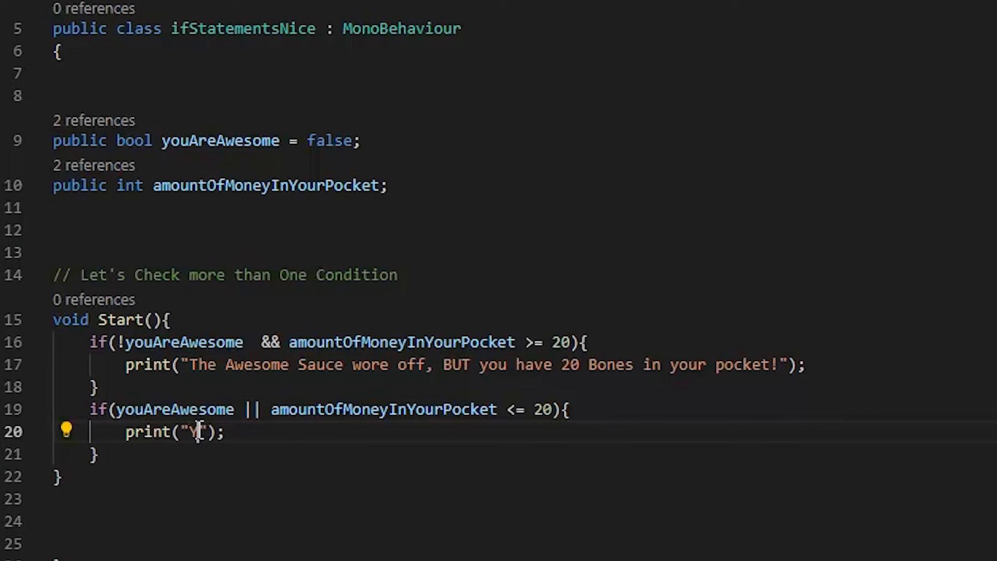
- Write the second if's print message that Awesome Sauce is Amazing and you have less than 20 Bucks
text(our A)
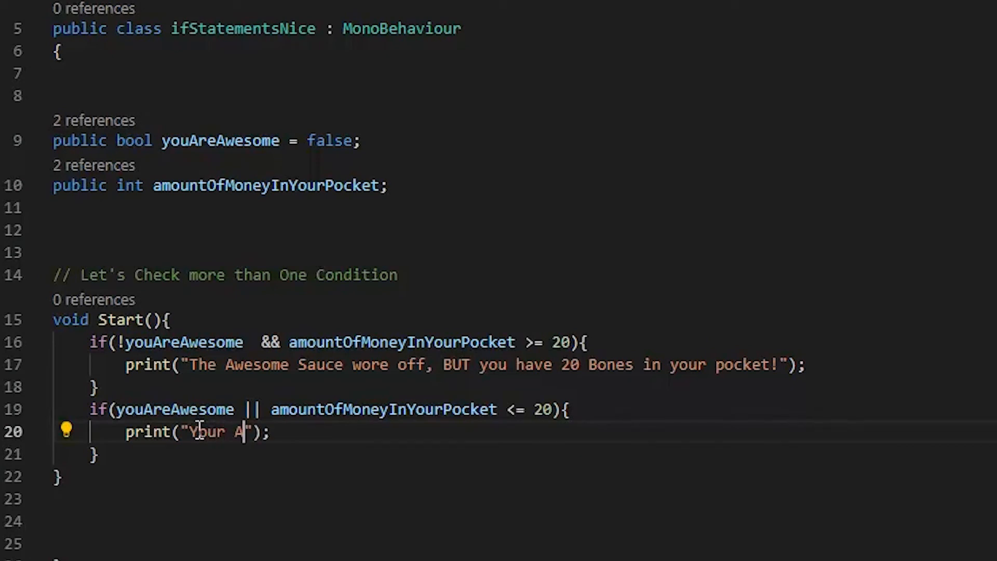
text(wesome Saucew)
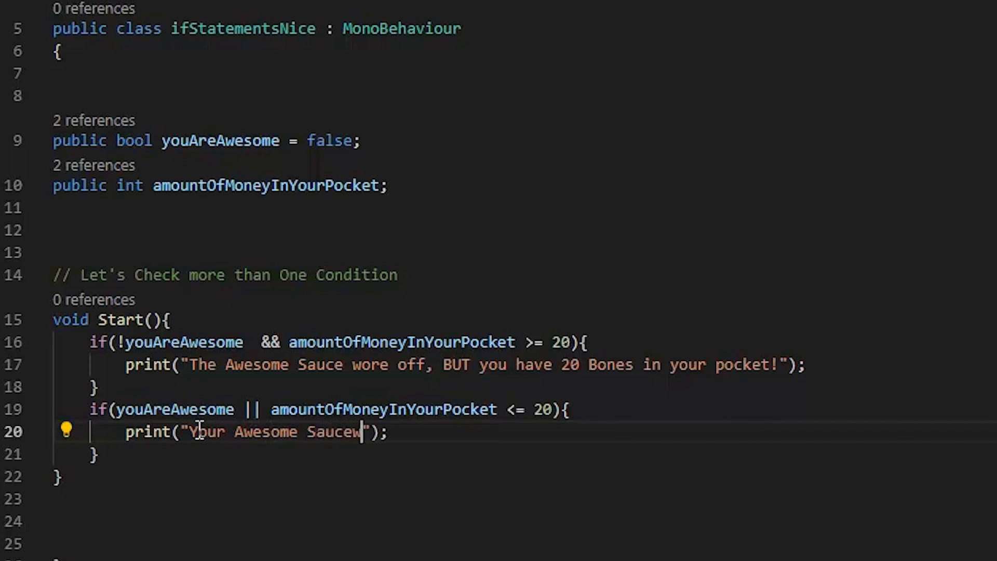
text(is A)
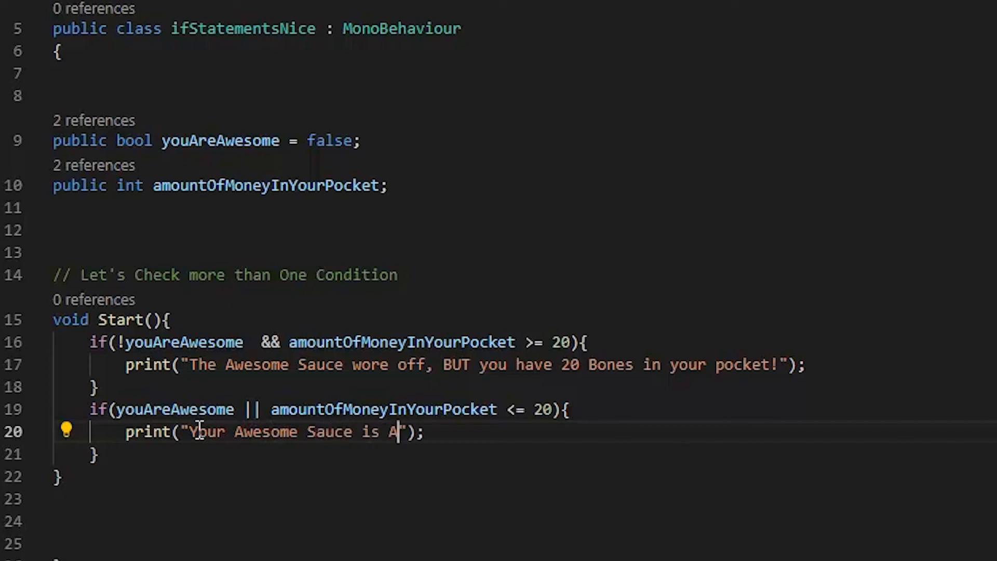
text(mazing and you have less than 20 Bucks in your pocket)
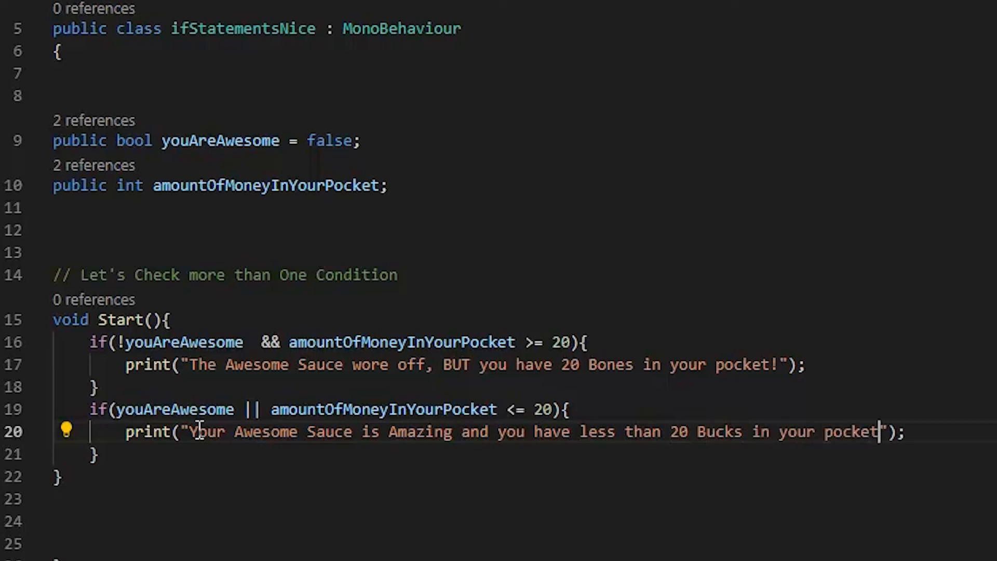
text(.)
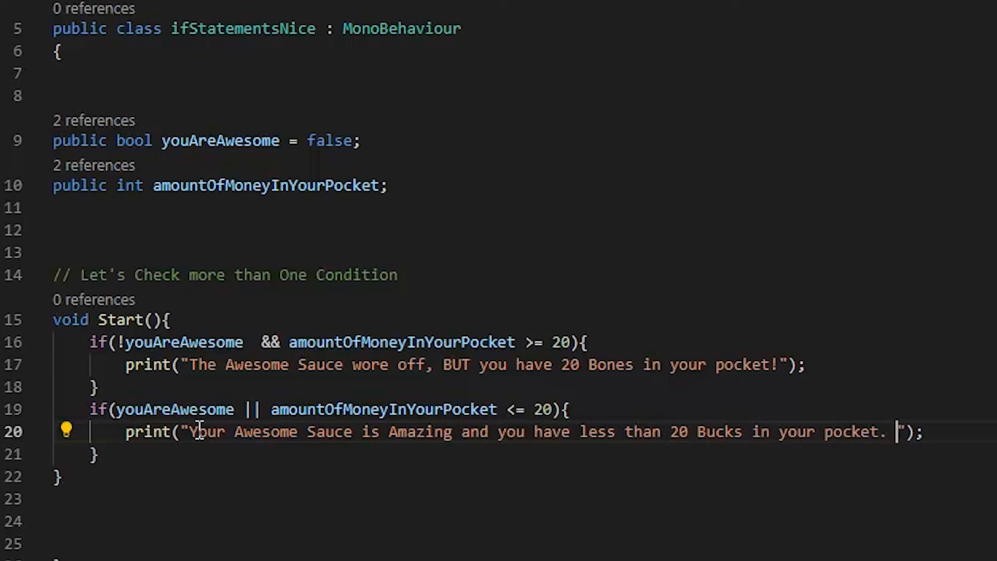
- End the message with "That's okay.", dropping the Me Three attempt in favour of "UhhHHH!!!"
text(That's okay.  M)
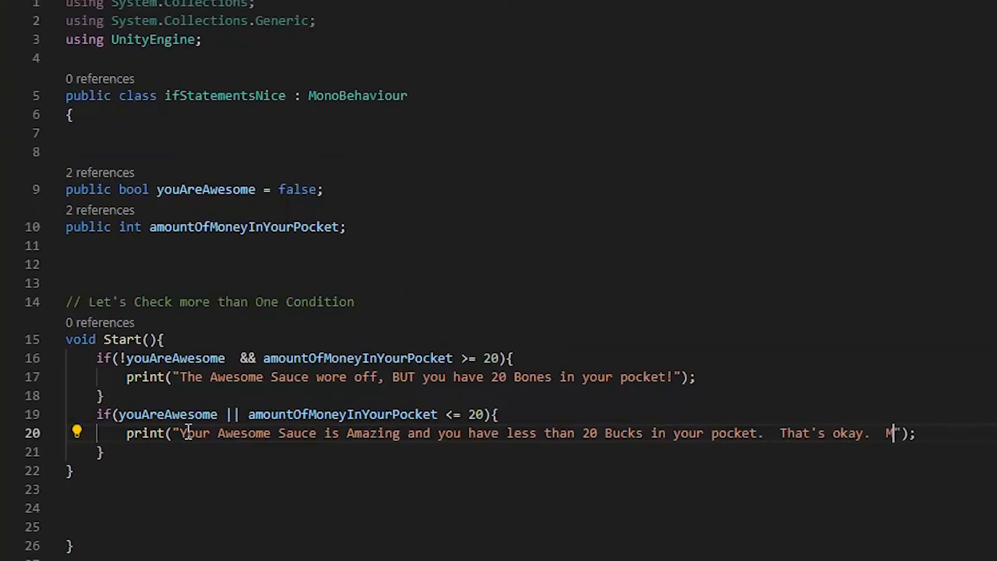
text(e too.)
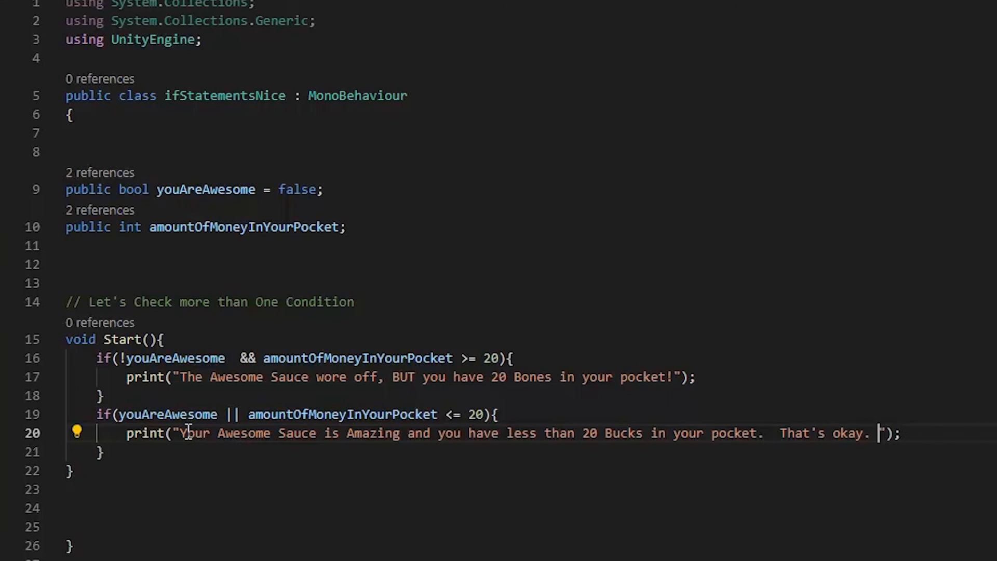
text(Me)
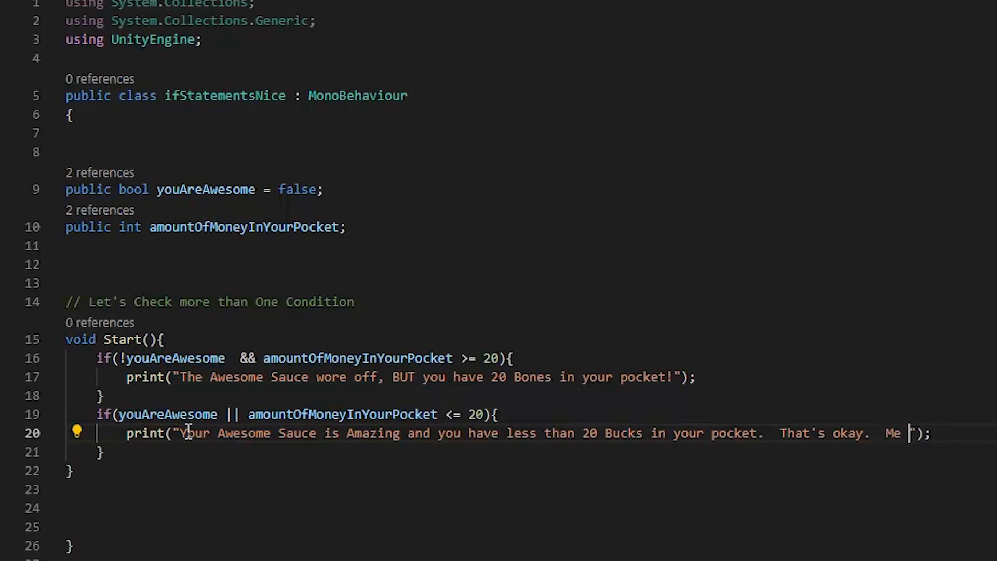
text(Three.)
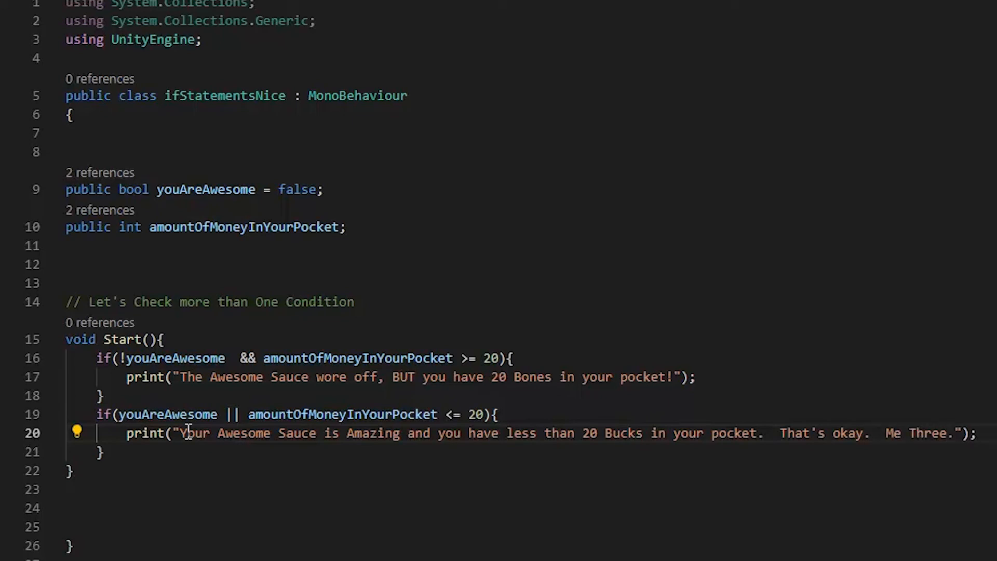
key(Backspace)
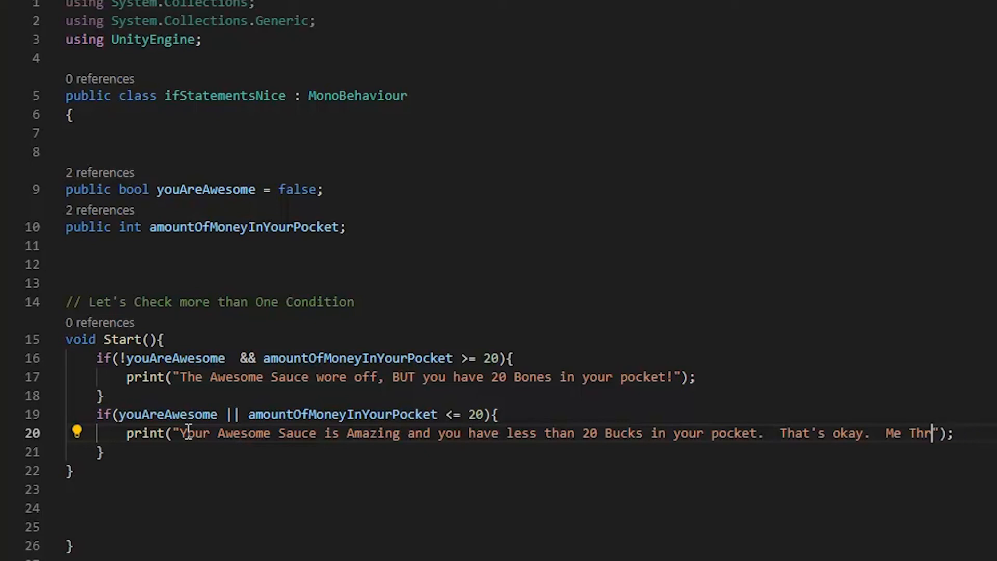
key(Backspace)
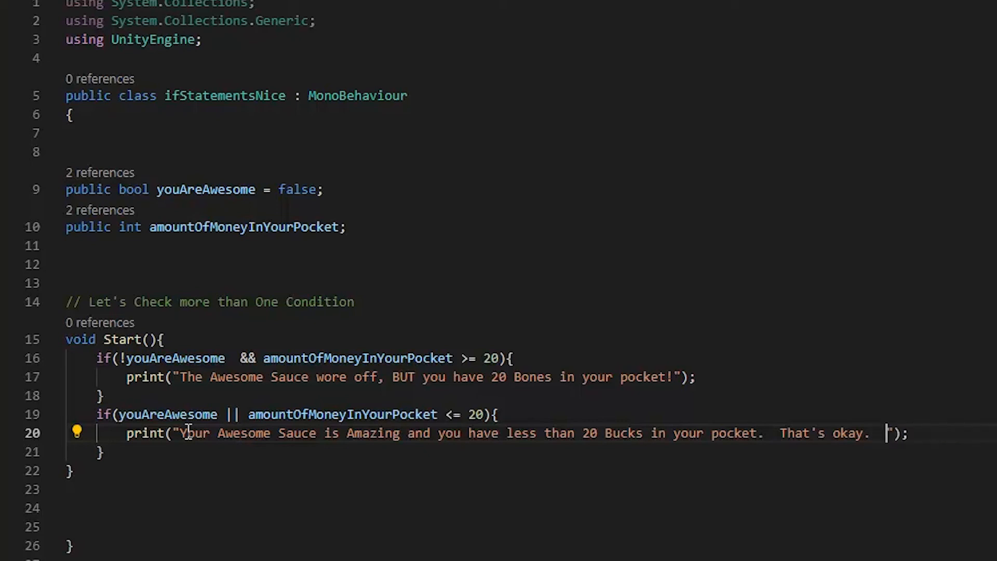
text(UhhHHH!!!)
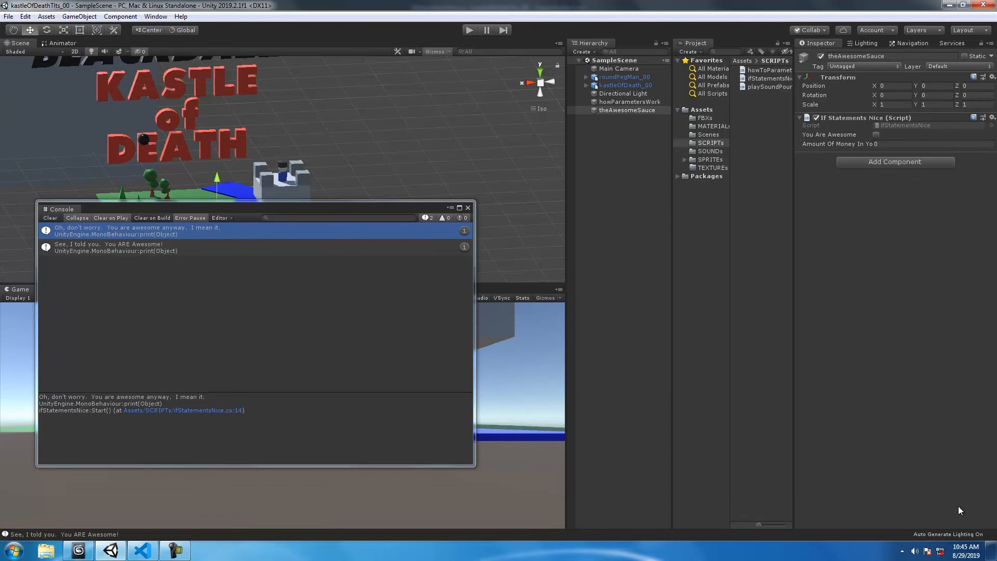
- Turn off Auto Generate in the scene Lighting settings
click(867, 43)
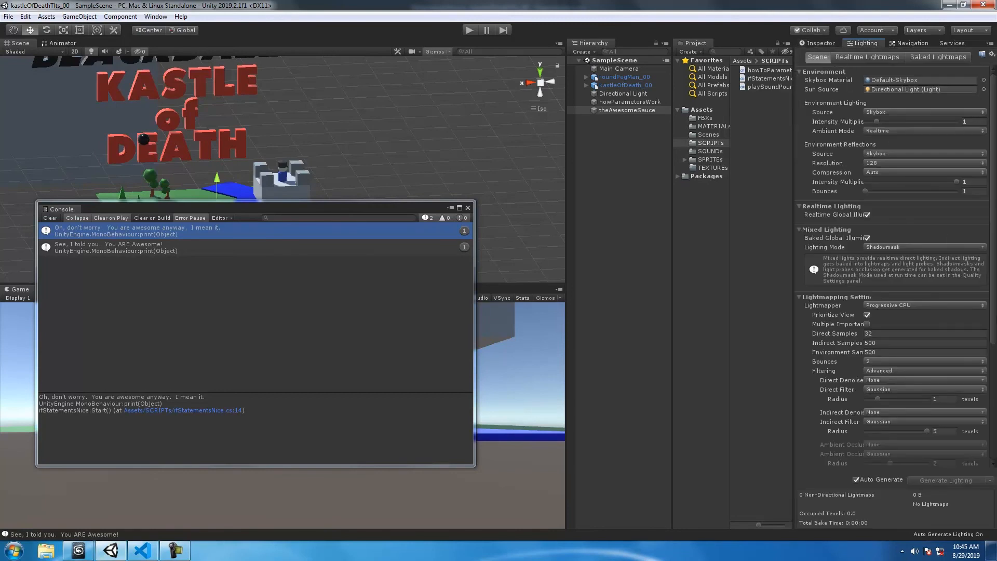
scroll(down, 3)
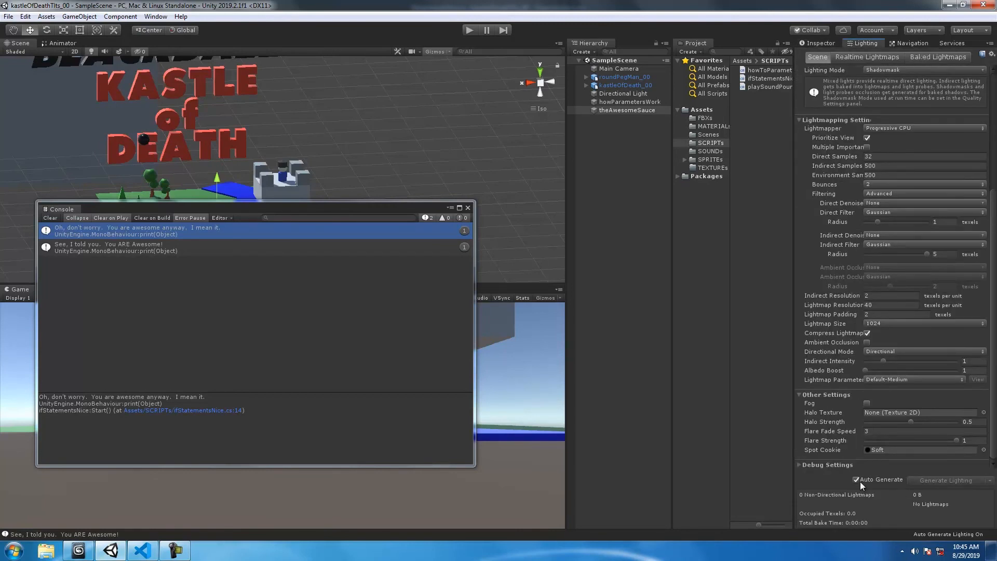
click(857, 479)
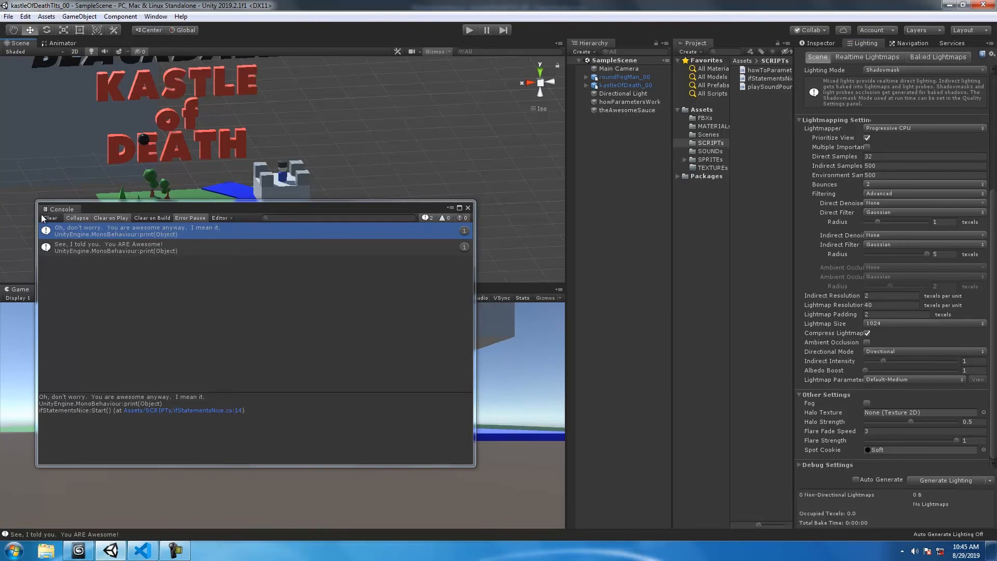
- Clear the Console, play and stop the scene, then return to the Inspector values
click(50, 217)
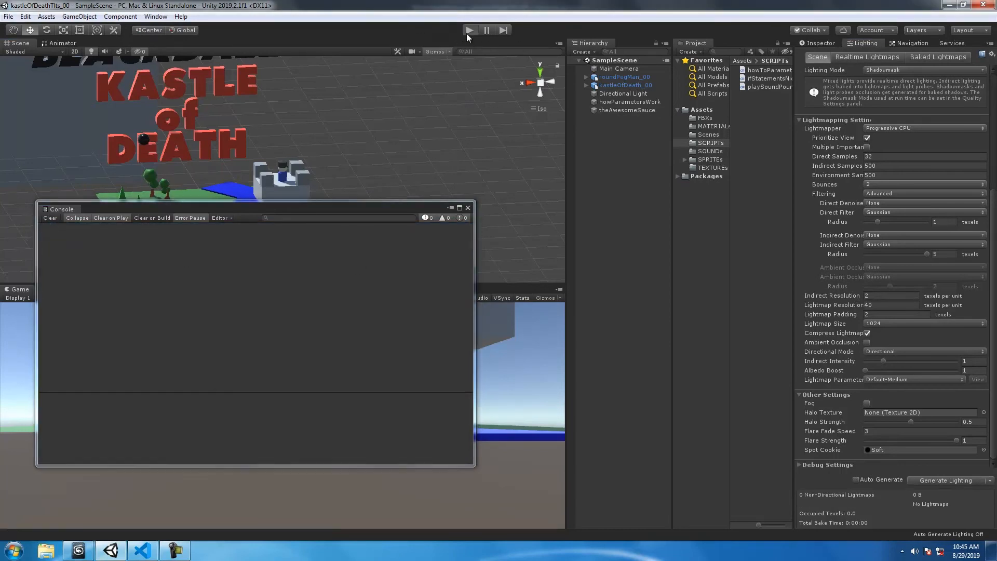
click(469, 30)
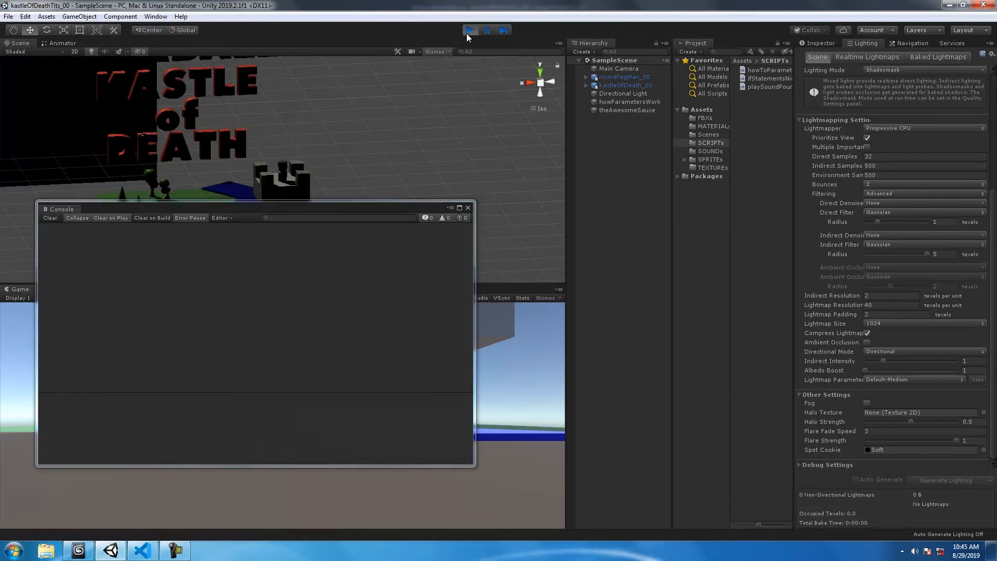
click(470, 30)
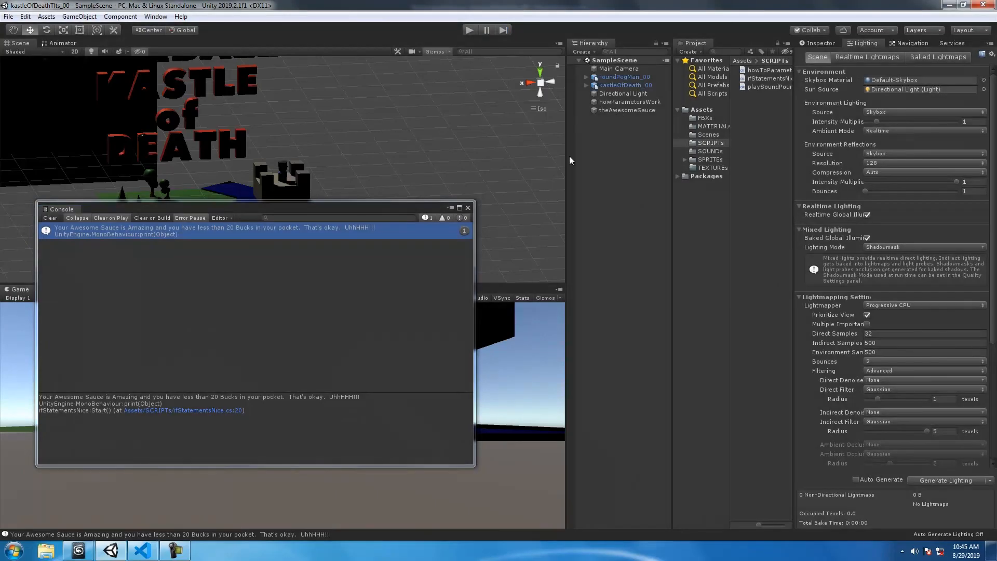
click(627, 110)
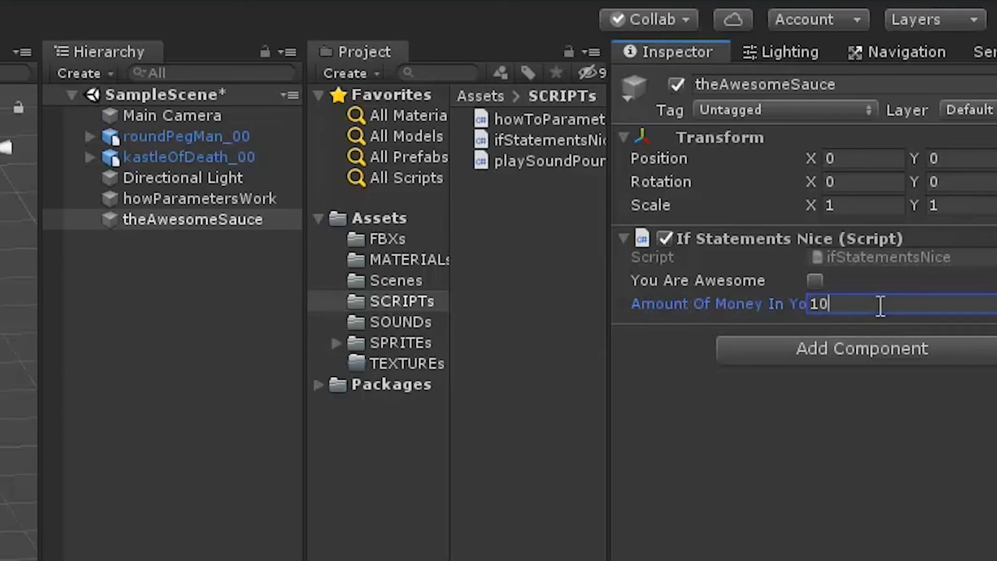
- Set Amount Of Money In Your Pocket to 100 and run the scene to log the 20 Bones message
text(0)
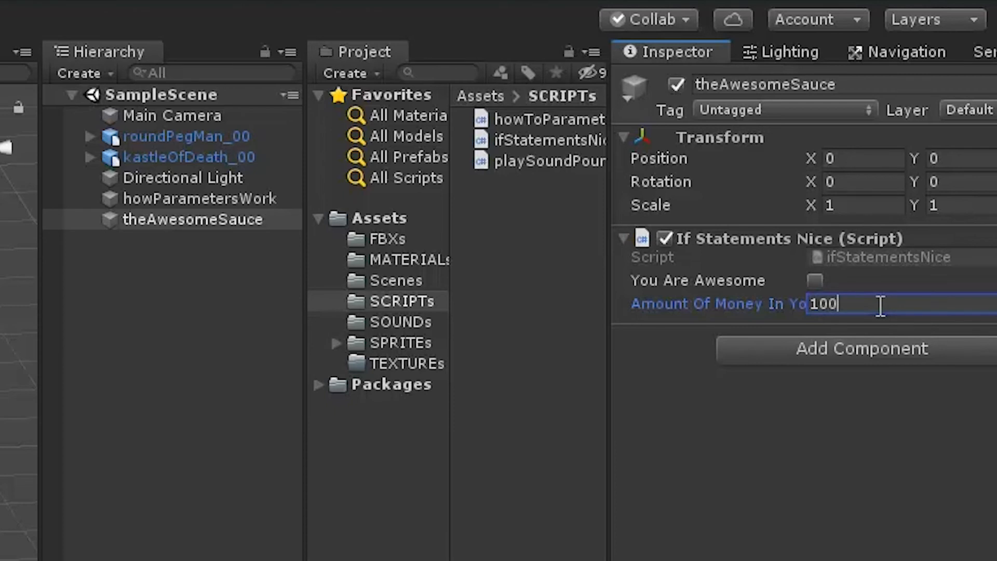
click(469, 31)
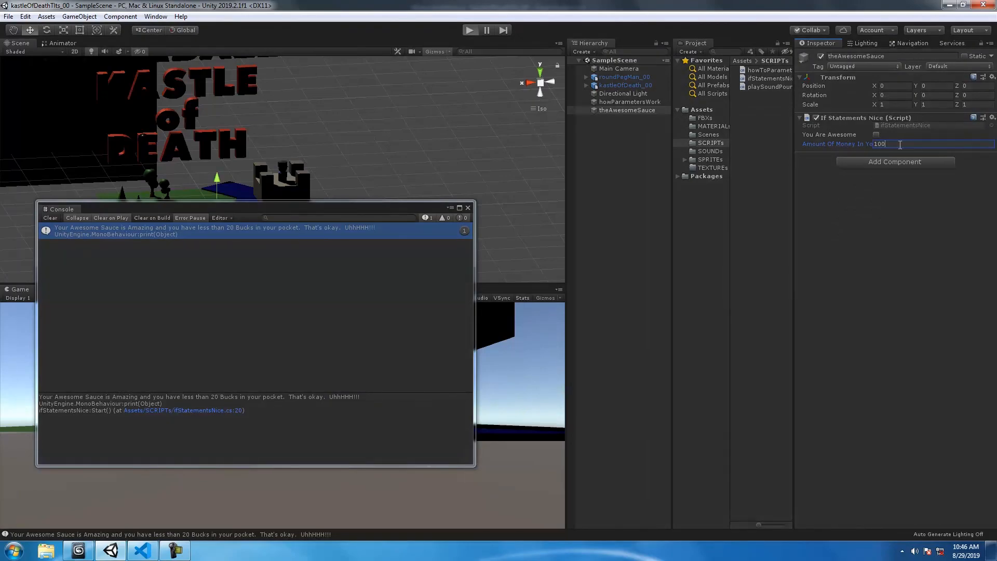
click(470, 30)
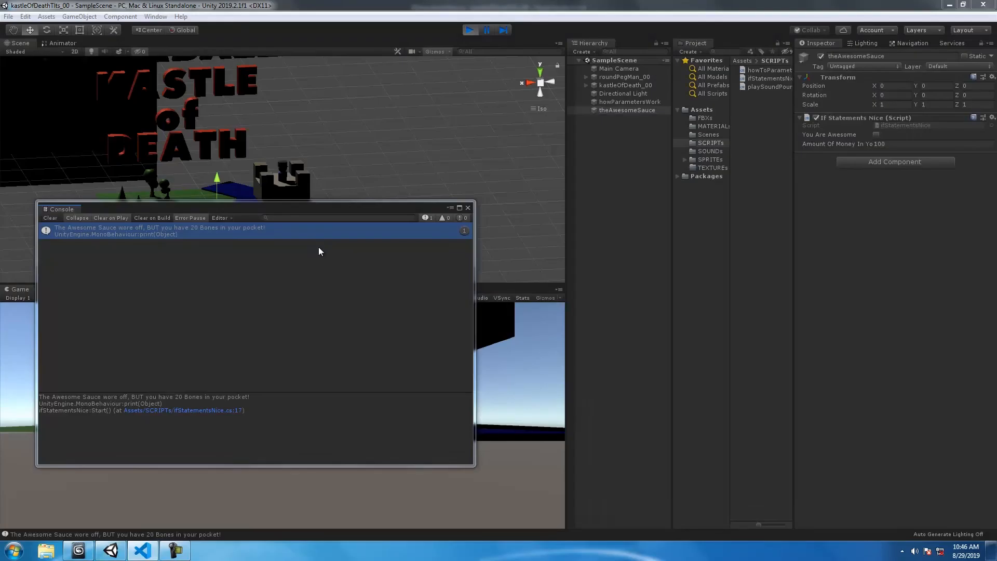
click(469, 30)
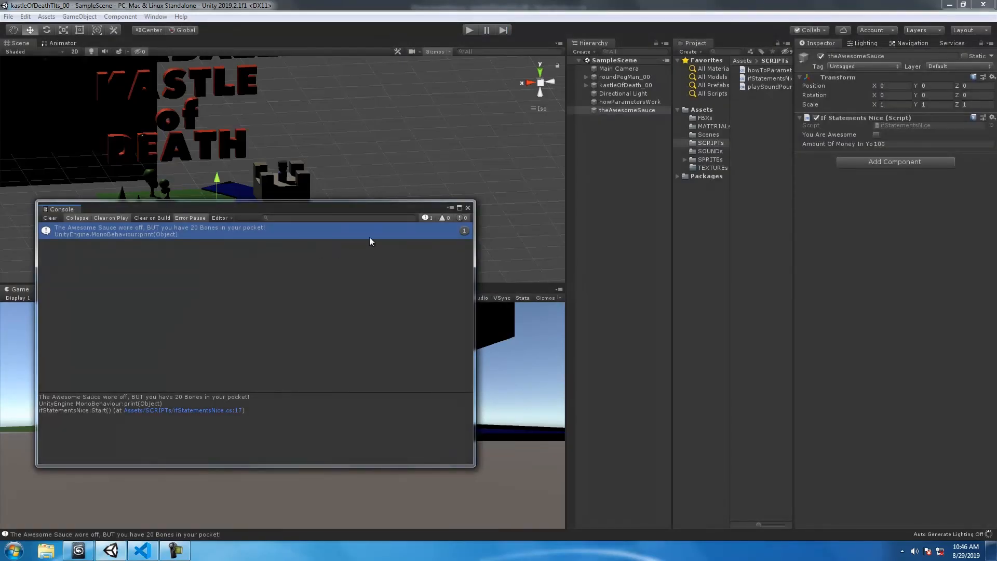
- Replay the scene with the Console moved aside, then close it and stop Play
click(866, 43)
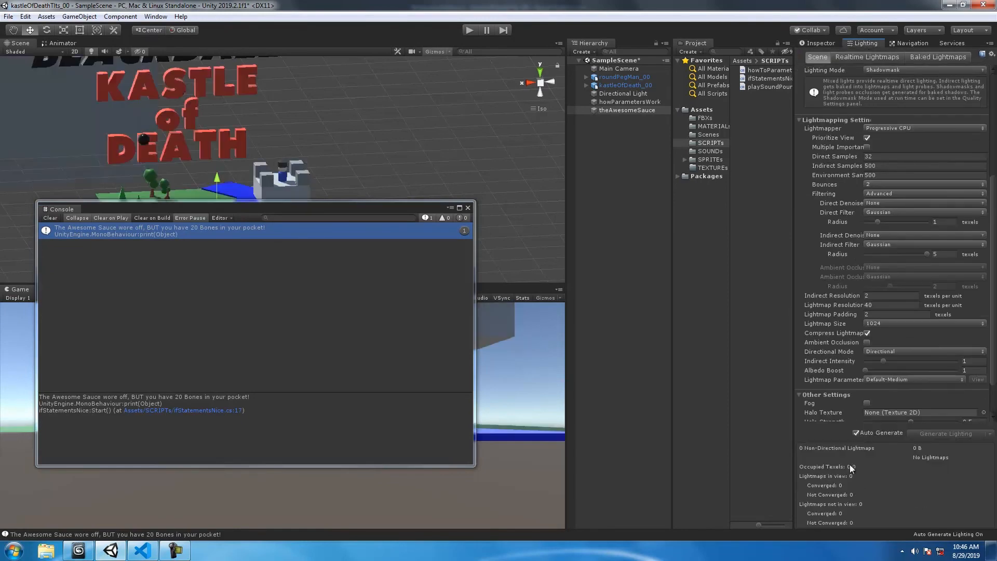
click(820, 42)
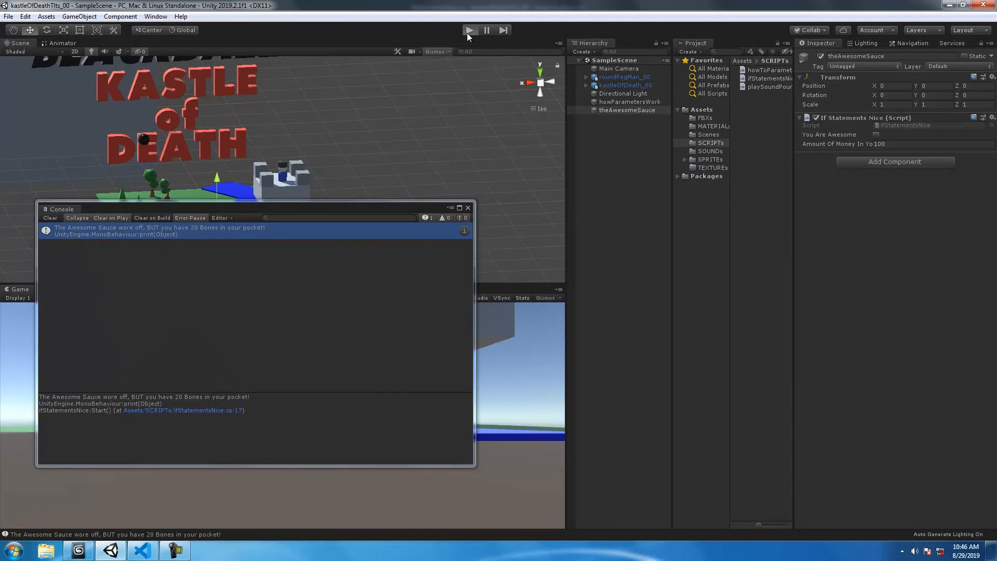
click(469, 30)
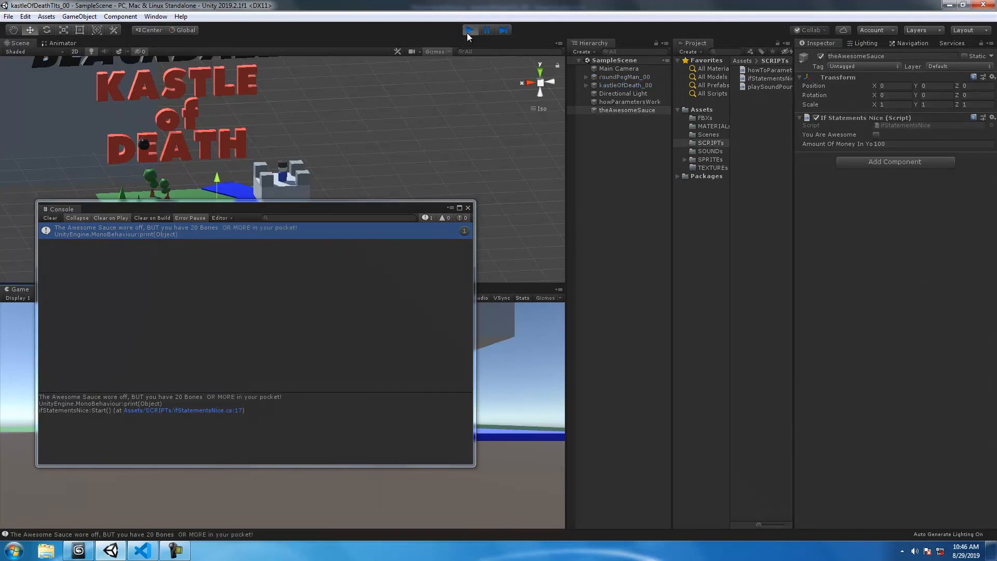
drag(255, 209, 353, 281)
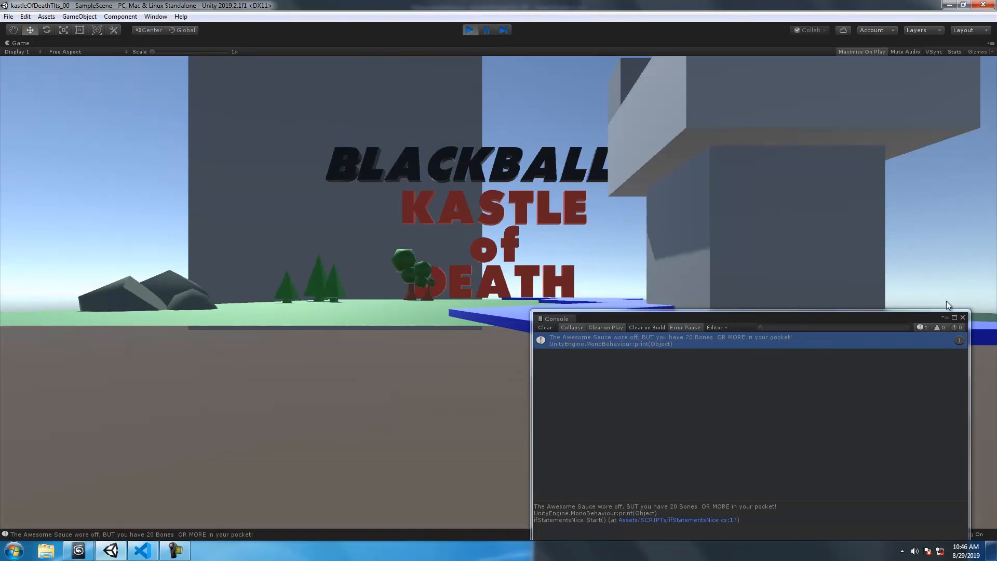
click(470, 30)
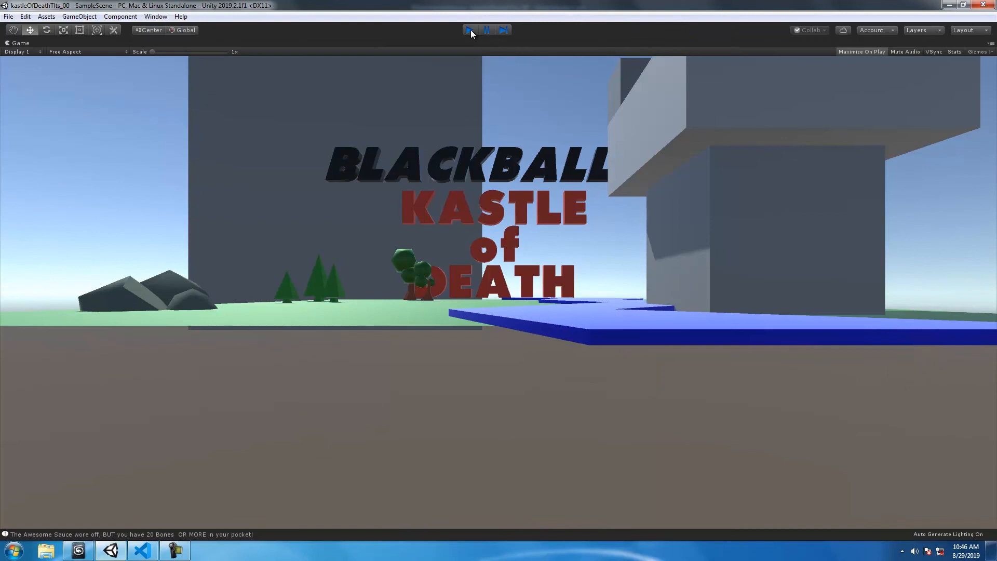
click(469, 30)
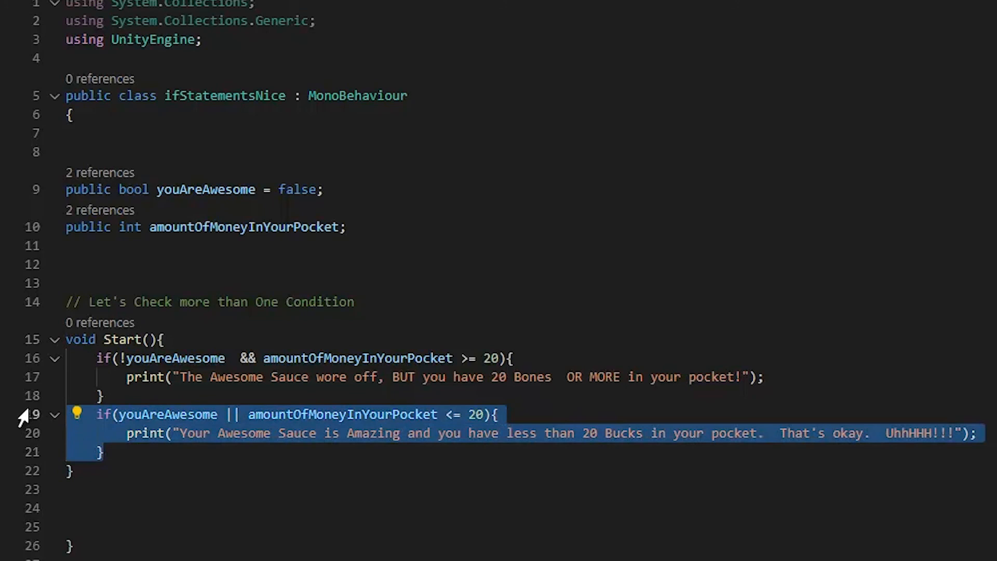
- Remove the second if and start an else block containing a print() call
key(Delete)
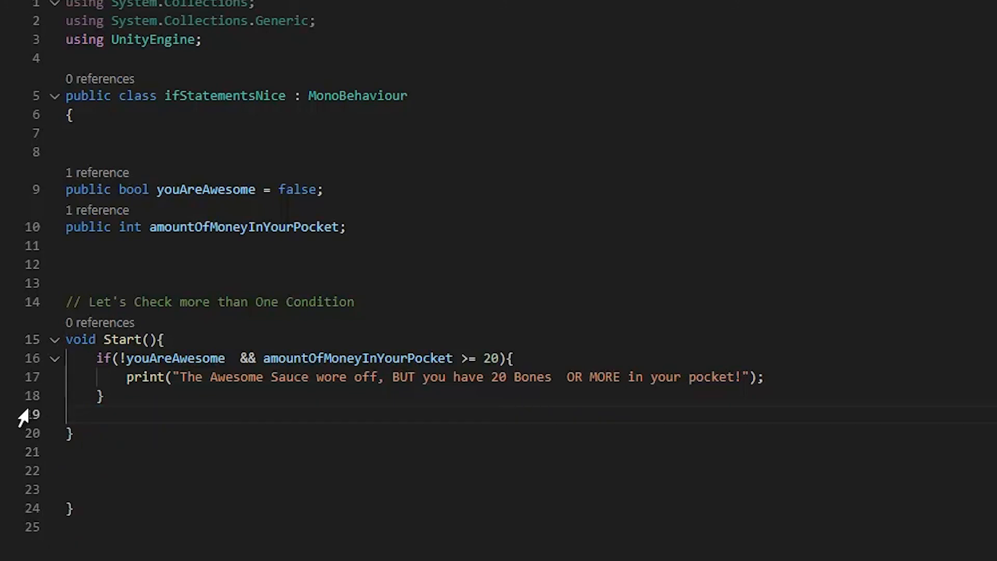
text(// else w)
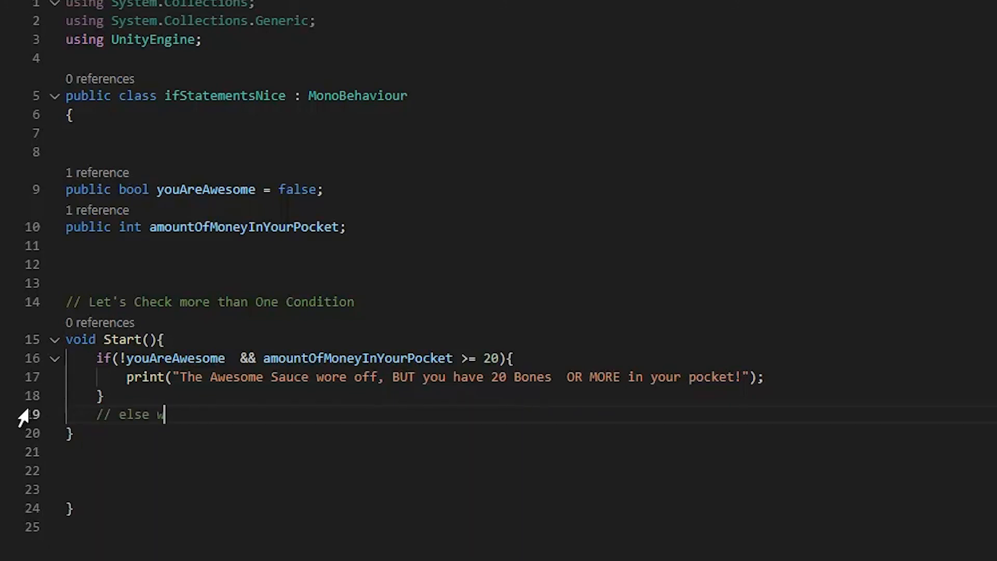
text(hat?)
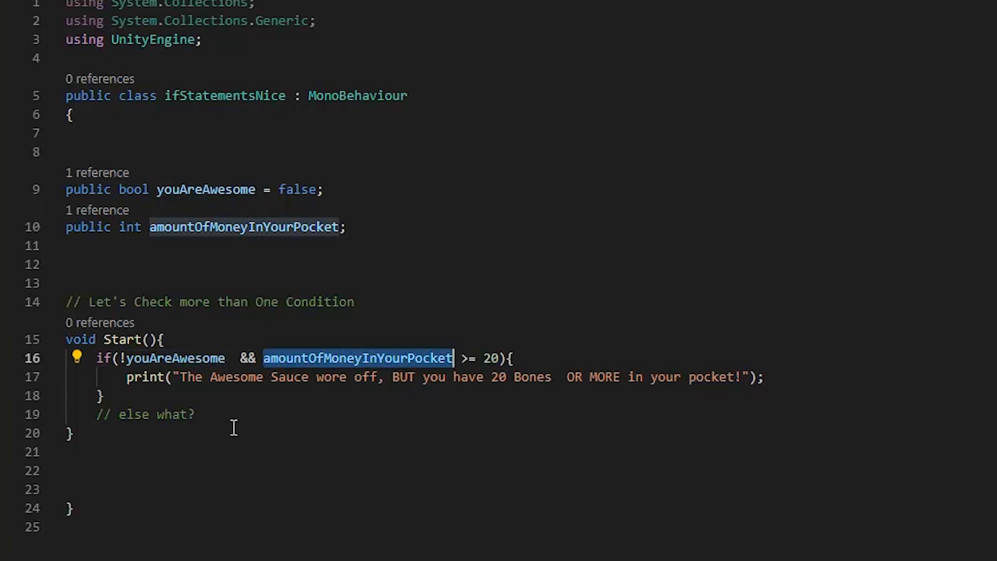
text(else{)
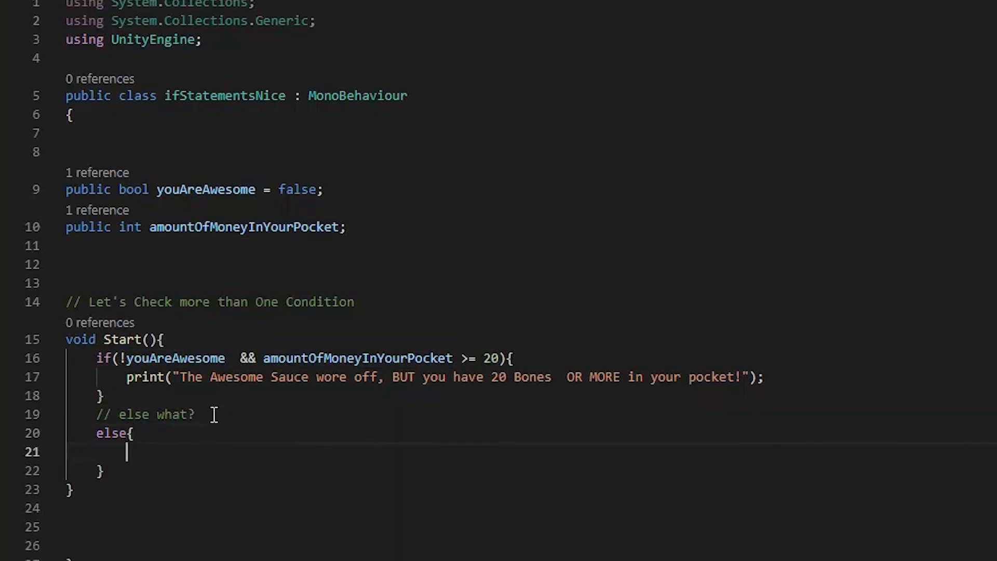
text(print();)
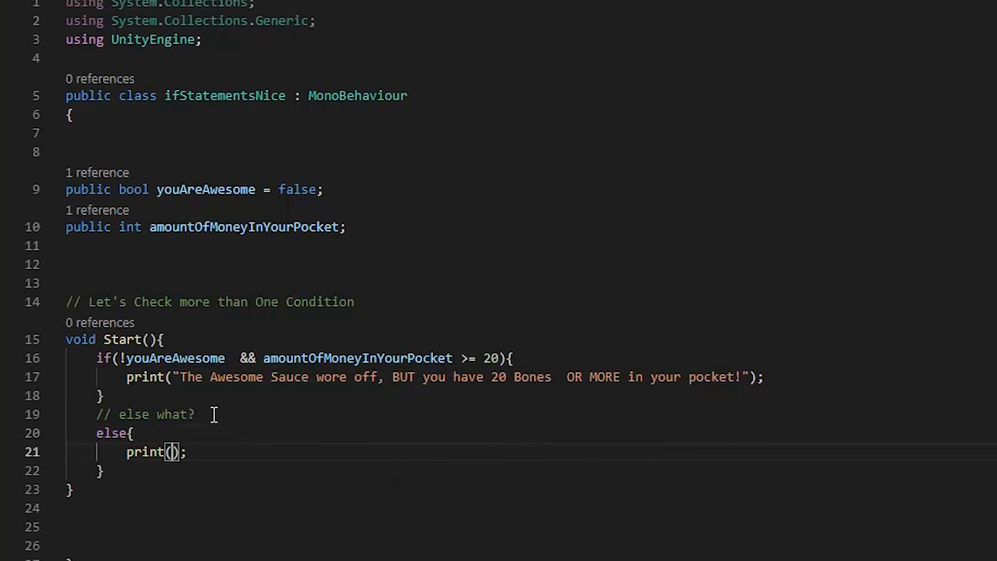
- Fill the print with "You are awesome and you are Rich!"
text("")
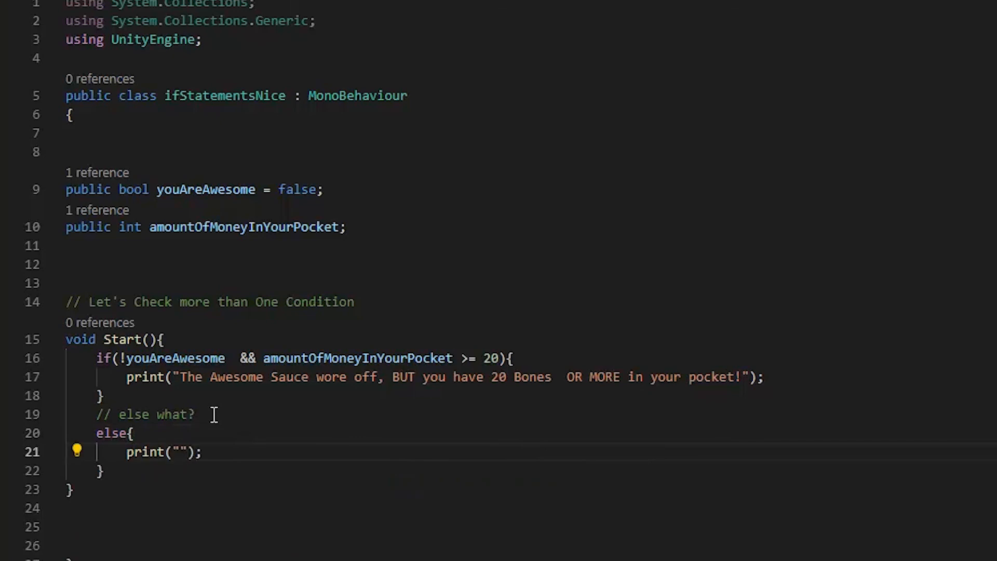
text(Y)
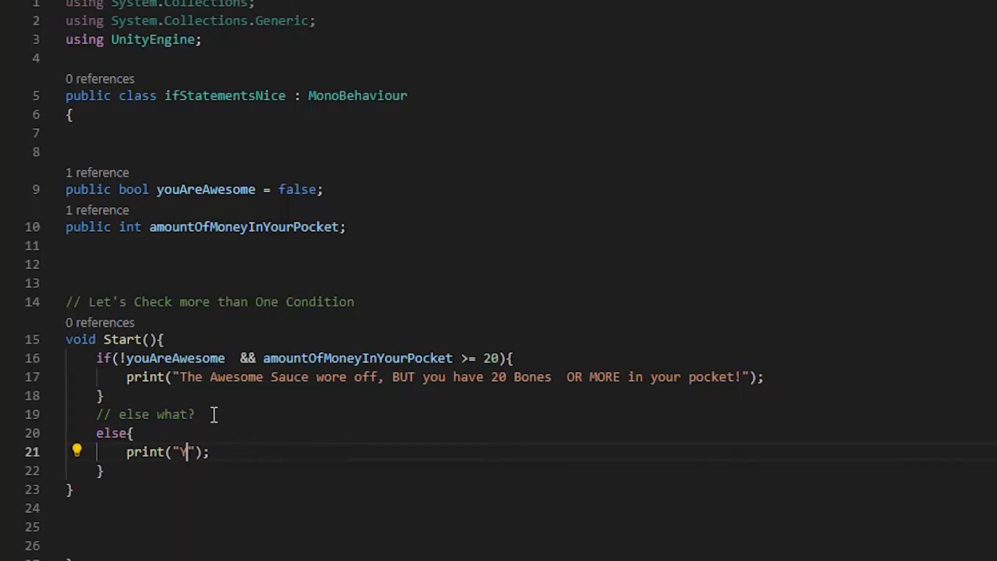
text(ou are awesome and)
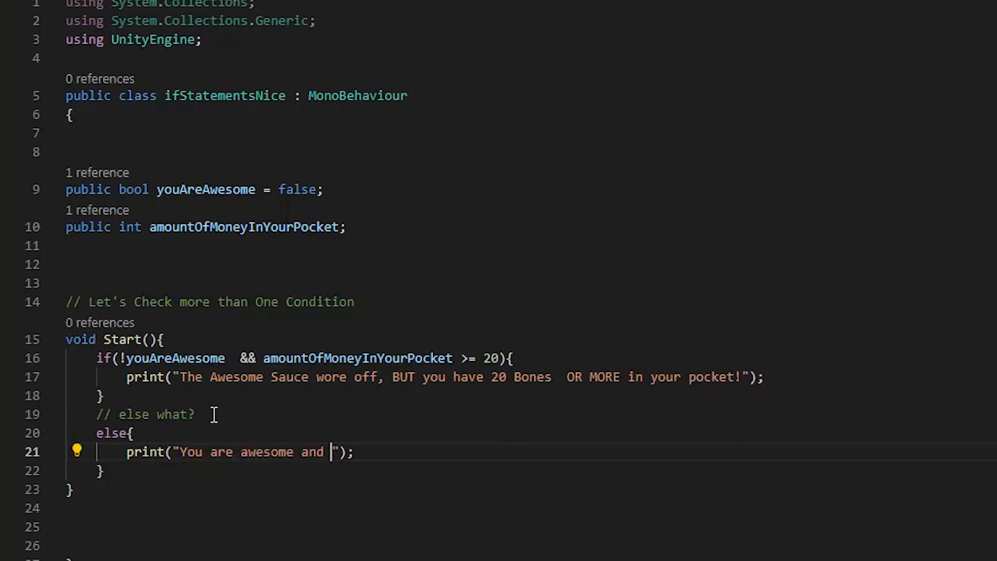
text(you are Rich)
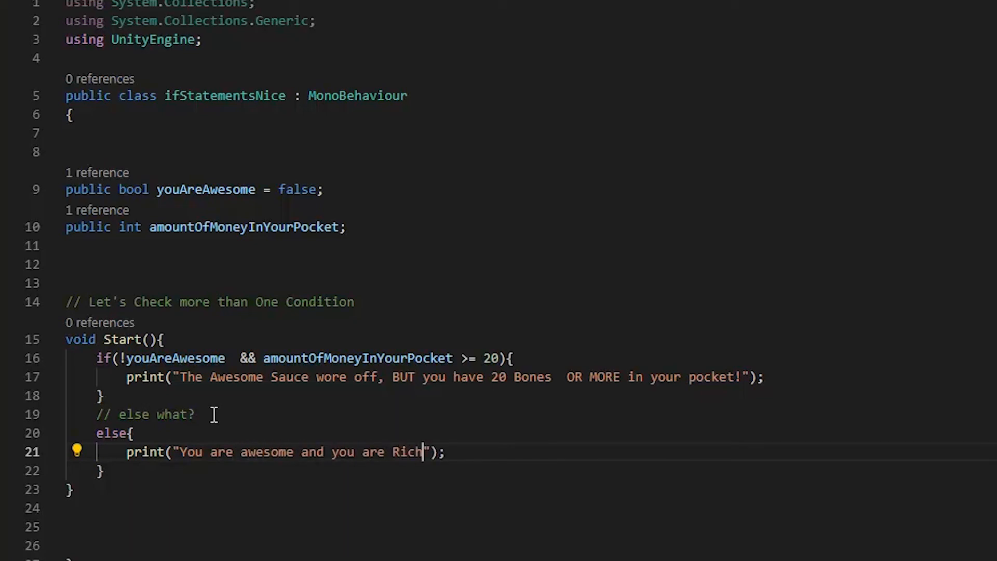
text(!)
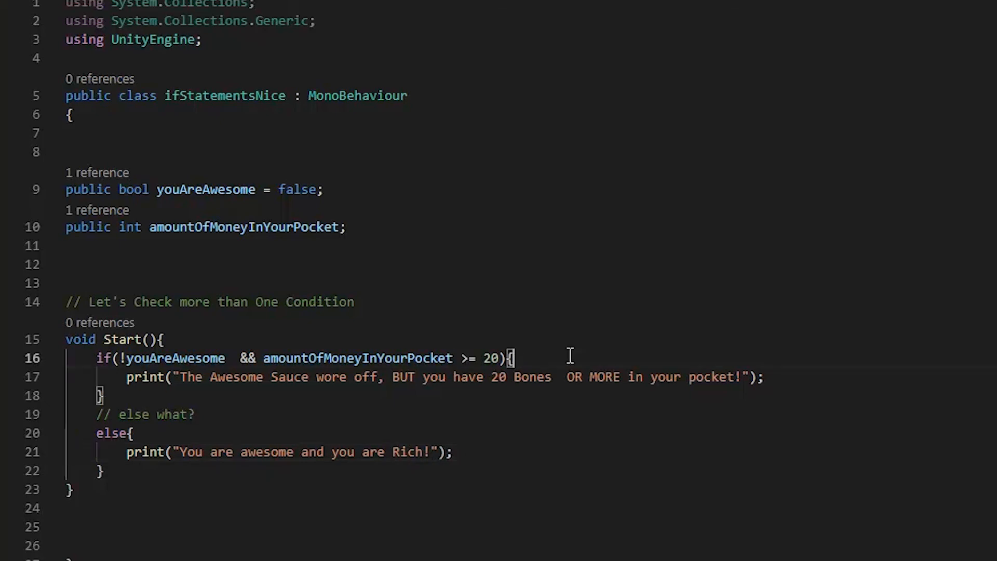
- Comment beside the if that ! is shorthand for writing youAreAwesome = false
text(// Flase)
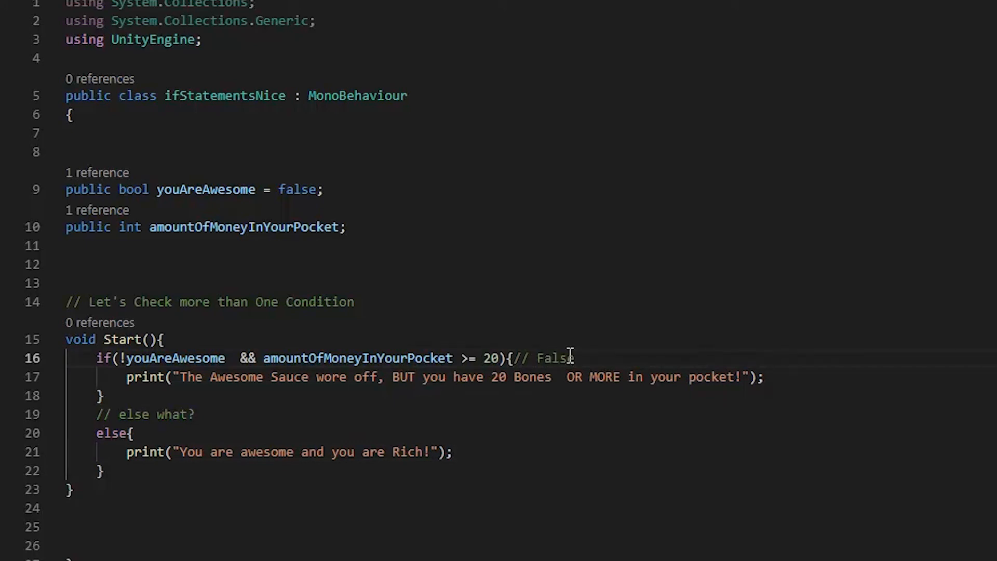
text(! is shorthand)
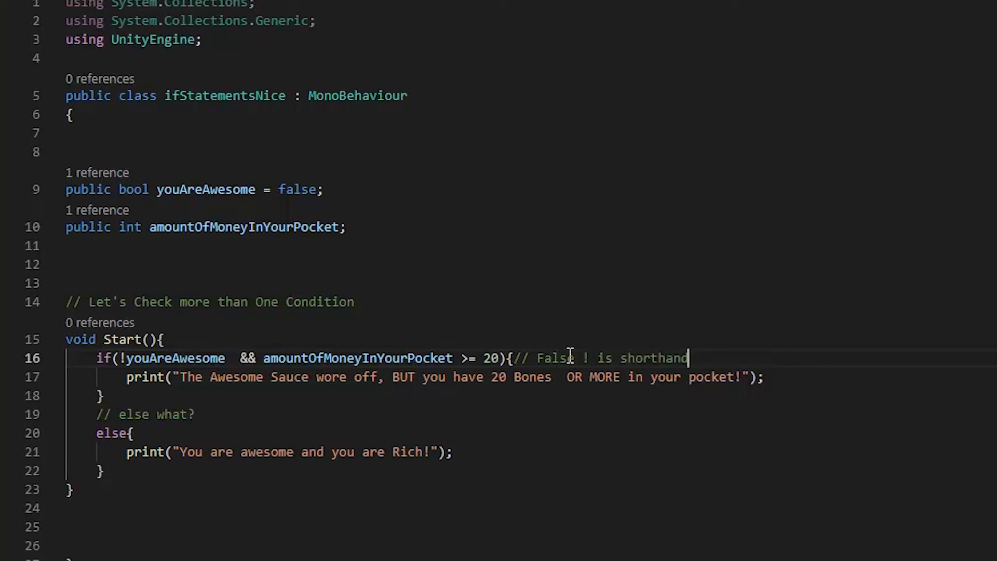
text(same as)
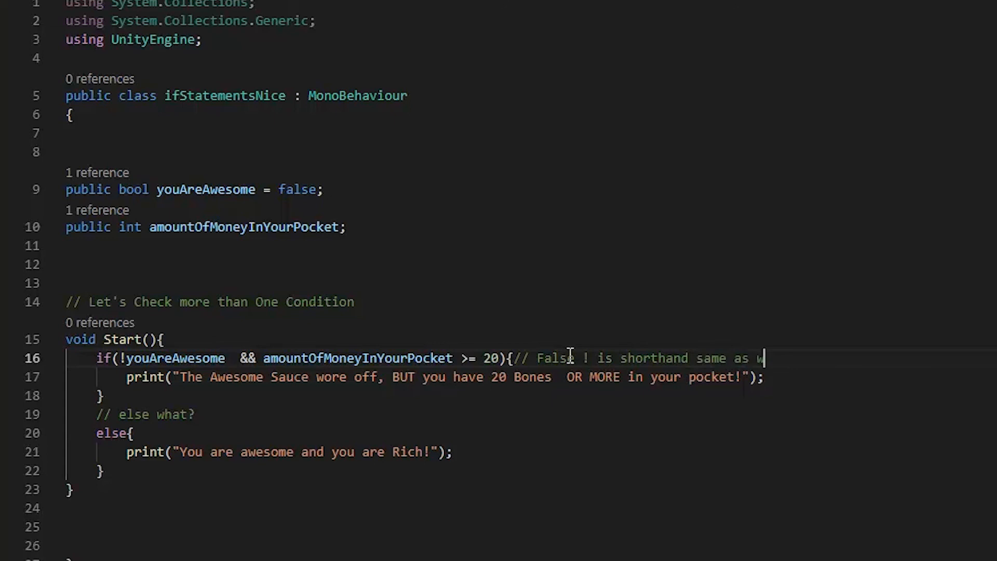
text(writing ify)
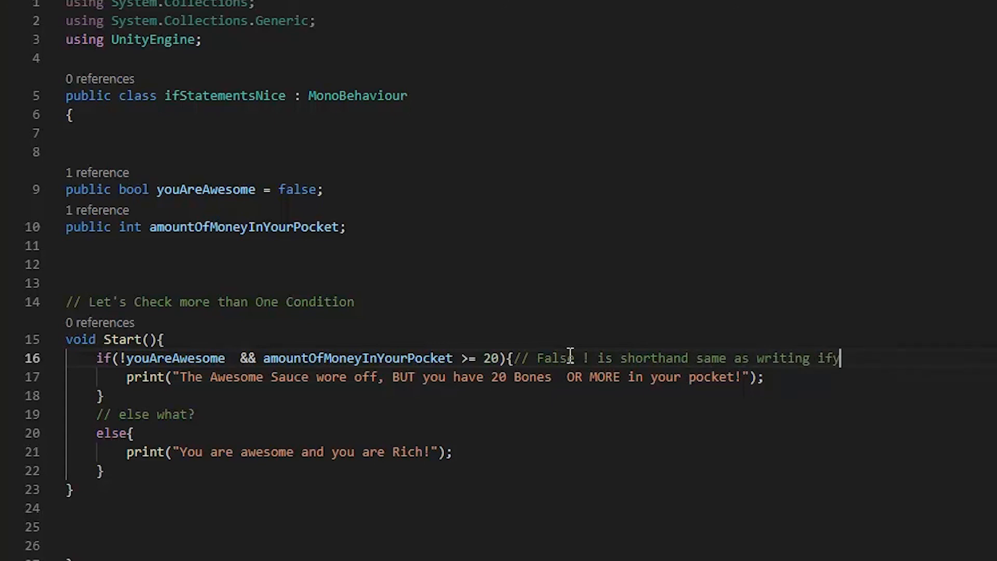
text(ouAreAwesome = F)
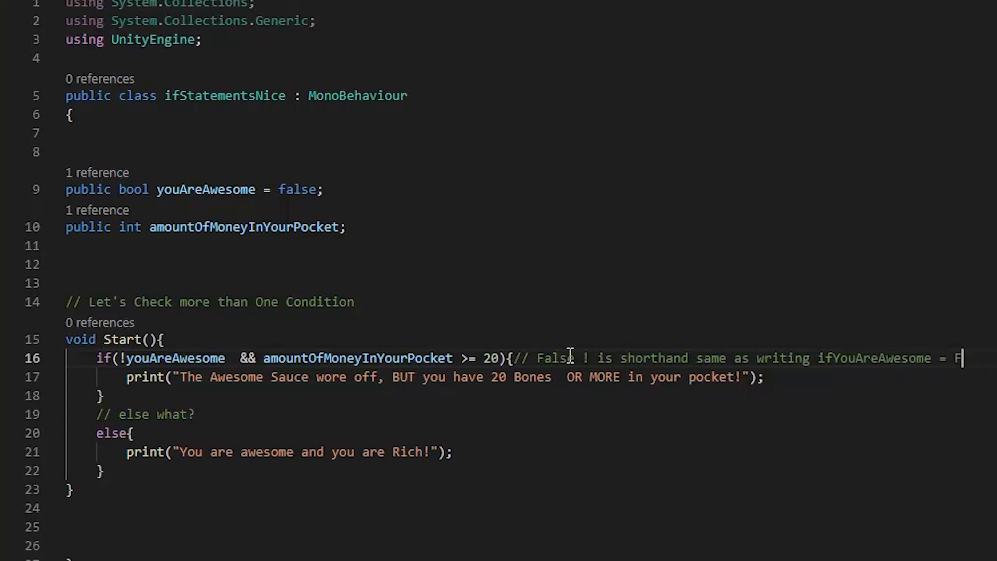
text(alse)
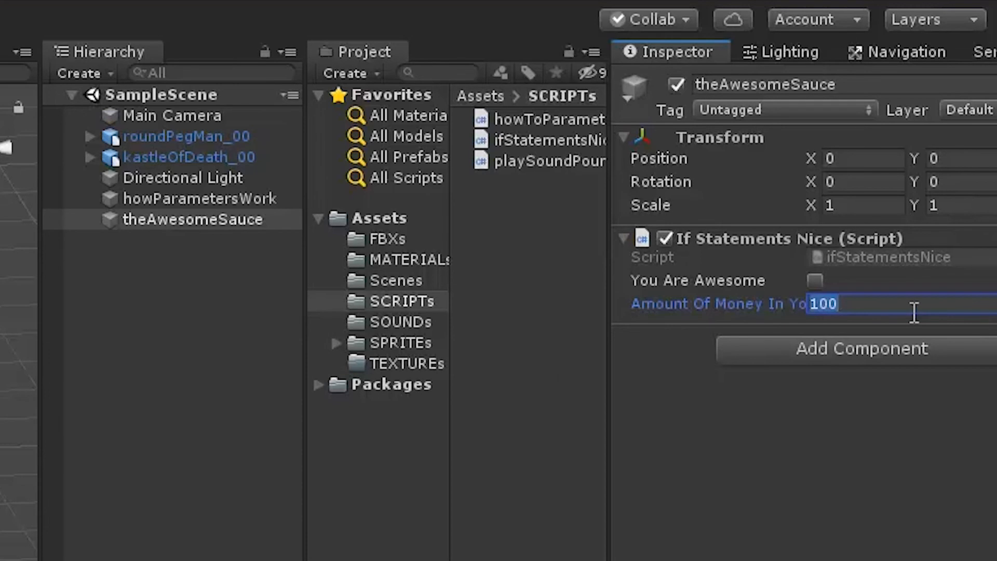
- With money lowered to 3, play the scene twice to check the console's else message
click(469, 30)
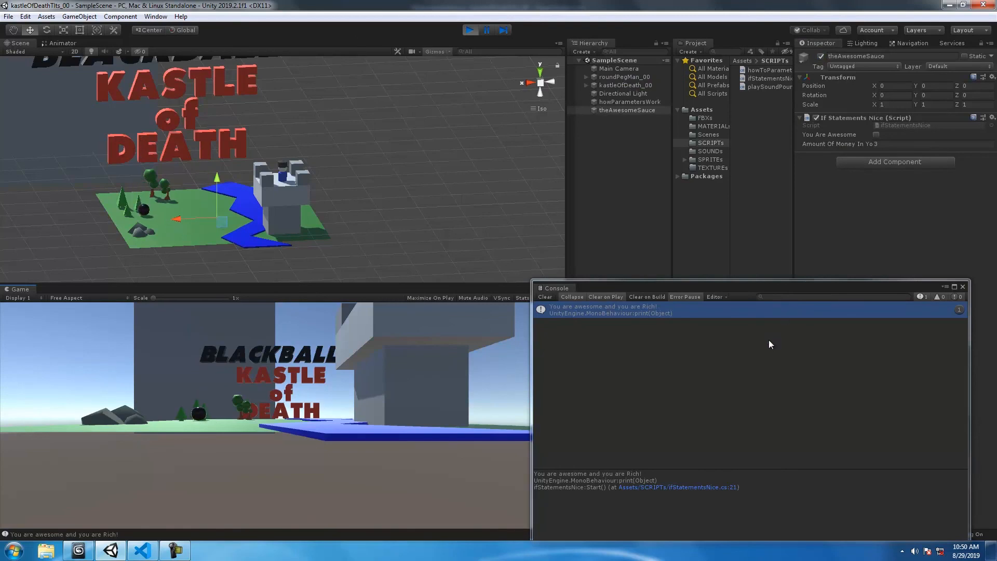
click(469, 30)
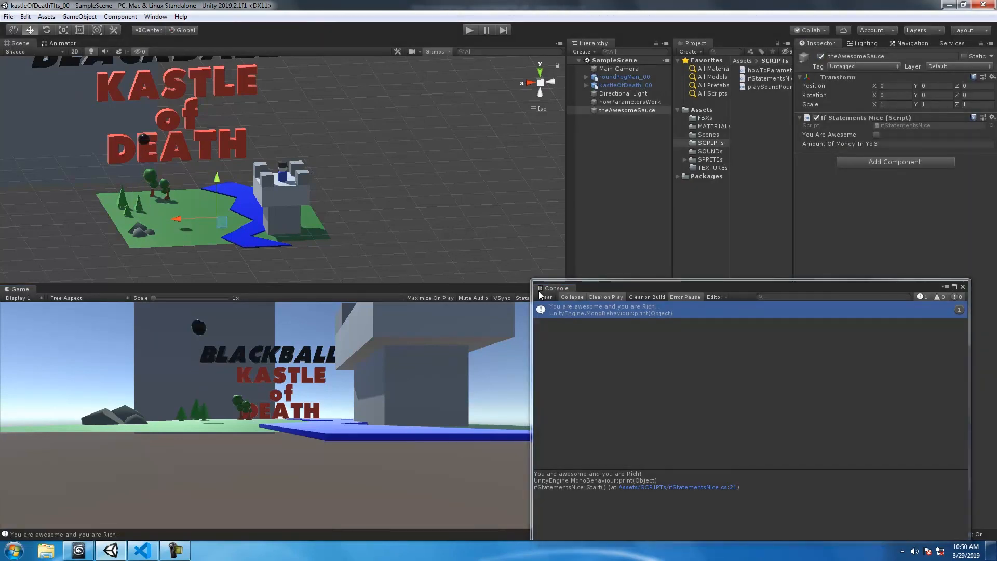
click(470, 30)
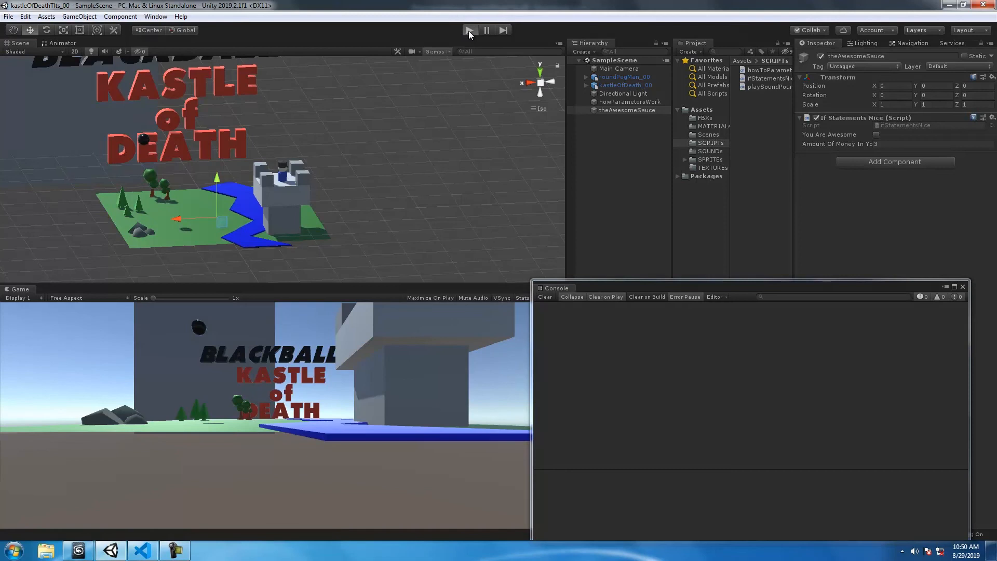
click(469, 31)
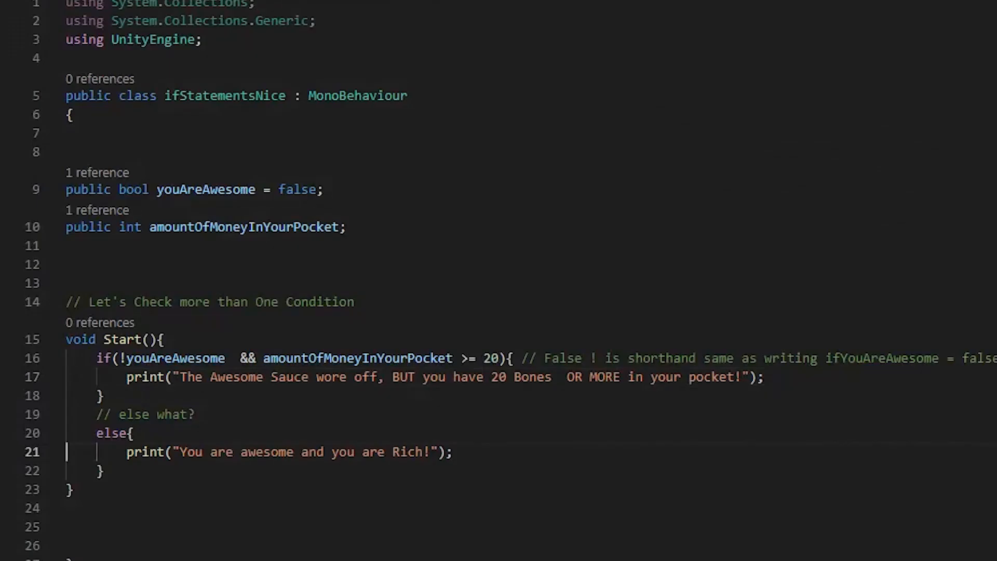
mouse_move(425, 389)
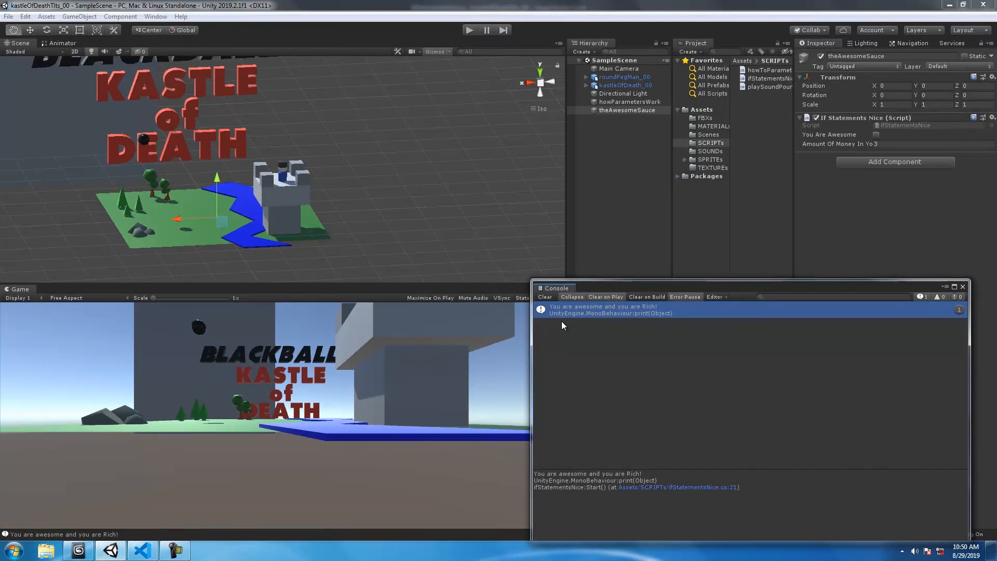
mouse_move(884, 208)
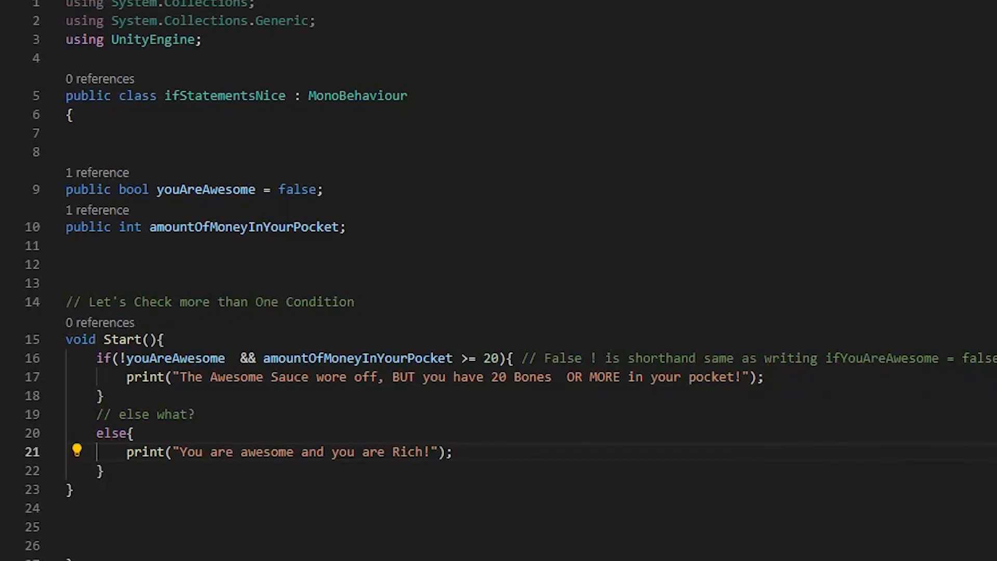
- Start a // comment after the else line
click(460, 452)
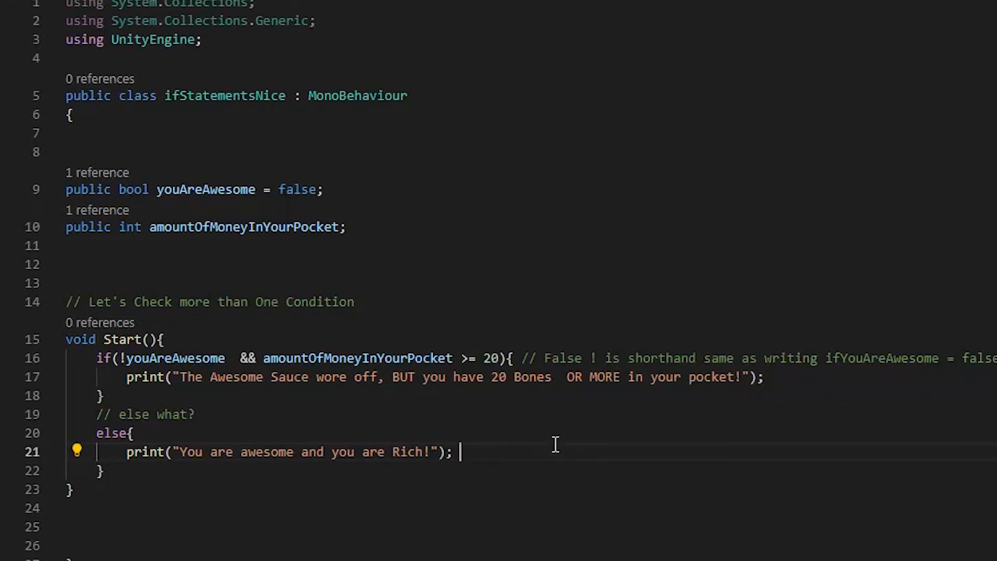
text(//)
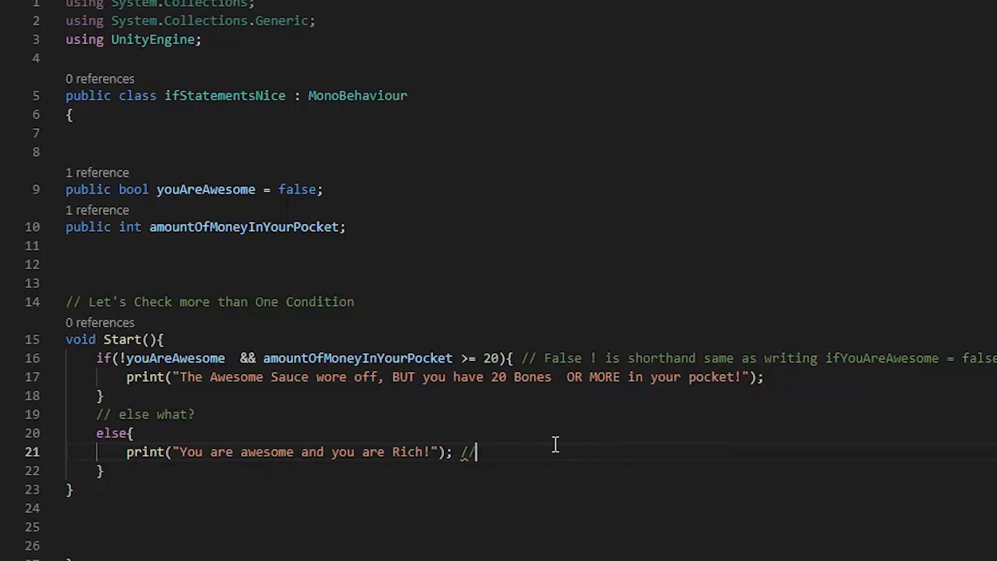
text(/s)
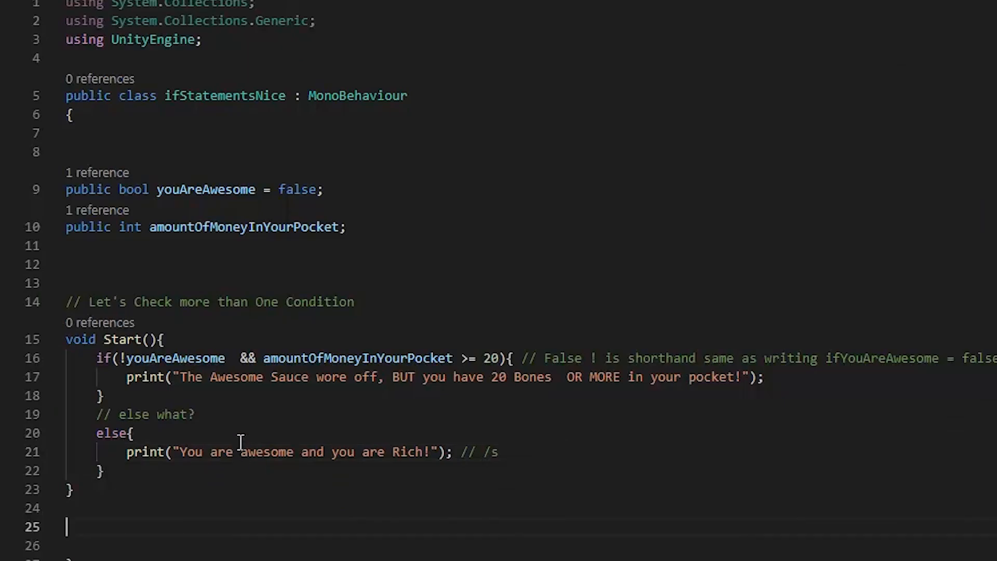
text(//)
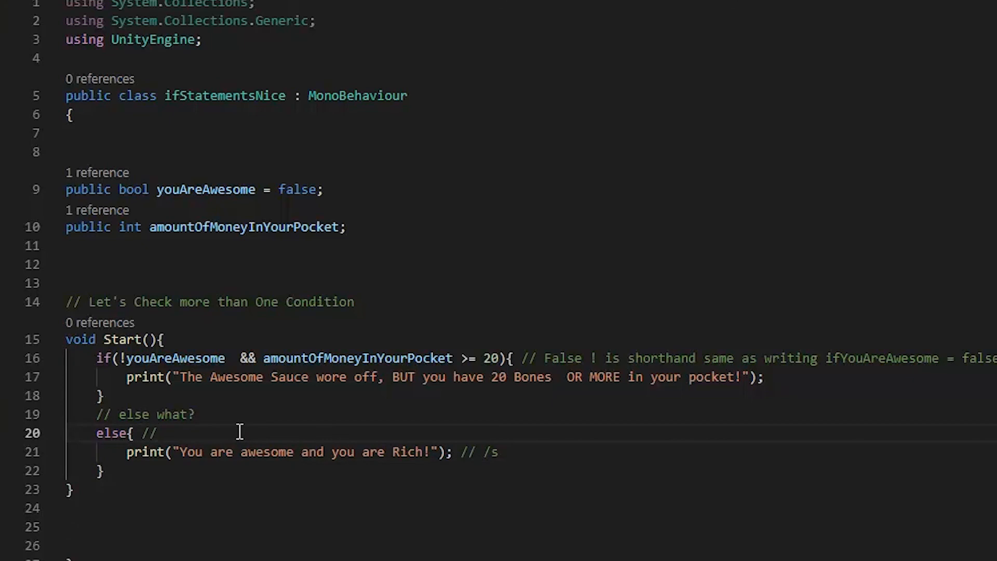
- Write "Note that we don't have () in our else statement" in the comment
text(Note that)
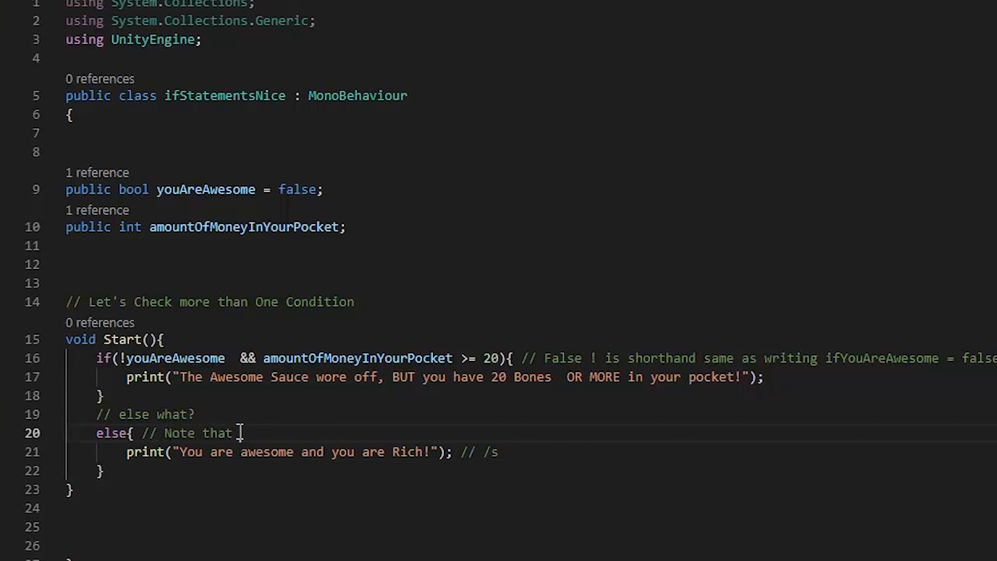
text(we don't have)
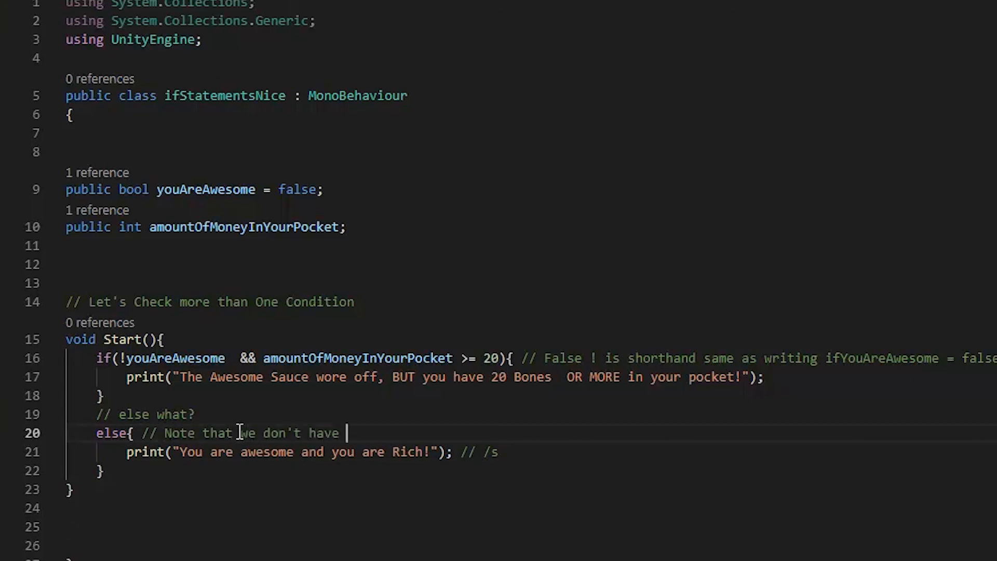
text(() in)
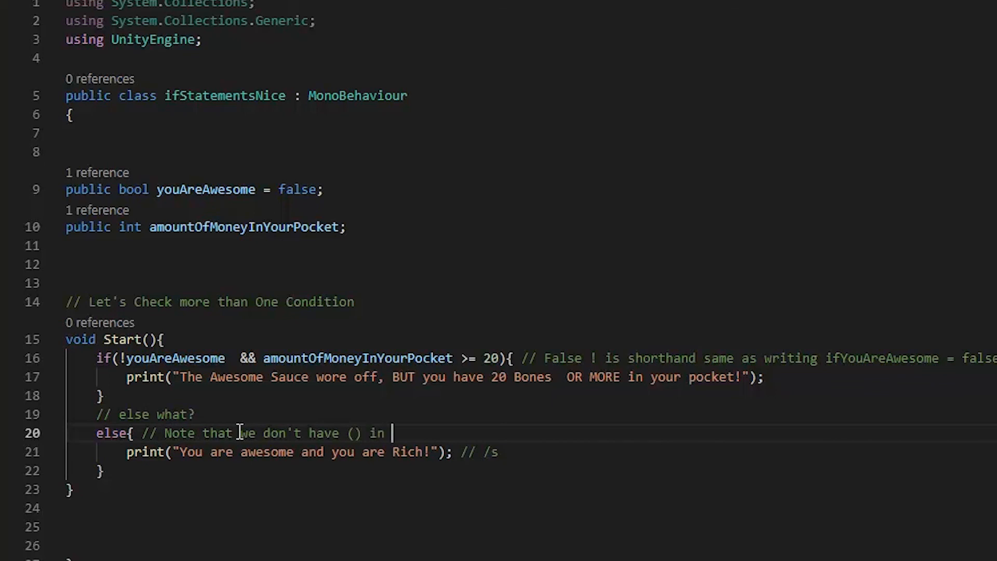
text(our else)
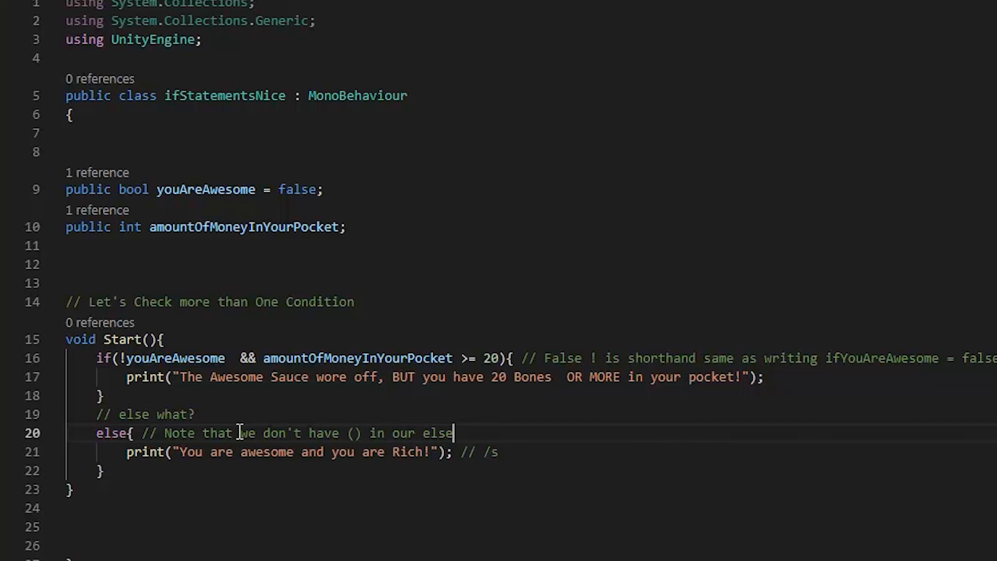
text(statement)
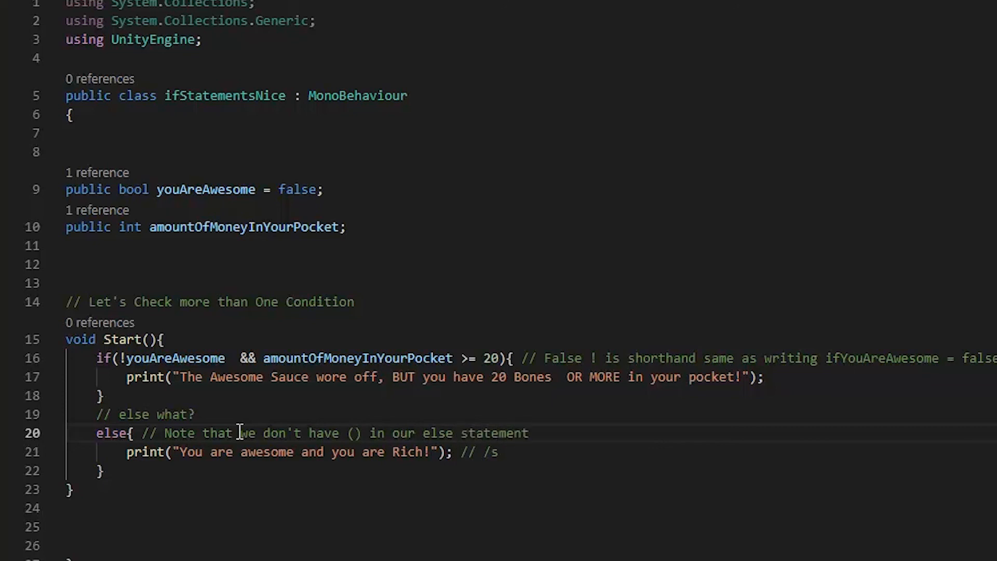